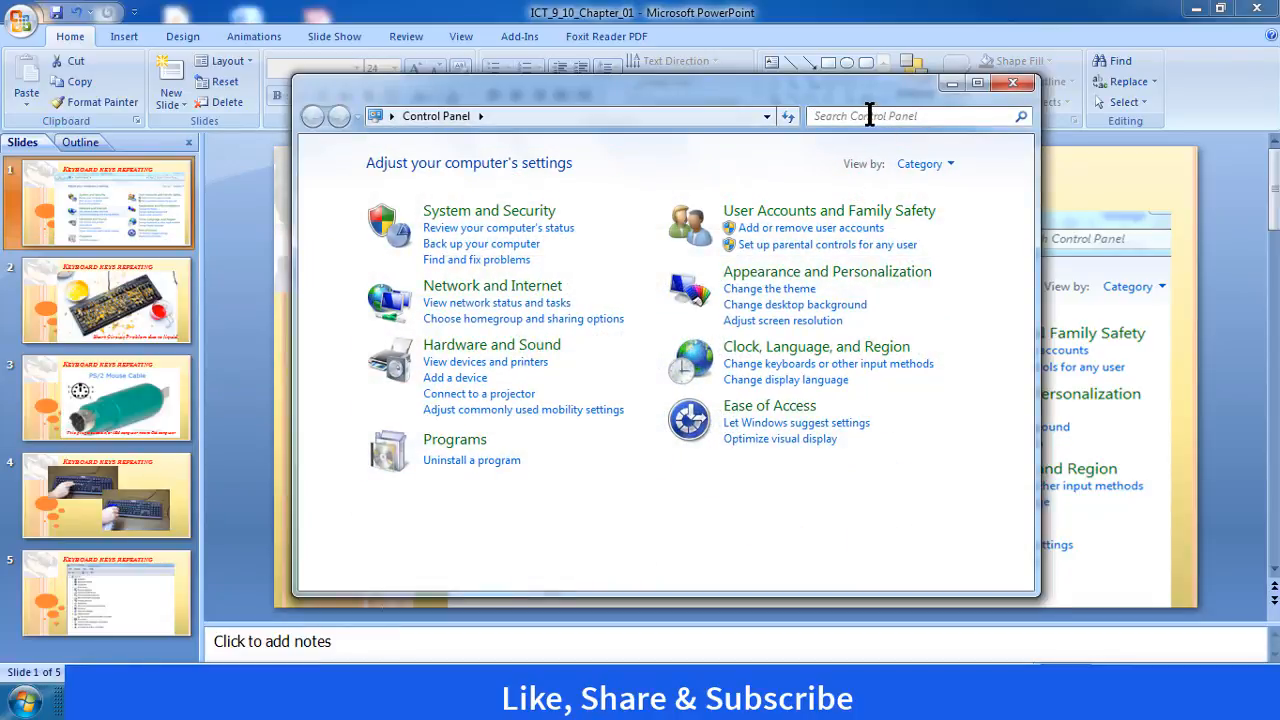
Step: Search Control Panel for 'key', bring up Keyboard Properties and move it over the results
{"action": "type", "text": "key"}
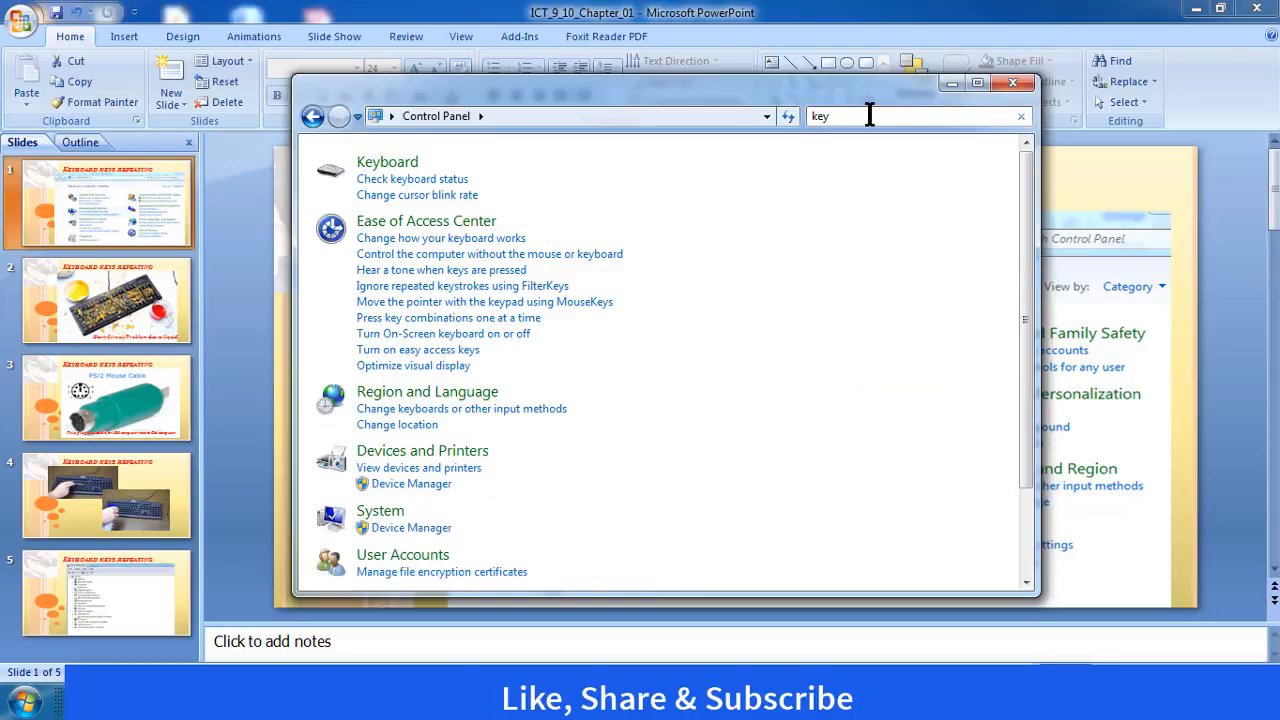
{"action": "mouse_move", "coordinate": [388, 162]}
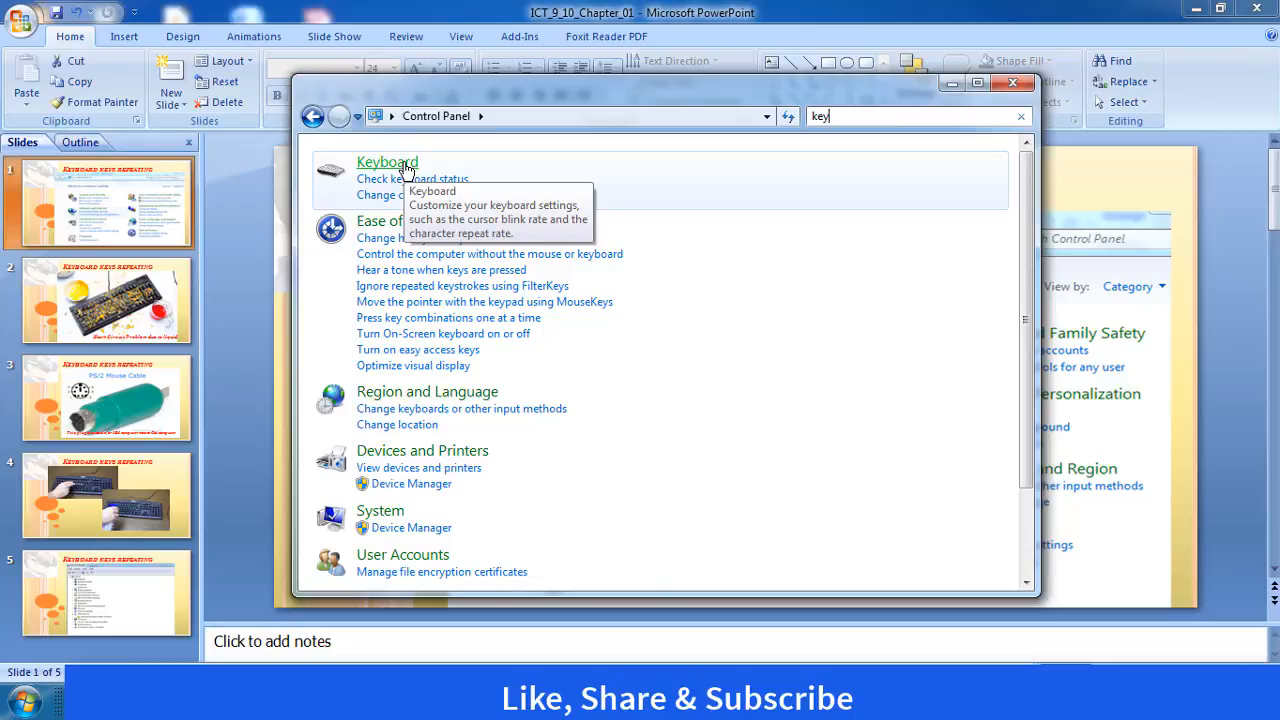
{"action": "left_click", "coordinate": [388, 162]}
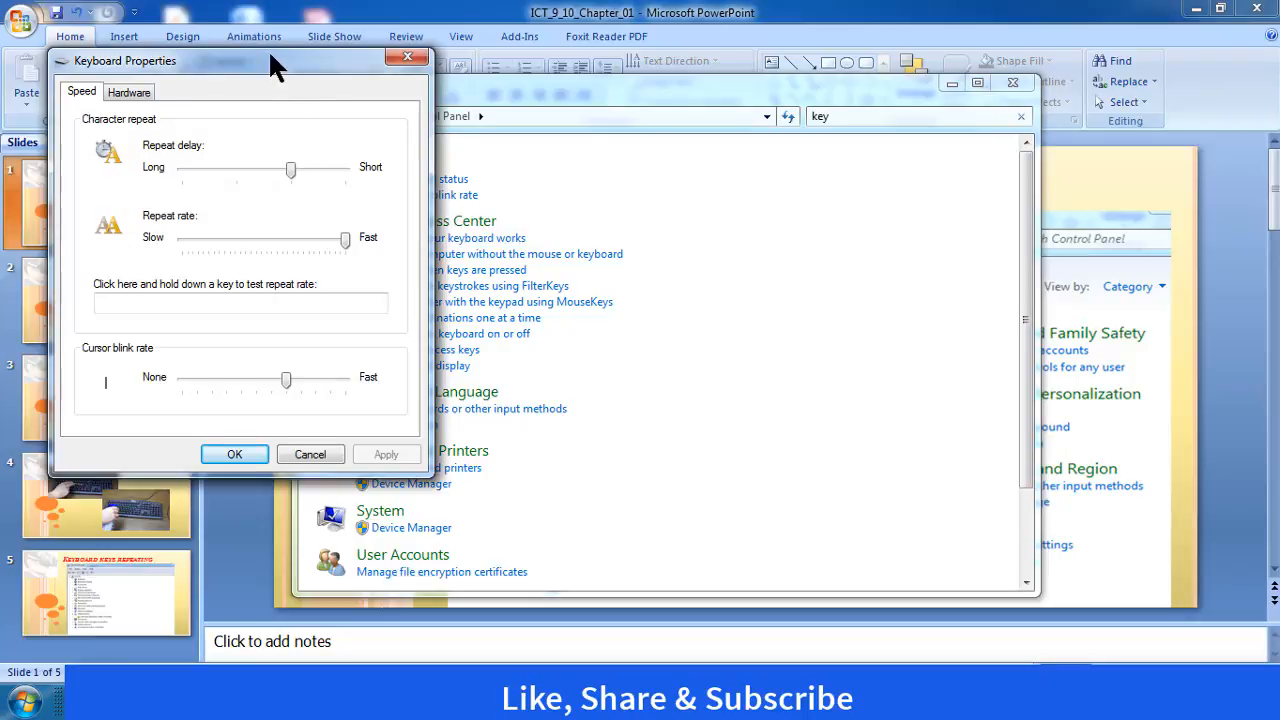
{"action": "left_click_drag", "start_coordinate": [230, 60], "coordinate": [756, 136]}
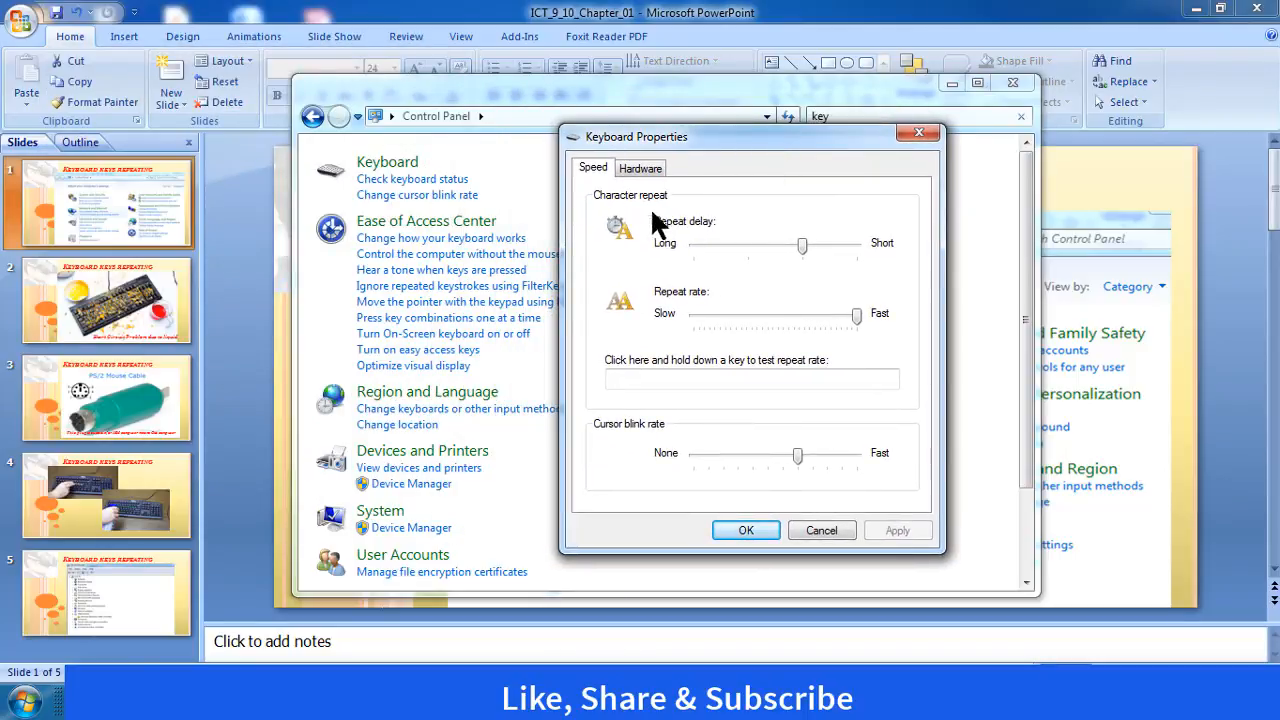
{"action": "mouse_move", "coordinate": [936, 248]}
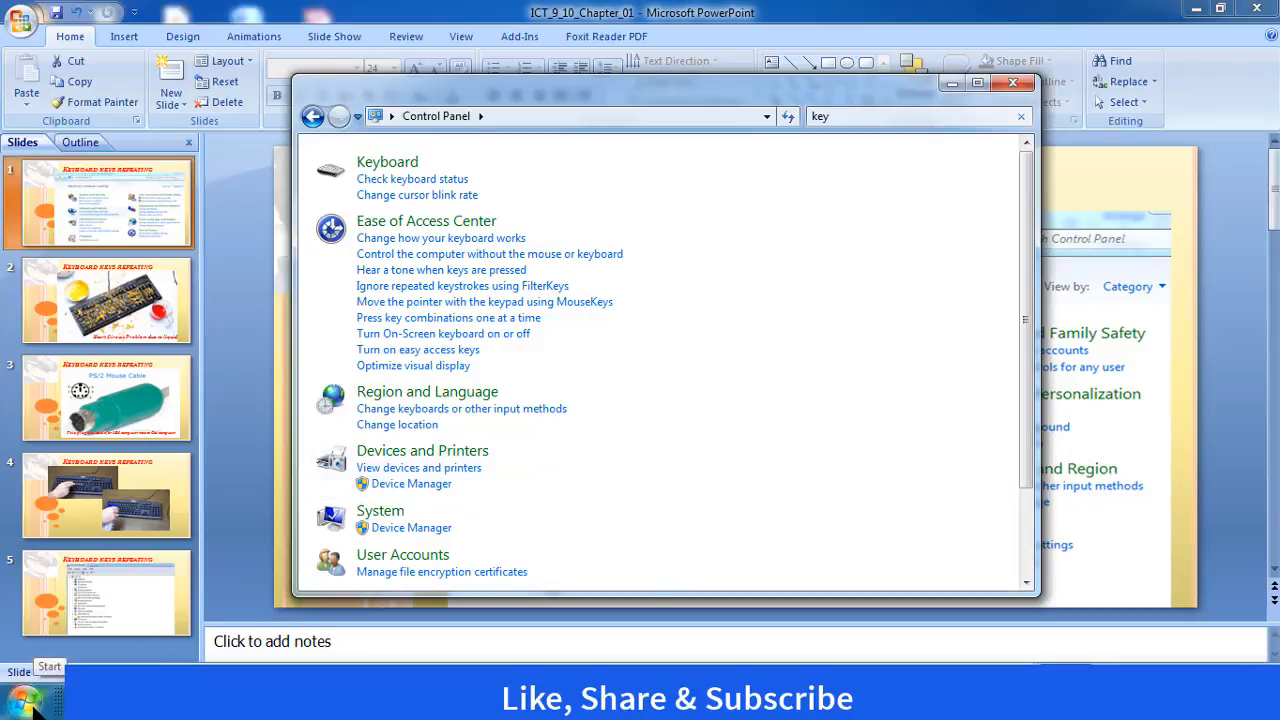
Step: Dismiss the Start menu and return to the Keyboard Keys Repeating slide in PowerPoint
{"action": "left_click", "coordinate": [30, 696]}
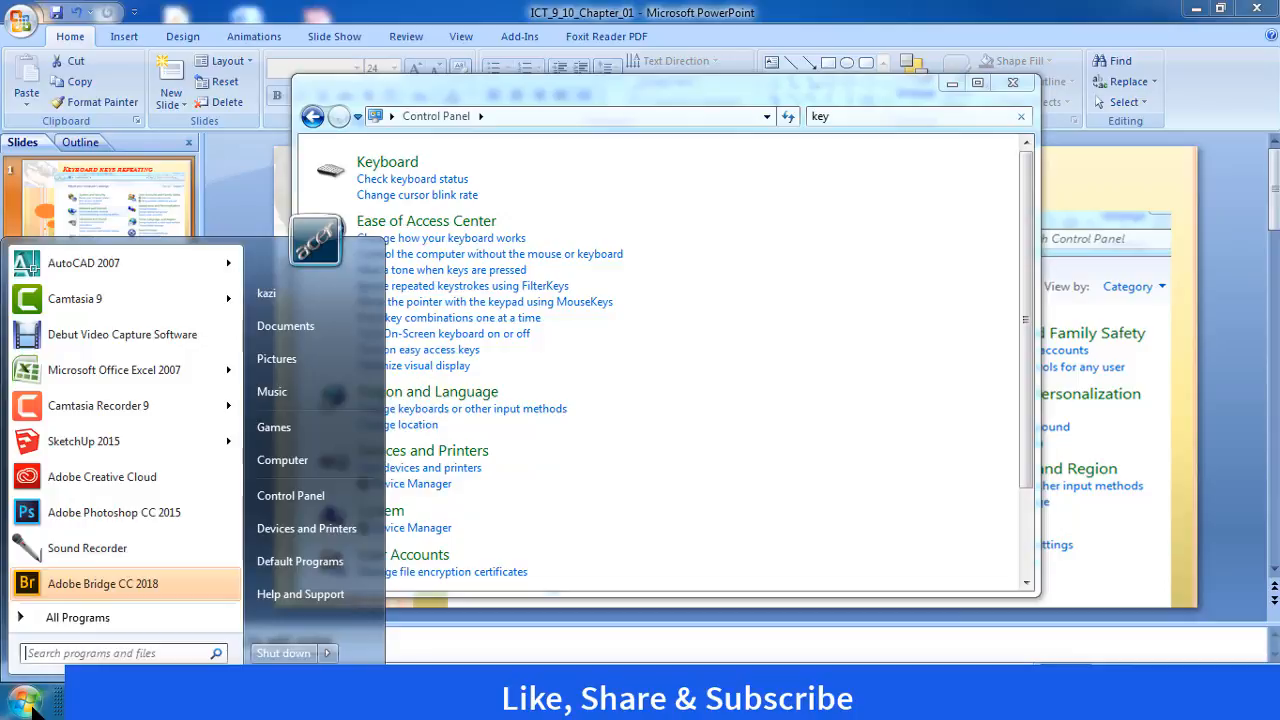
{"action": "type", "text": "========================"}
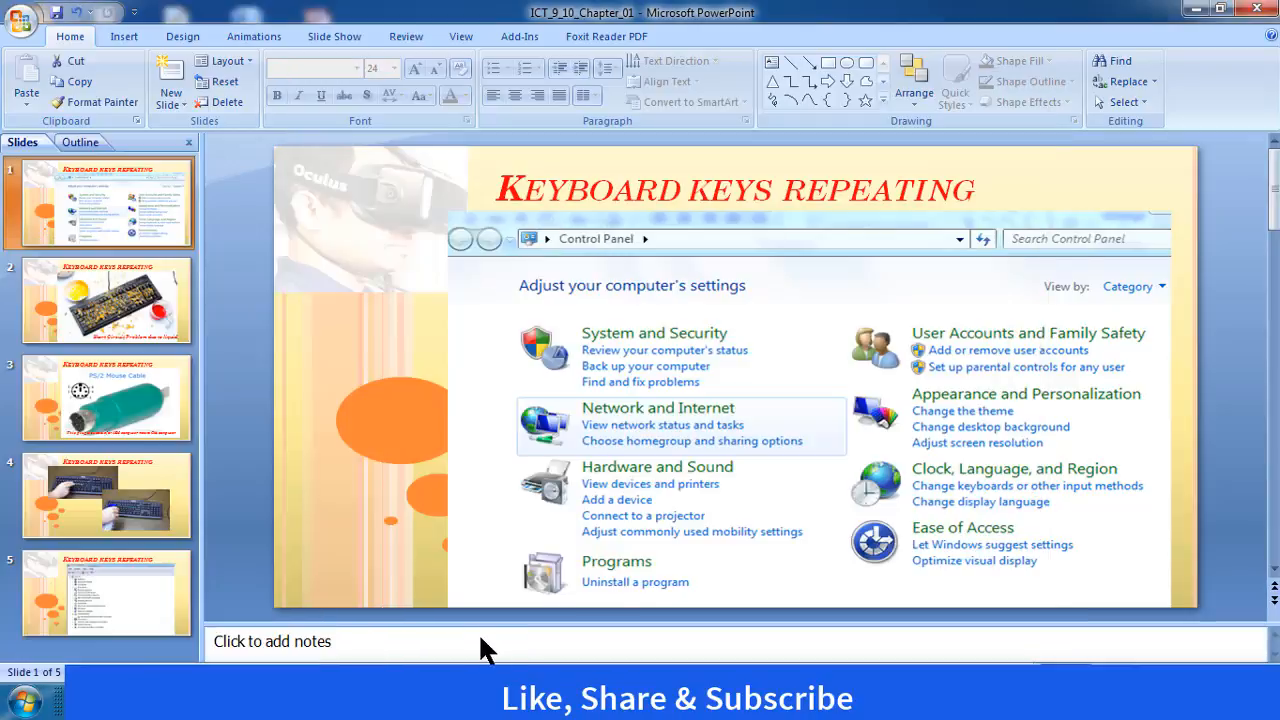
{"action": "mouse_move", "coordinate": [800, 438]}
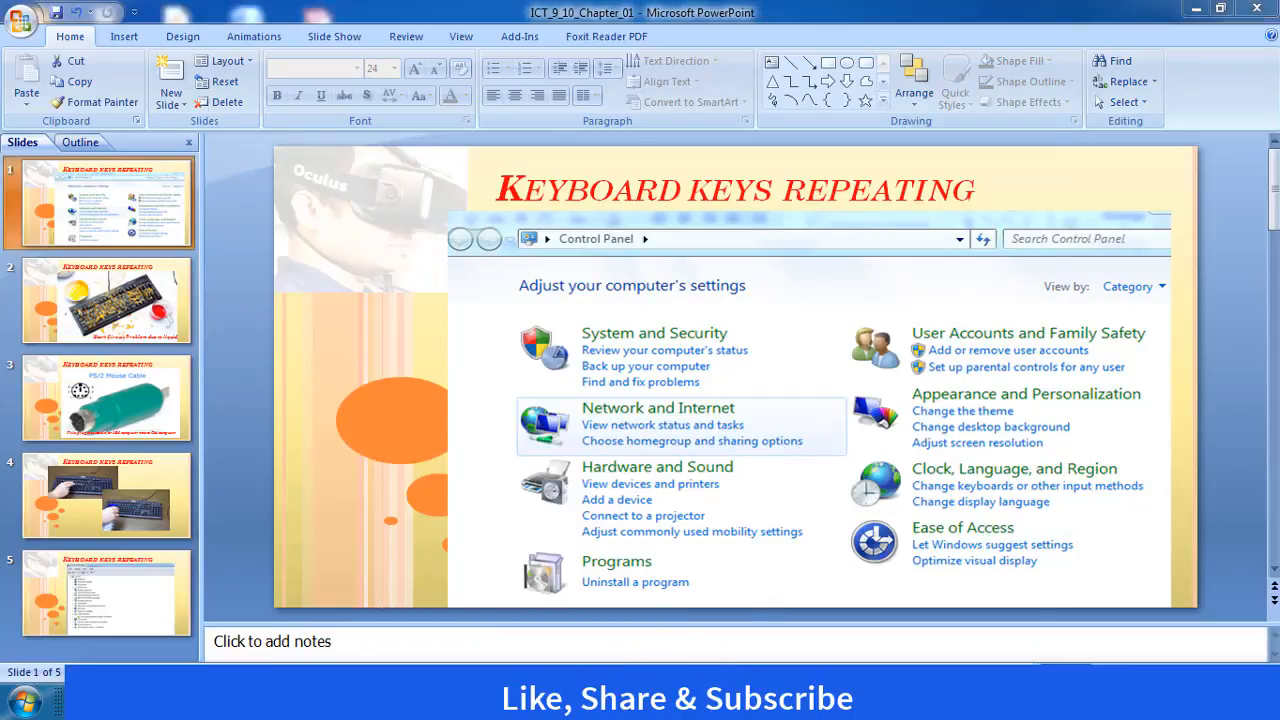
Step: In Keyboard Properties try longer repeat delay and slower repeat rate, restoring middle delay and Fast rate
{"action": "type", "text": "key"}
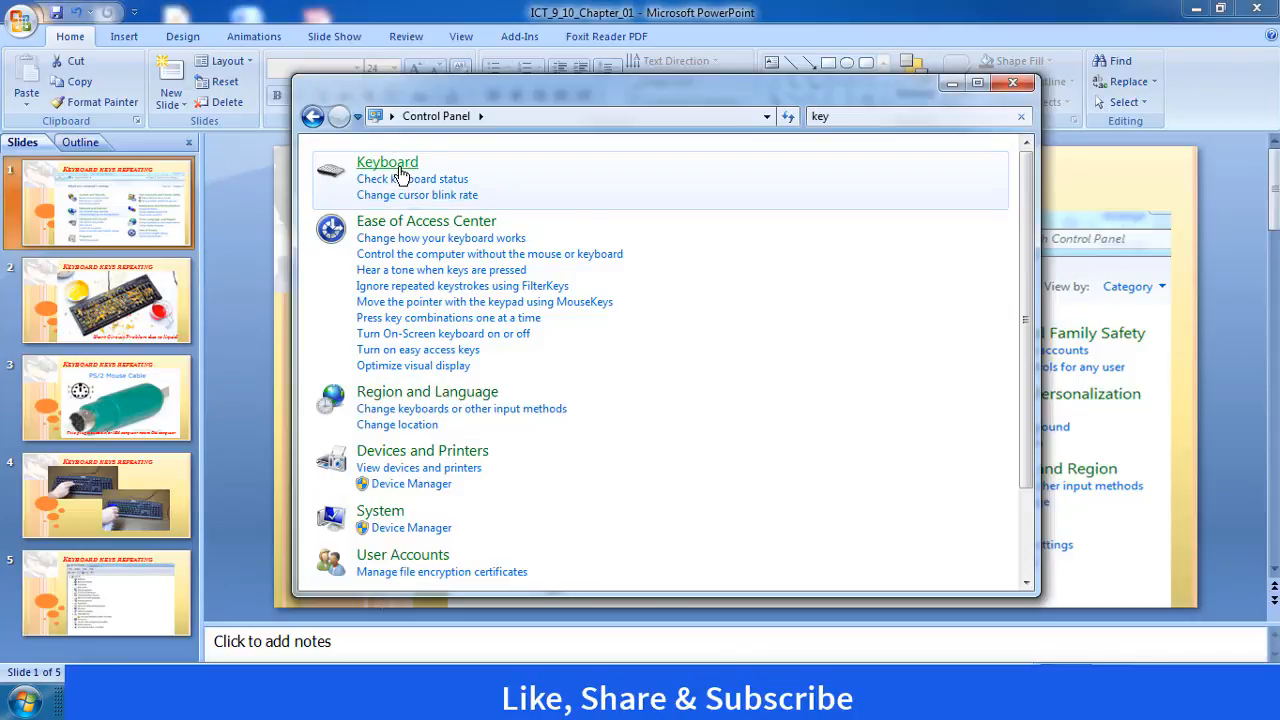
{"action": "left_click", "coordinate": [388, 160]}
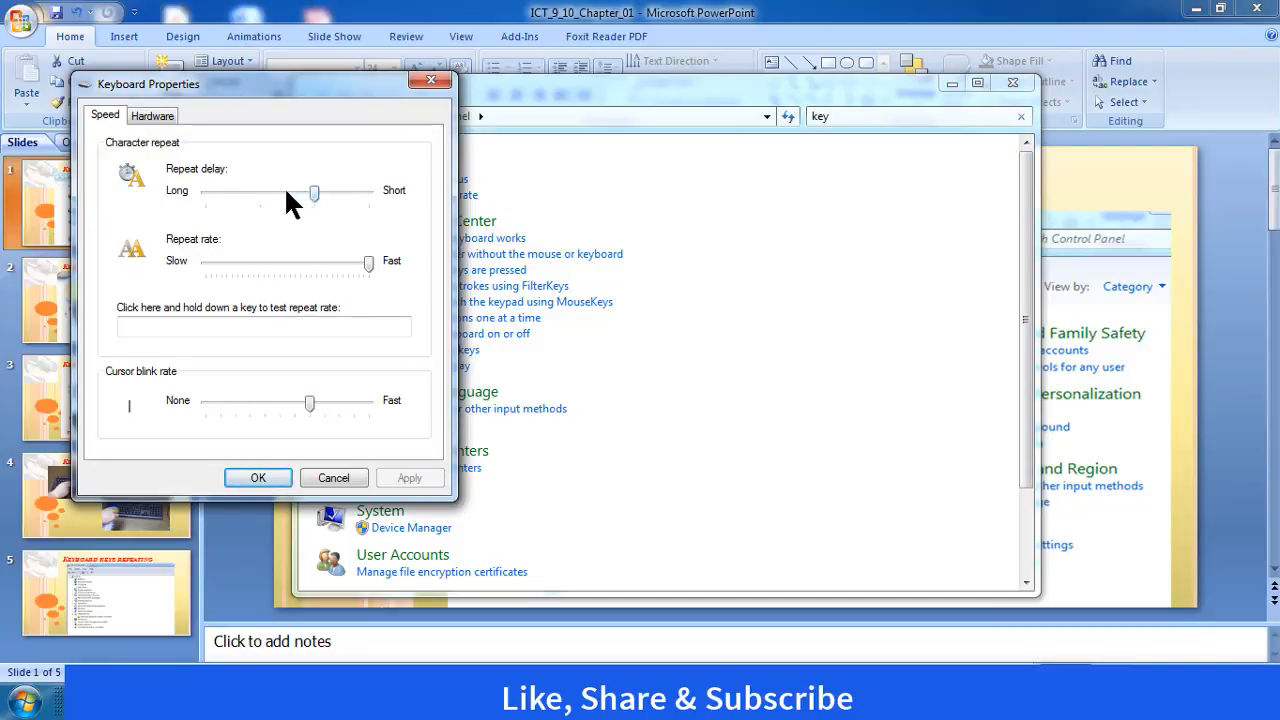
{"action": "left_click_drag", "start_coordinate": [312, 192], "coordinate": [204, 192]}
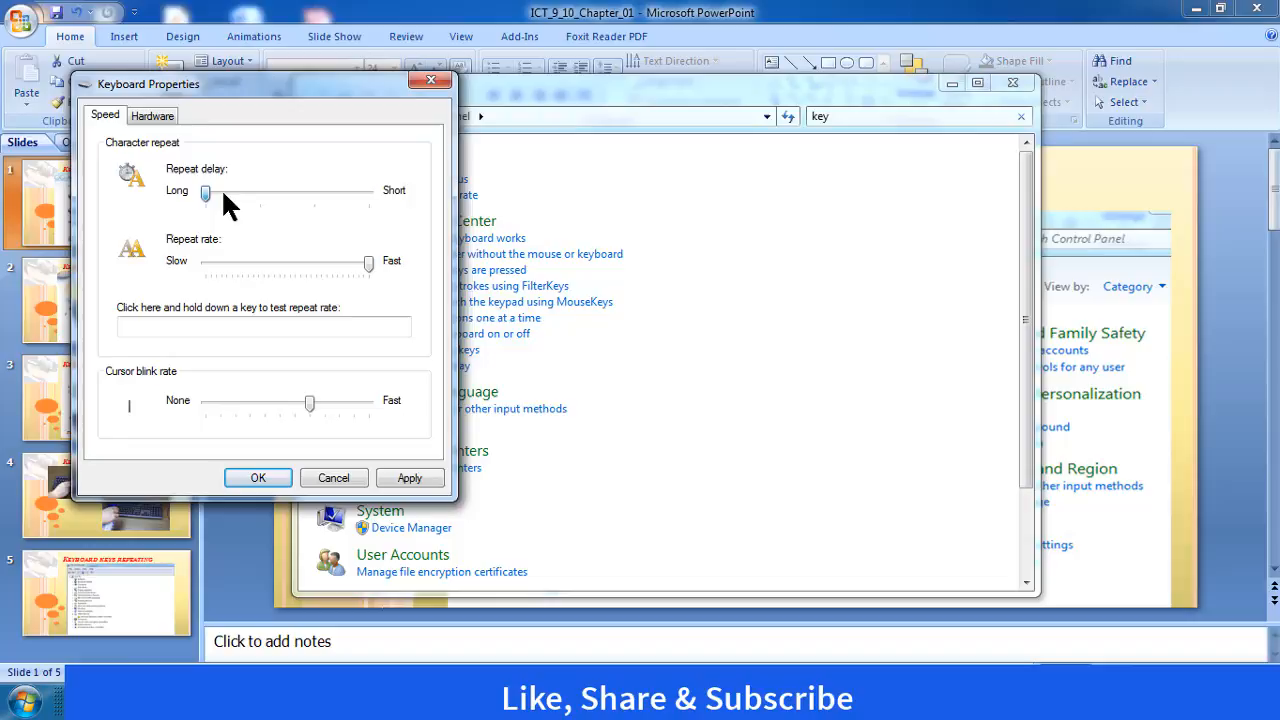
{"action": "left_click_drag", "start_coordinate": [204, 192], "coordinate": [312, 192]}
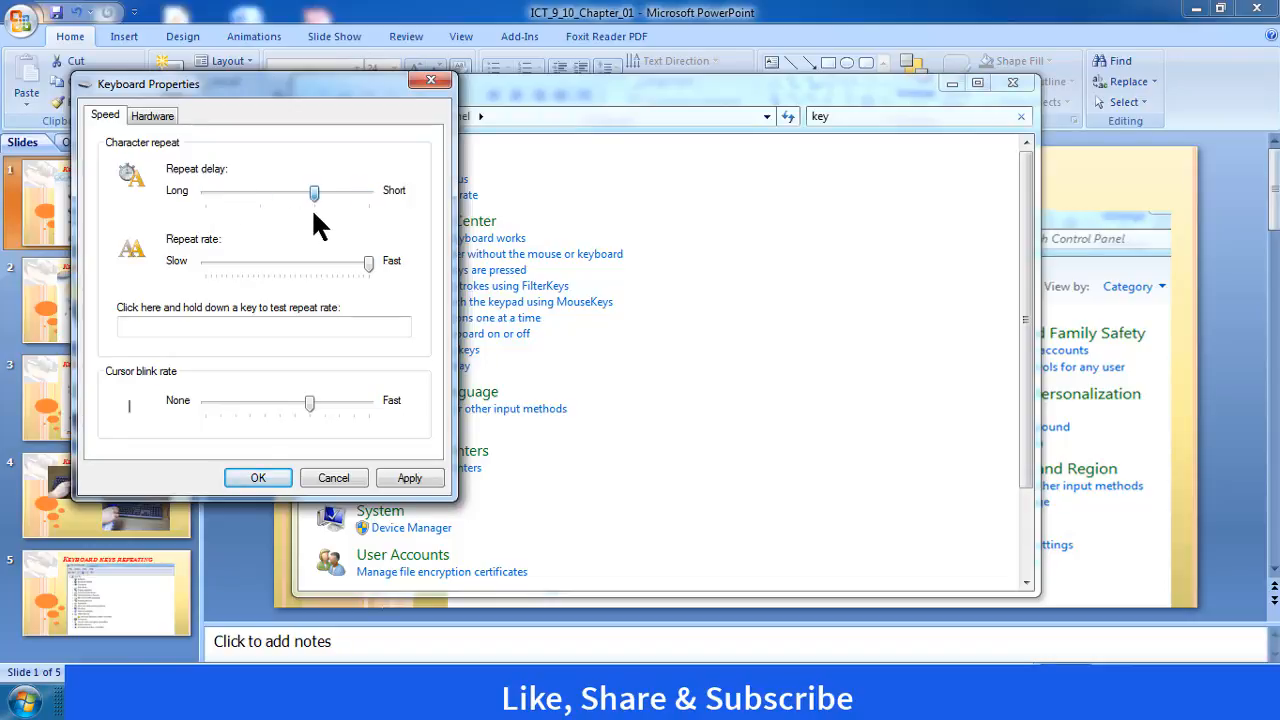
{"action": "left_click_drag", "start_coordinate": [368, 262], "coordinate": [332, 262]}
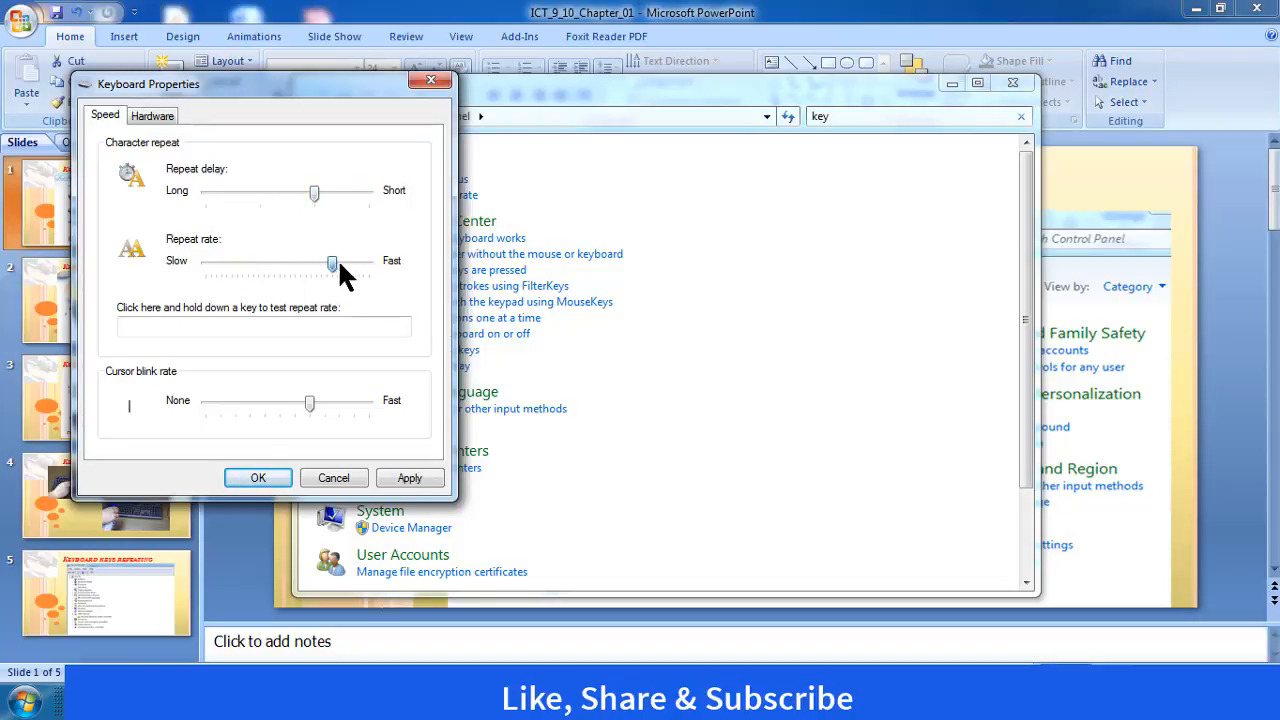
{"action": "left_click_drag", "start_coordinate": [332, 262], "coordinate": [236, 262]}
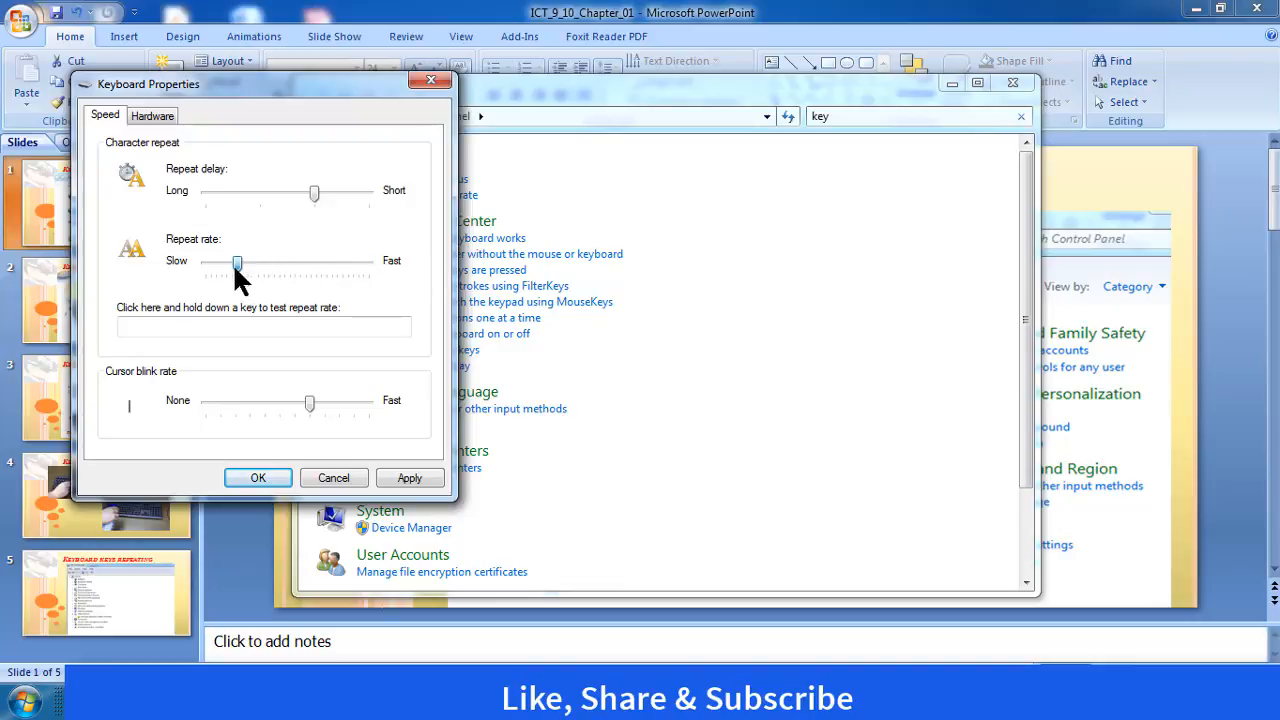
{"action": "left_click_drag", "start_coordinate": [236, 262], "coordinate": [368, 262]}
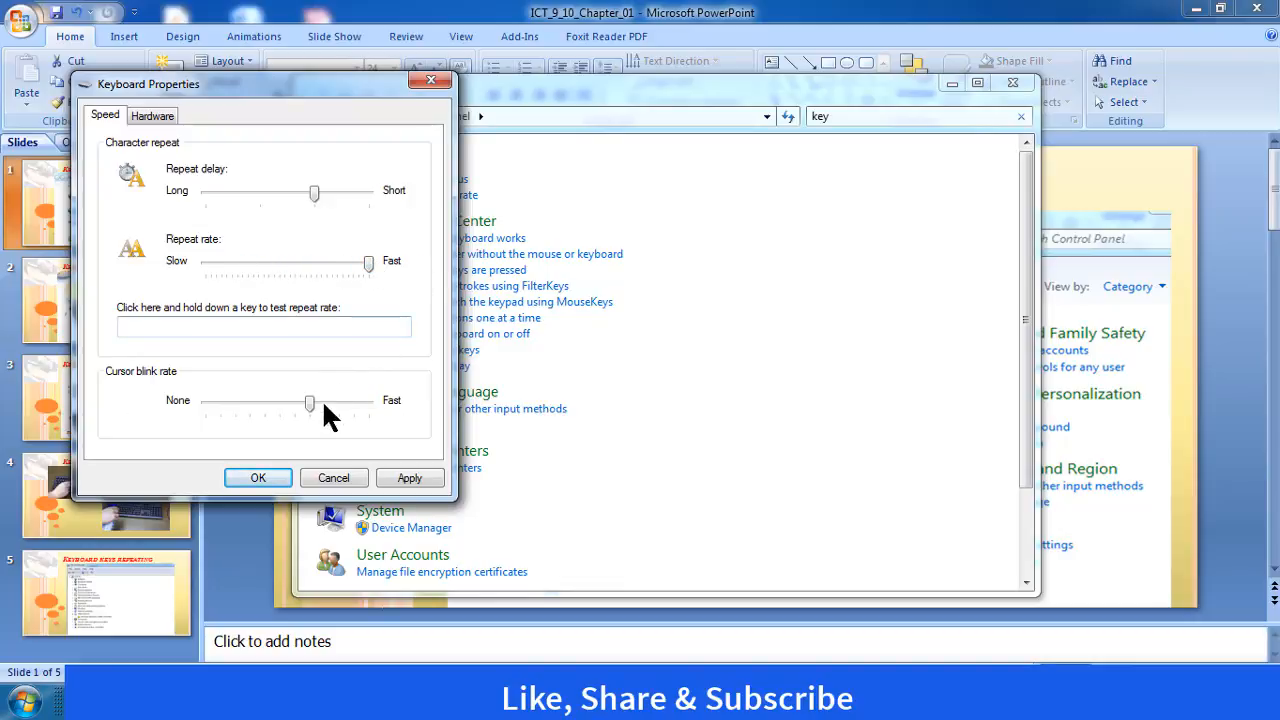
{"action": "left_click_drag", "start_coordinate": [312, 402], "coordinate": [308, 402]}
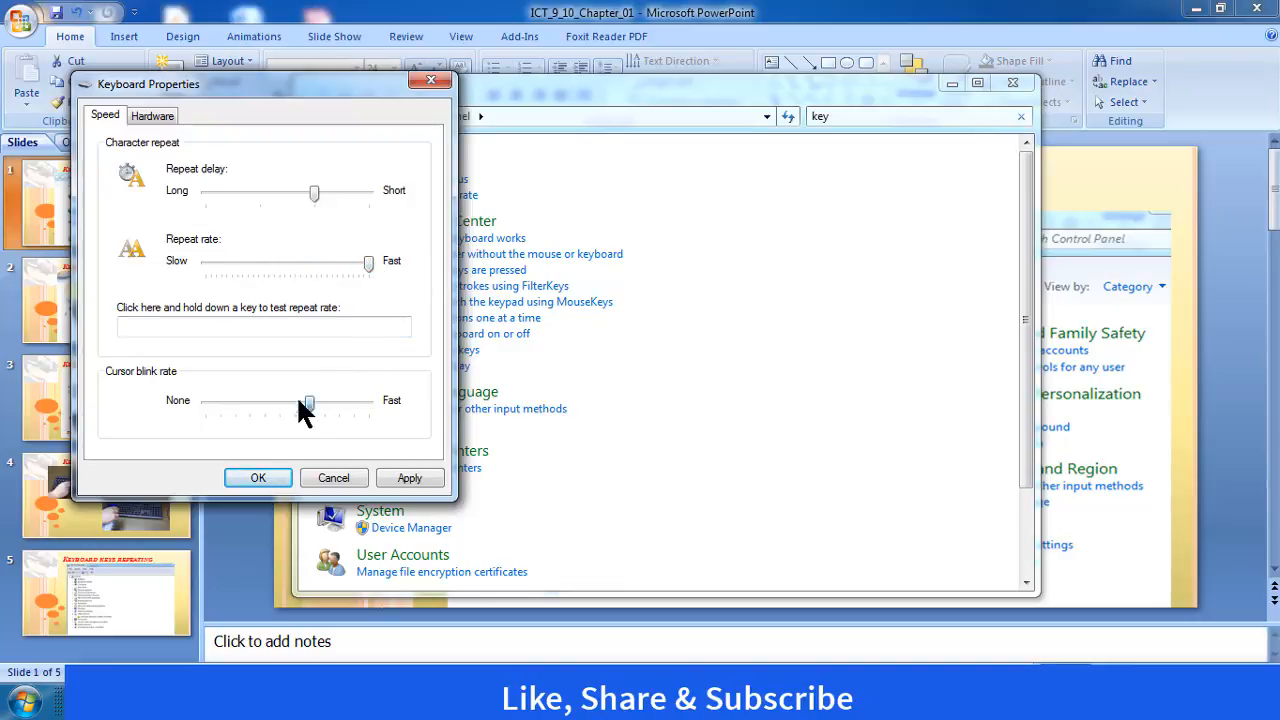
{"action": "mouse_move", "coordinate": [310, 410]}
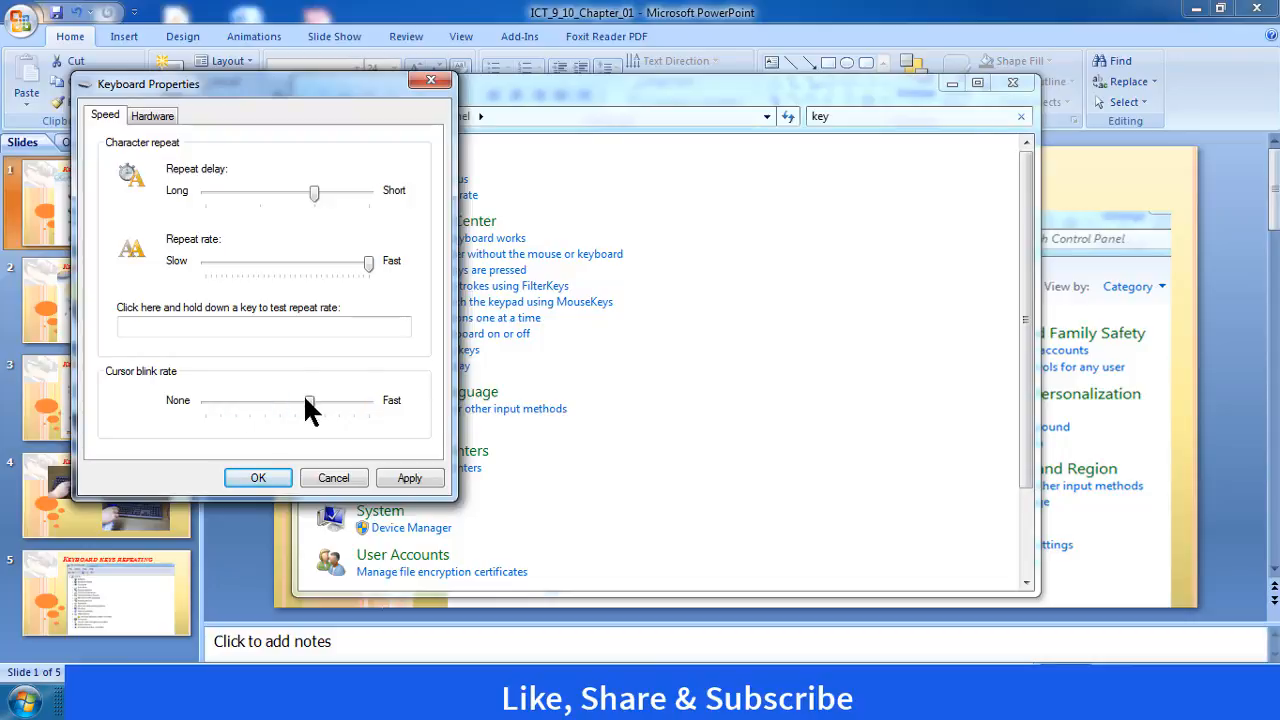
Step: Close Keyboard Properties and the Control Panel window, returning to the slide
{"action": "left_click", "coordinate": [408, 476]}
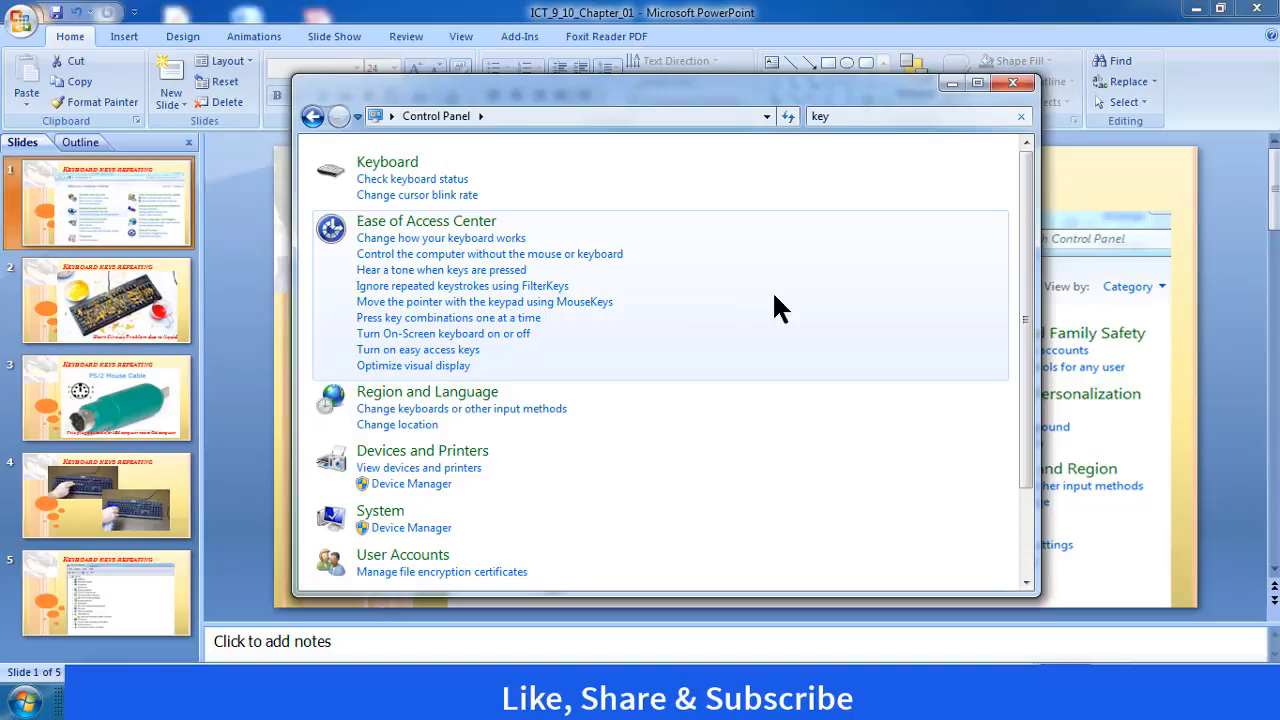
{"action": "mouse_move", "coordinate": [904, 224]}
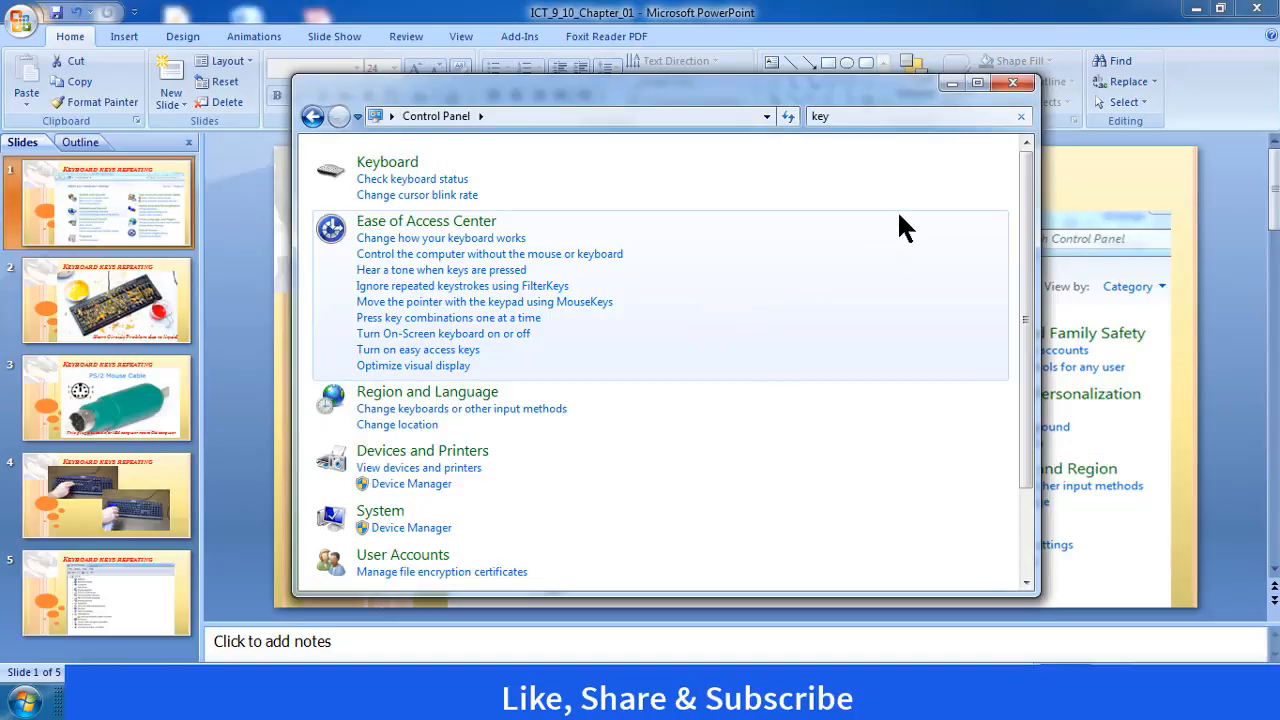
{"action": "mouse_move", "coordinate": [1016, 160]}
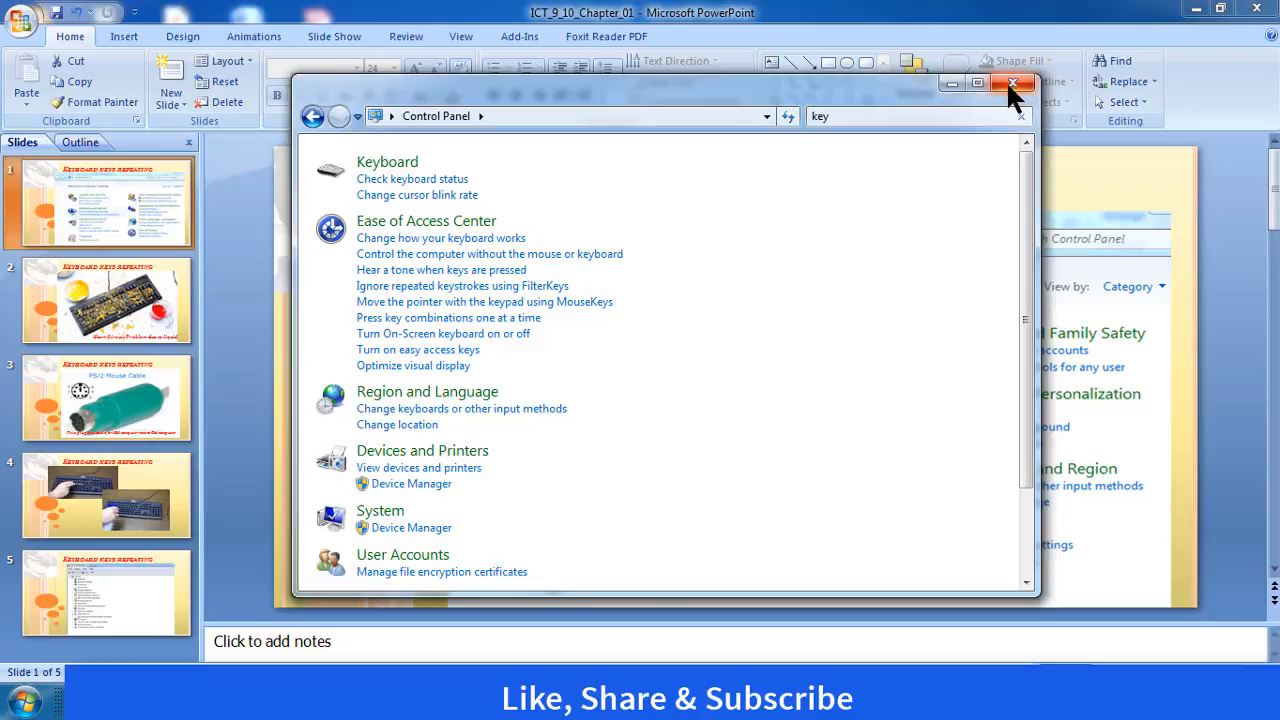
{"action": "left_click", "coordinate": [1012, 84]}
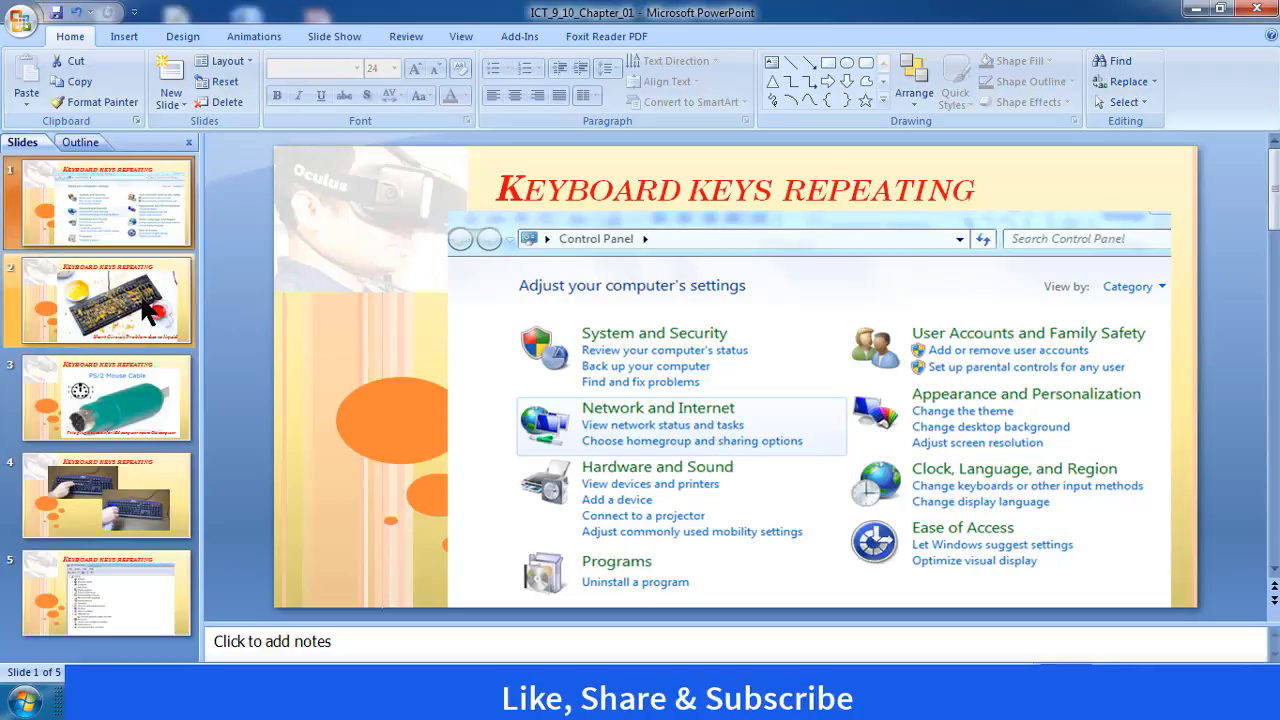
Step: Show slide 2, 'Short Circuit Problem due to liquid'
{"action": "left_click", "coordinate": [104, 300]}
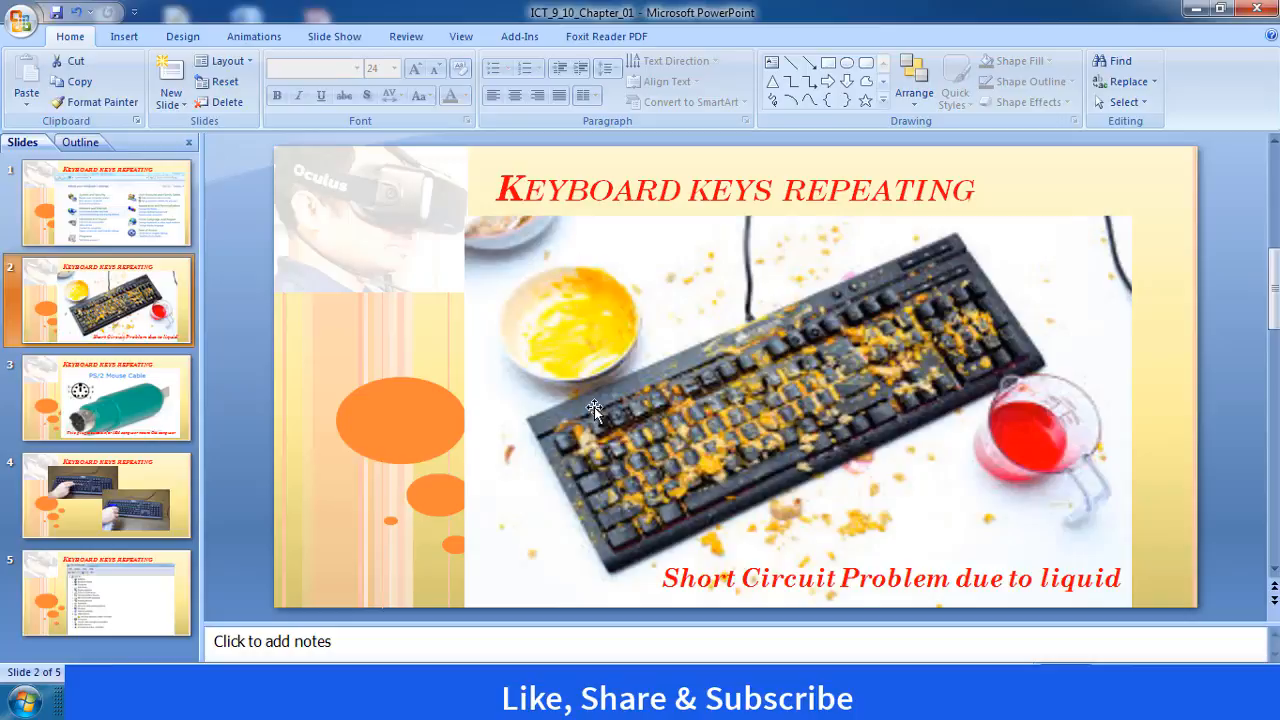
{"action": "mouse_move", "coordinate": [732, 590]}
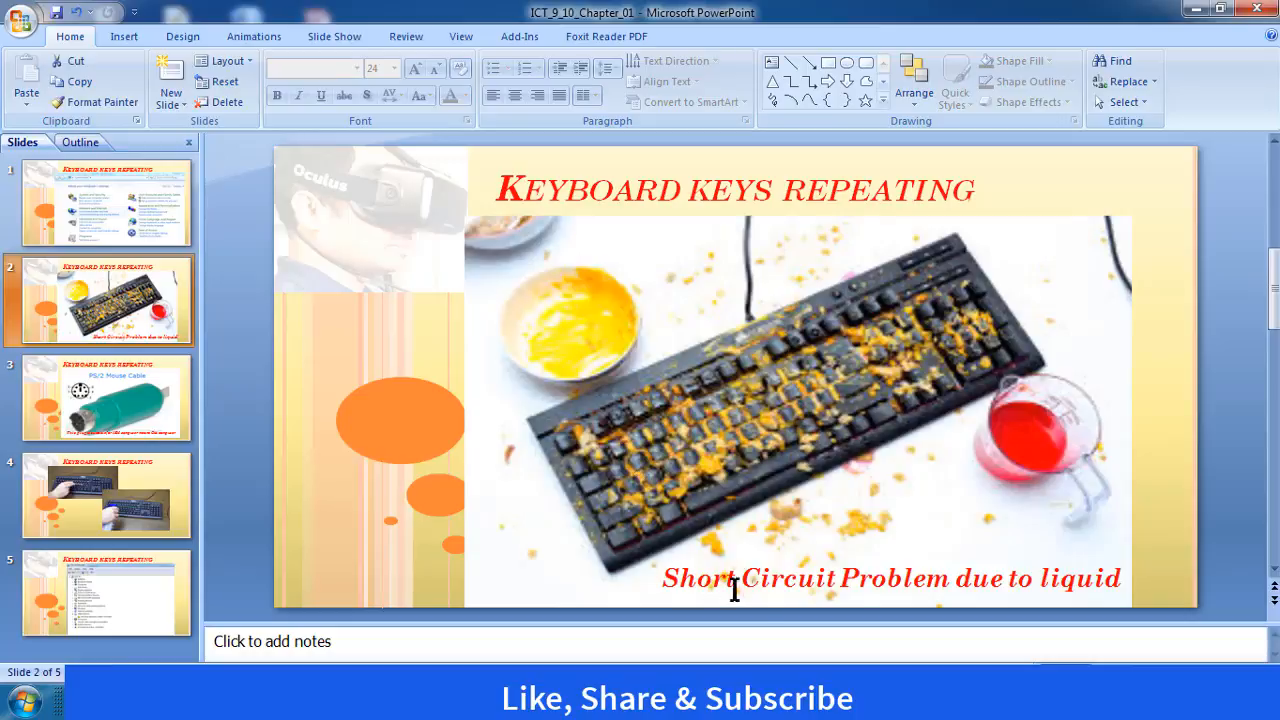
{"action": "mouse_move", "coordinate": [1048, 598]}
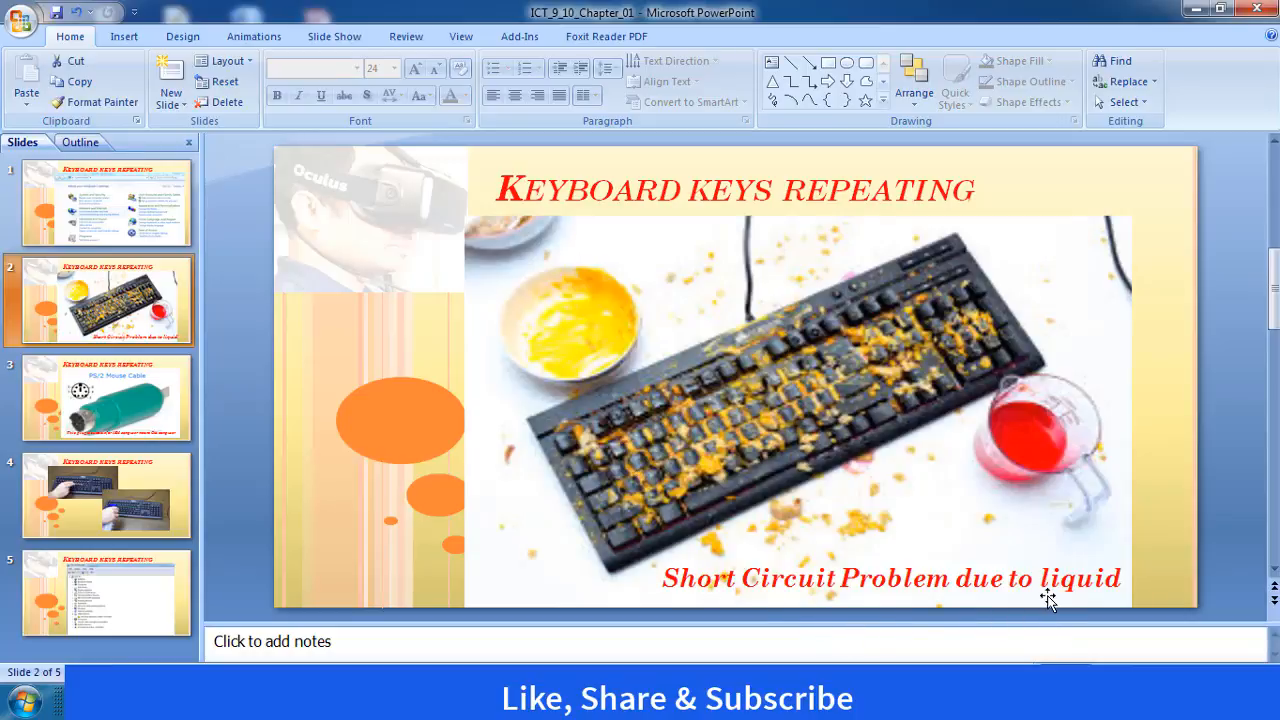
{"action": "mouse_move", "coordinate": [844, 488]}
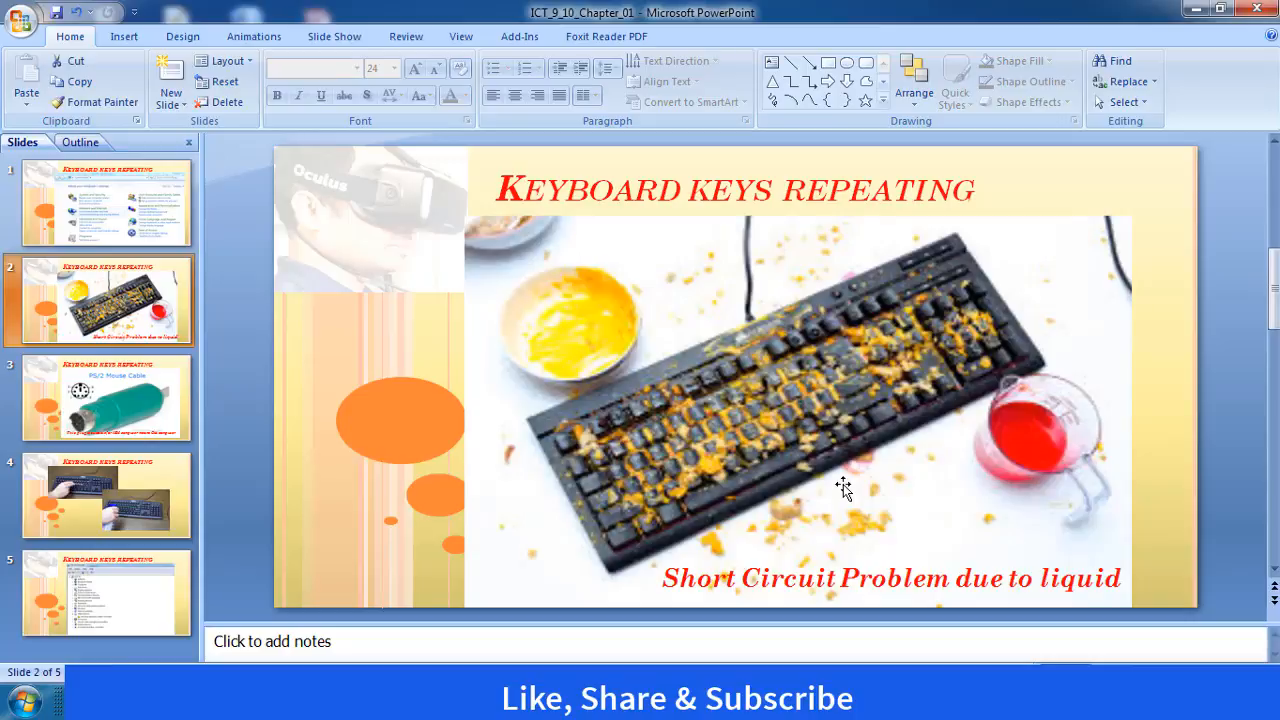
{"action": "mouse_move", "coordinate": [772, 480]}
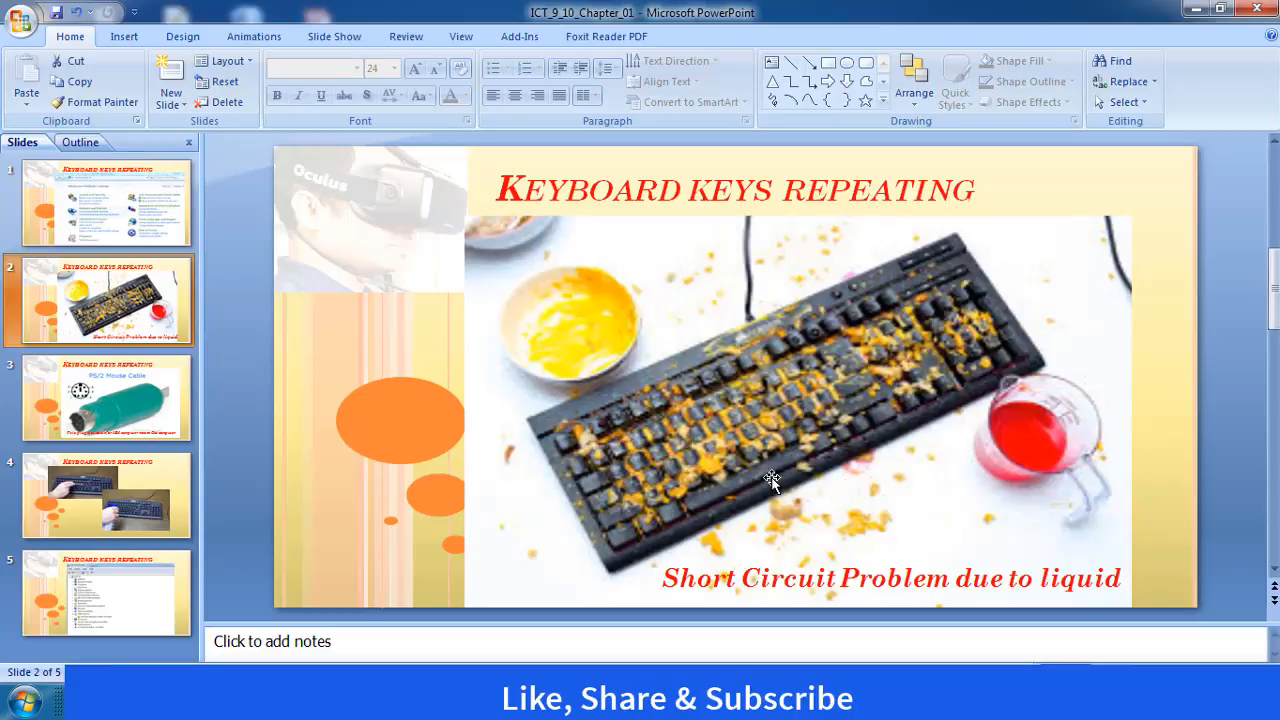
{"action": "mouse_move", "coordinate": [752, 472]}
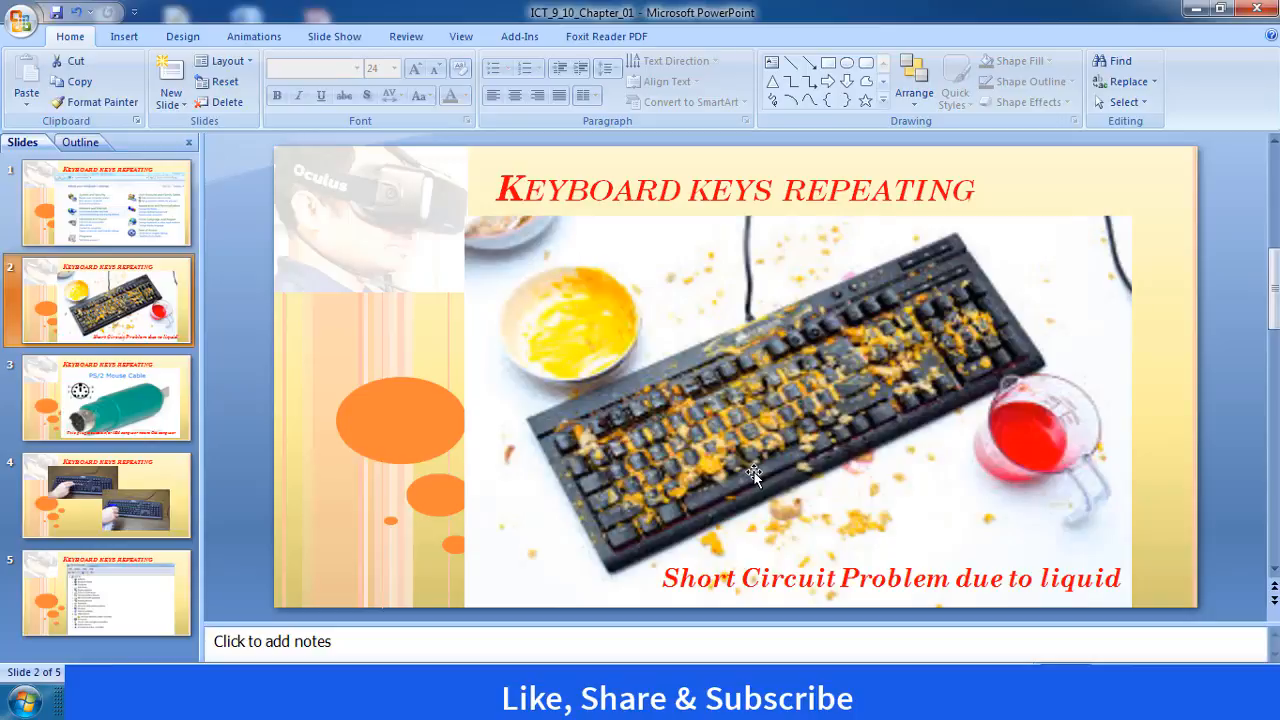
{"action": "mouse_move", "coordinate": [780, 476]}
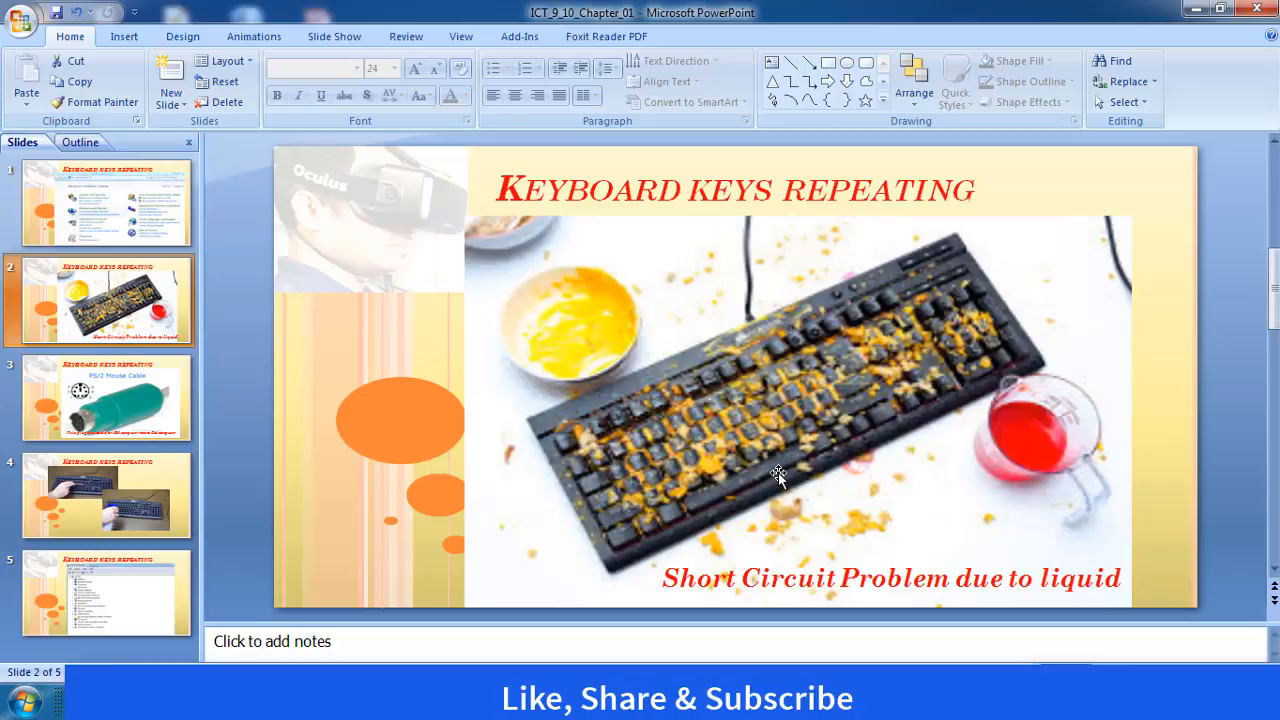
{"action": "mouse_move", "coordinate": [744, 444]}
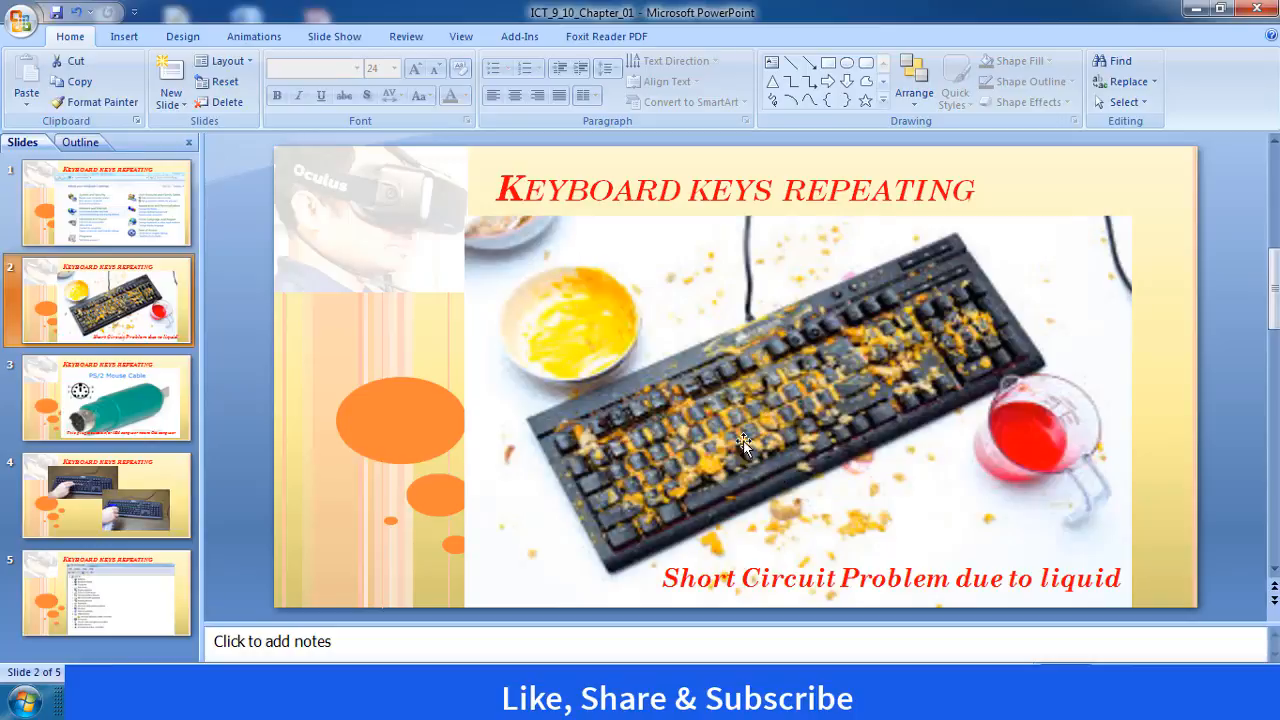
{"action": "mouse_move", "coordinate": [768, 460]}
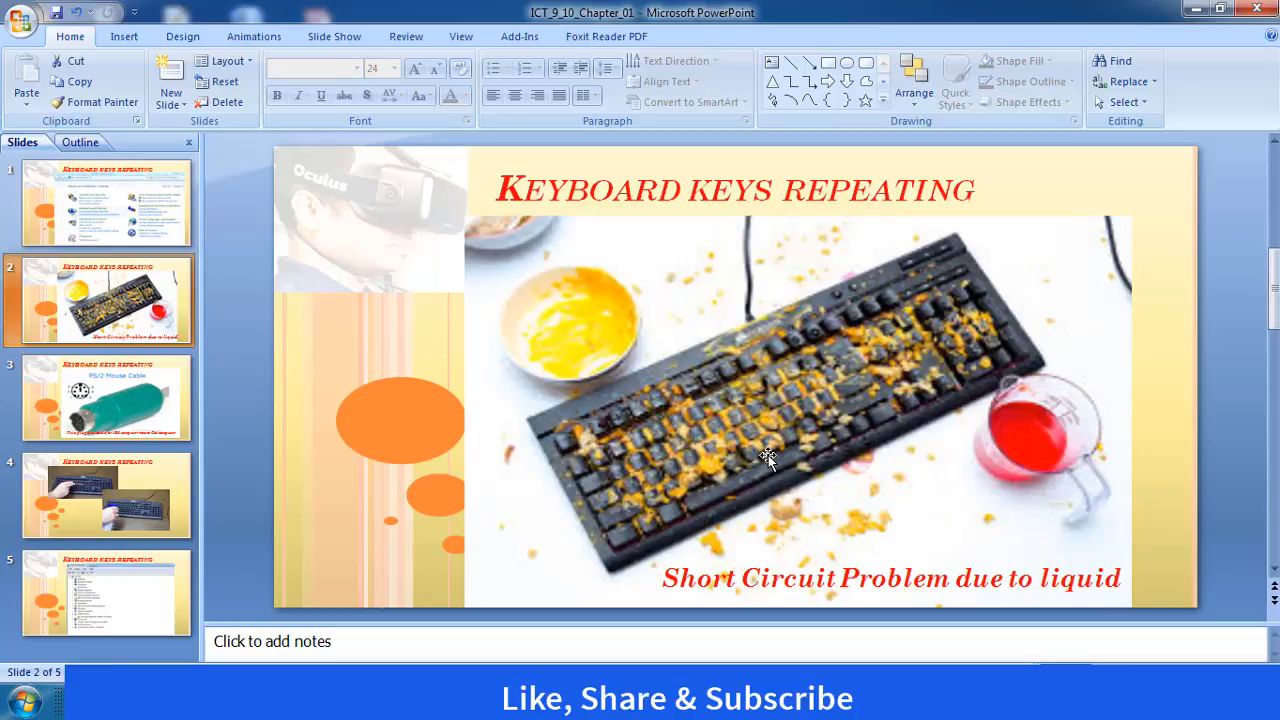
{"action": "mouse_move", "coordinate": [790, 452]}
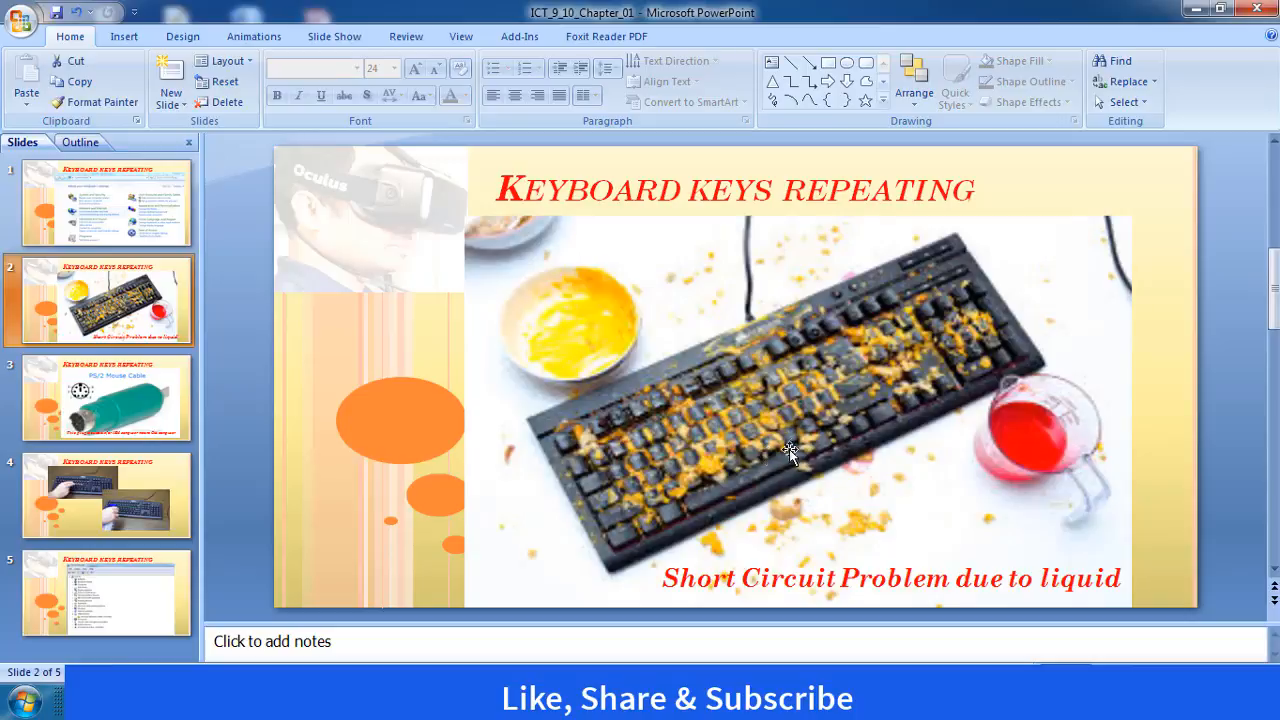
{"action": "mouse_move", "coordinate": [760, 458]}
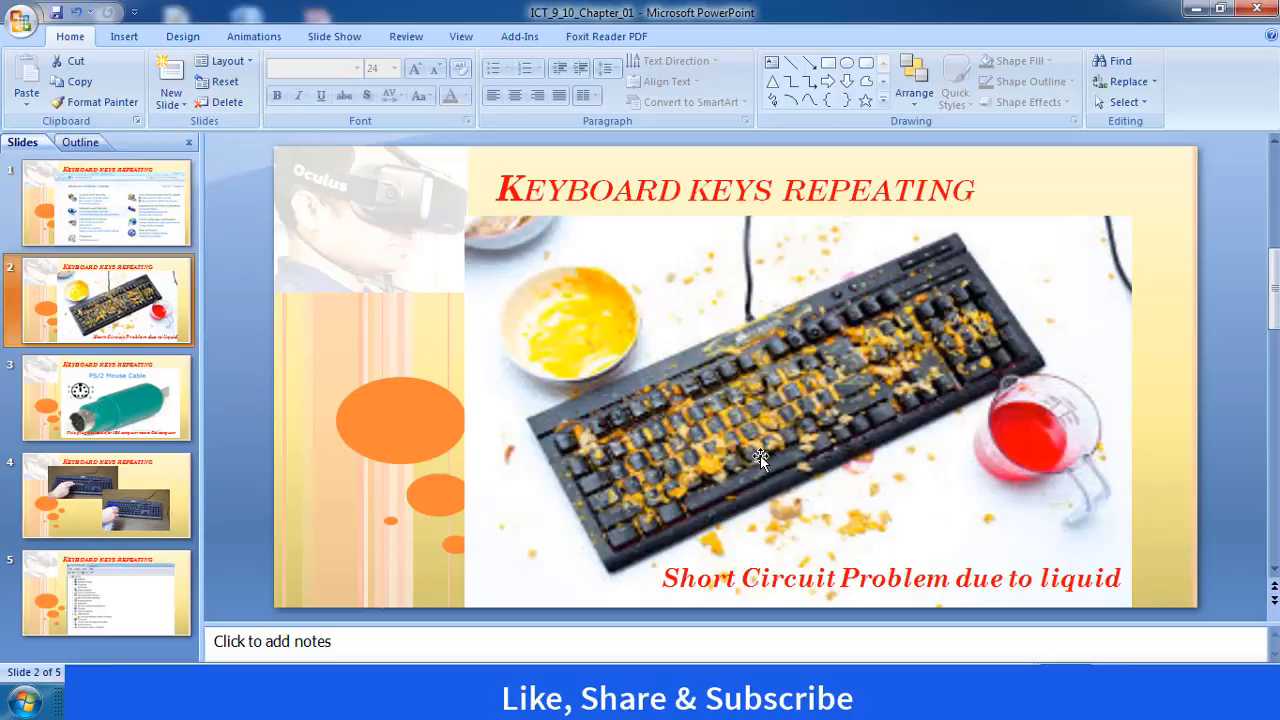
{"action": "mouse_move", "coordinate": [822, 522]}
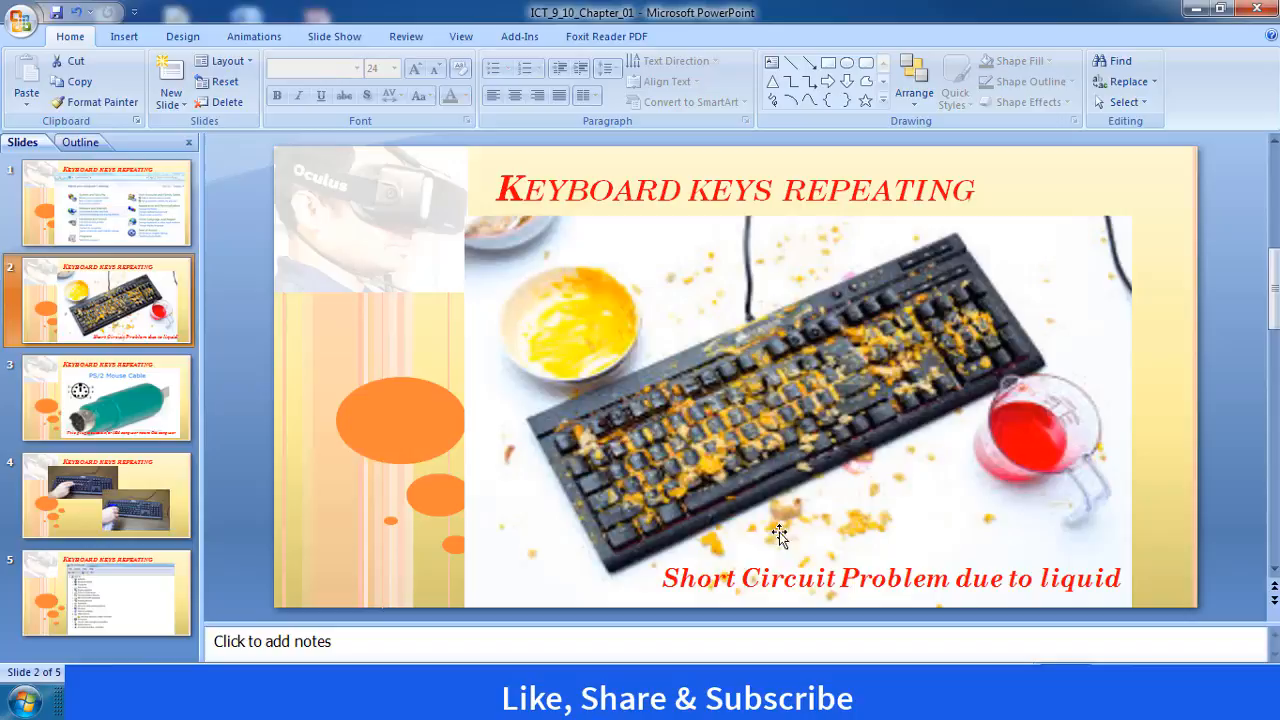
Step: Show slide 3 with the PS/2 Mouse Cable plug for old IBM computers
{"action": "left_click", "coordinate": [104, 396]}
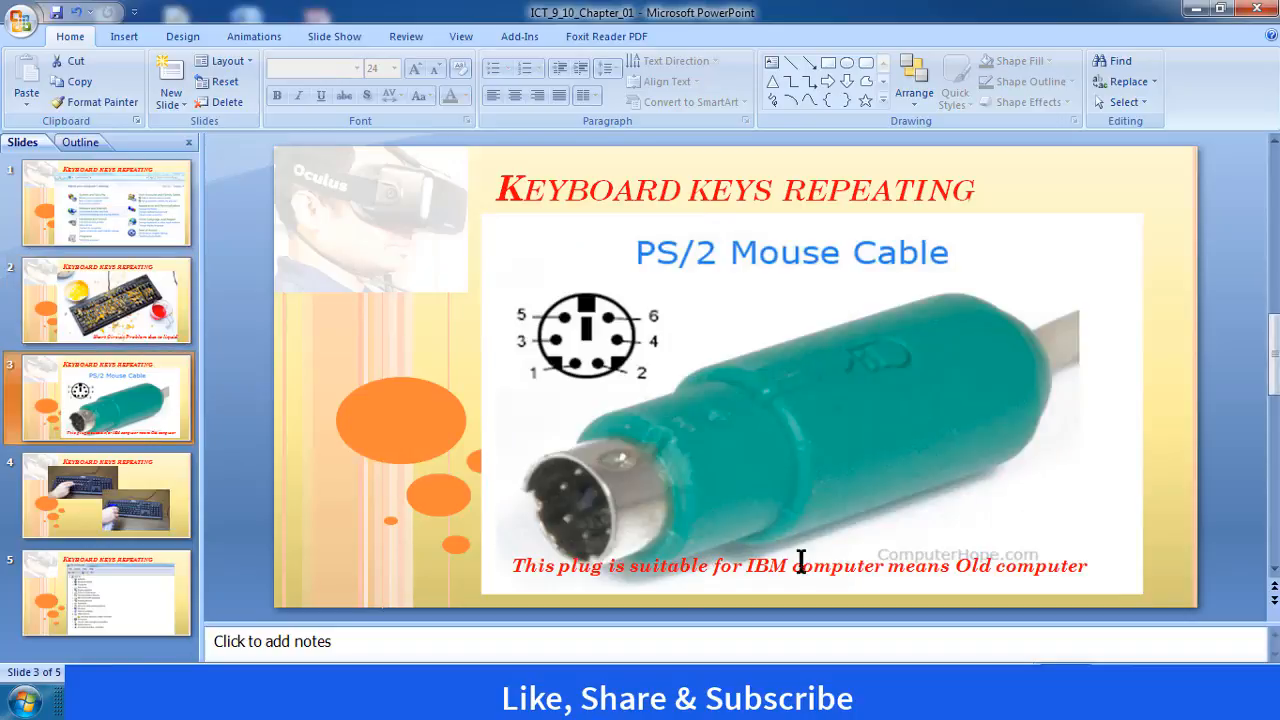
{"action": "mouse_move", "coordinate": [630, 630]}
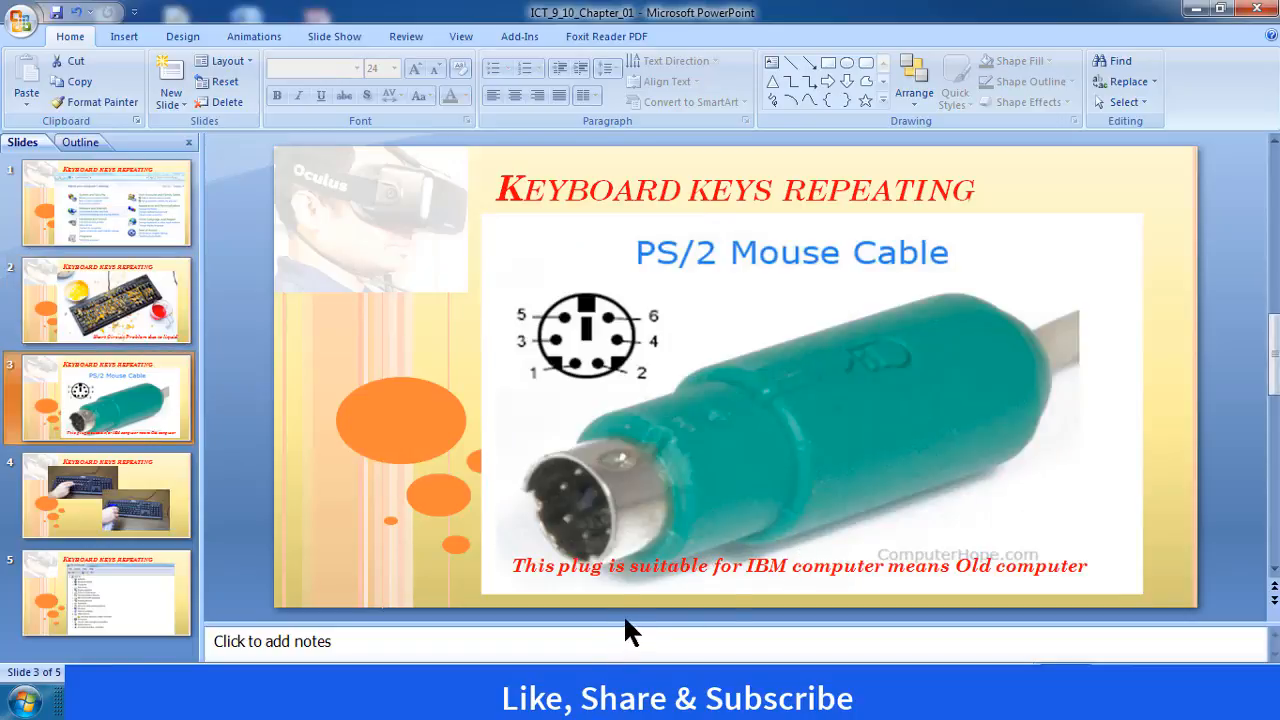
{"action": "mouse_move", "coordinate": [796, 244]}
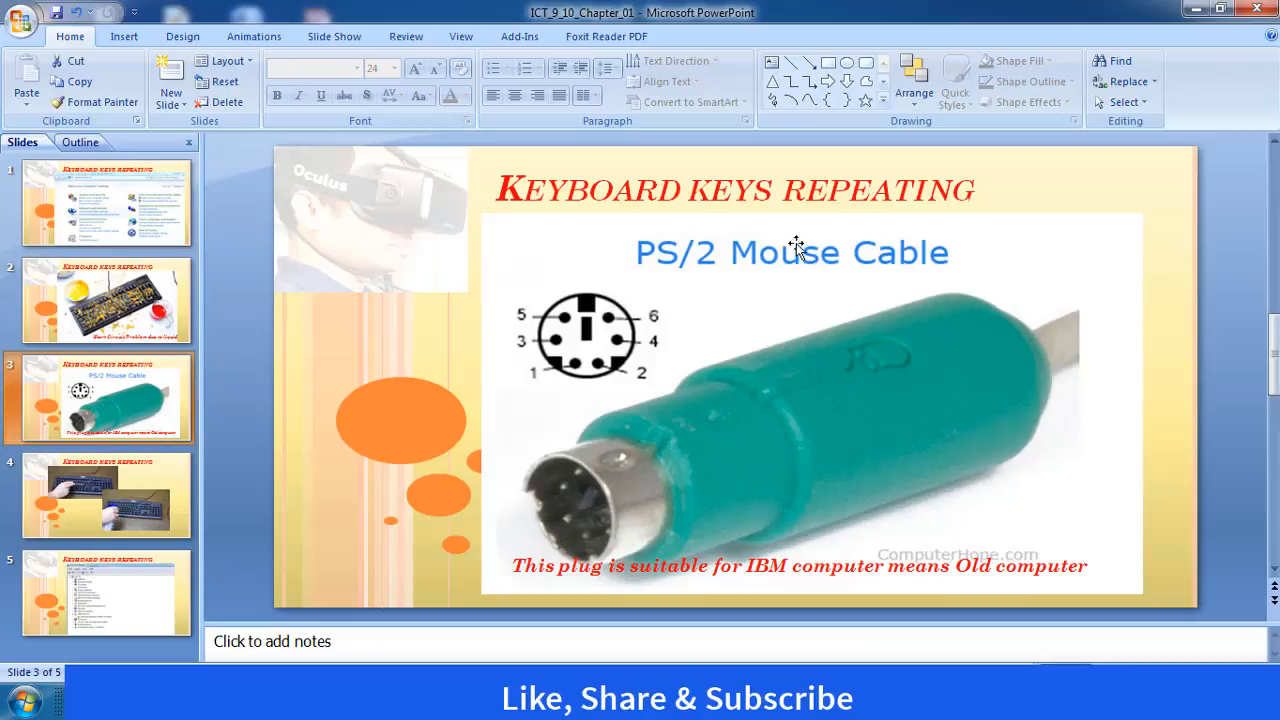
{"action": "mouse_move", "coordinate": [864, 392]}
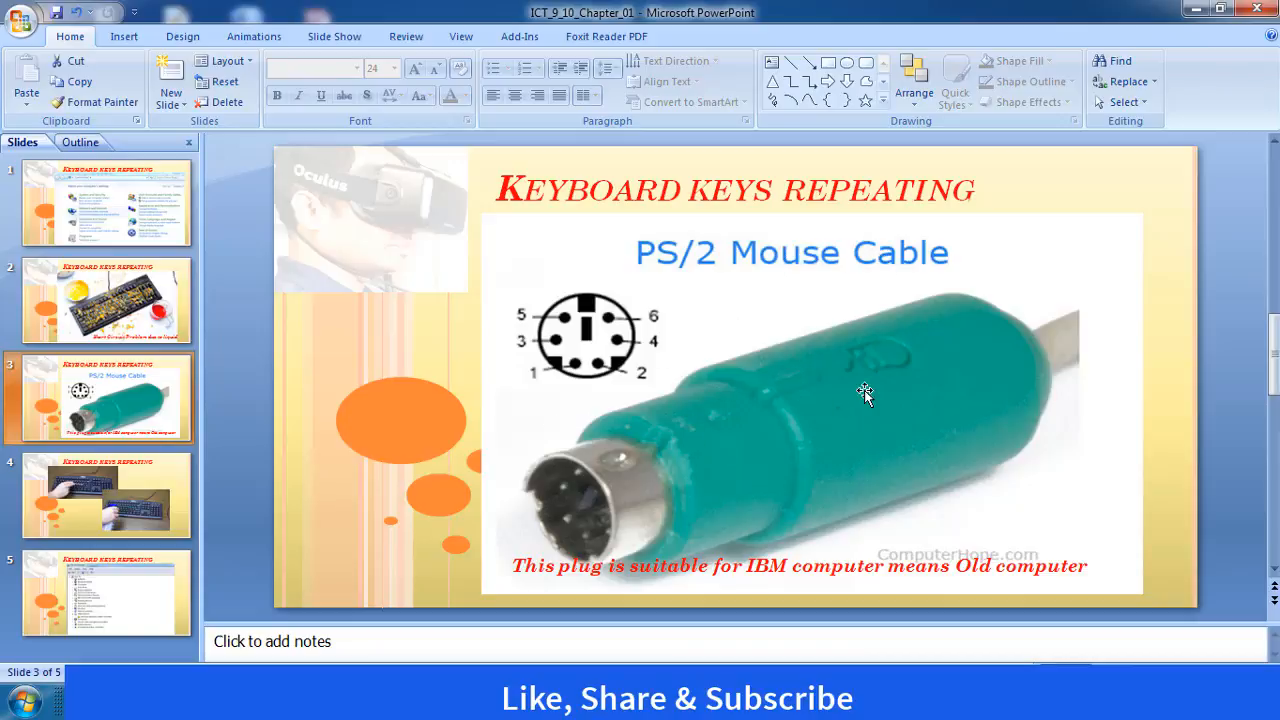
{"action": "mouse_move", "coordinate": [756, 392]}
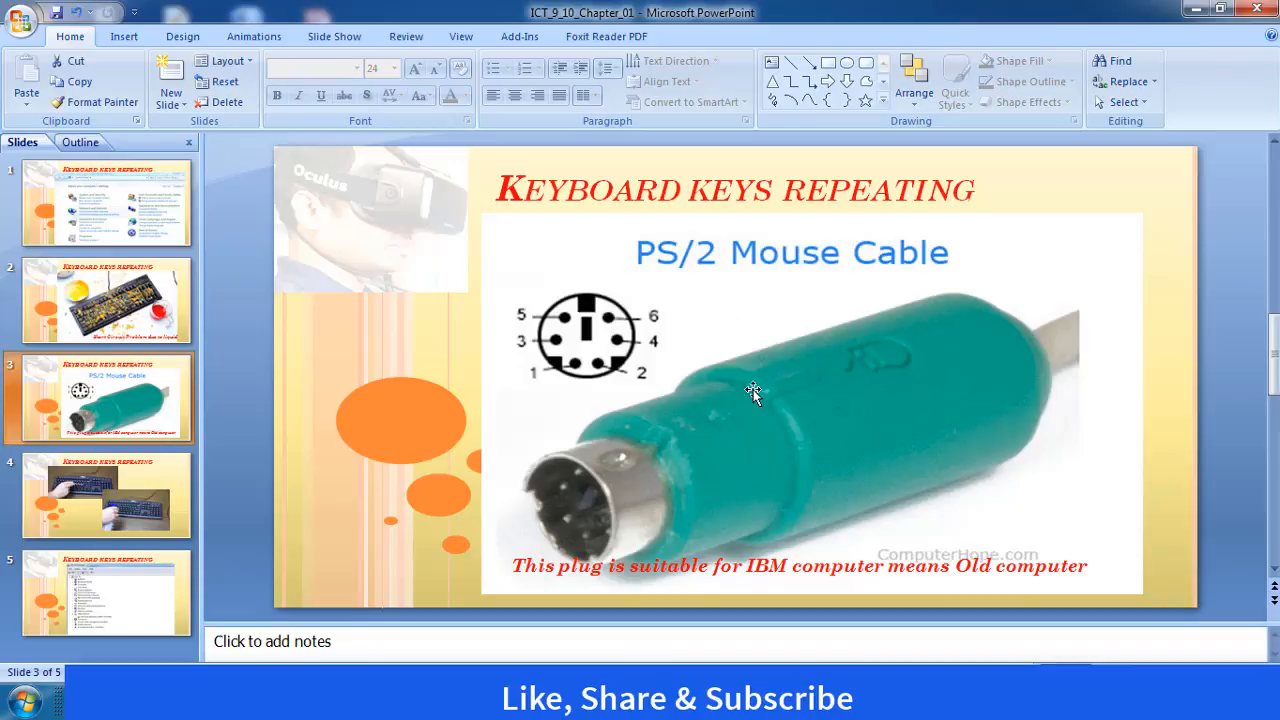
{"action": "mouse_move", "coordinate": [790, 584]}
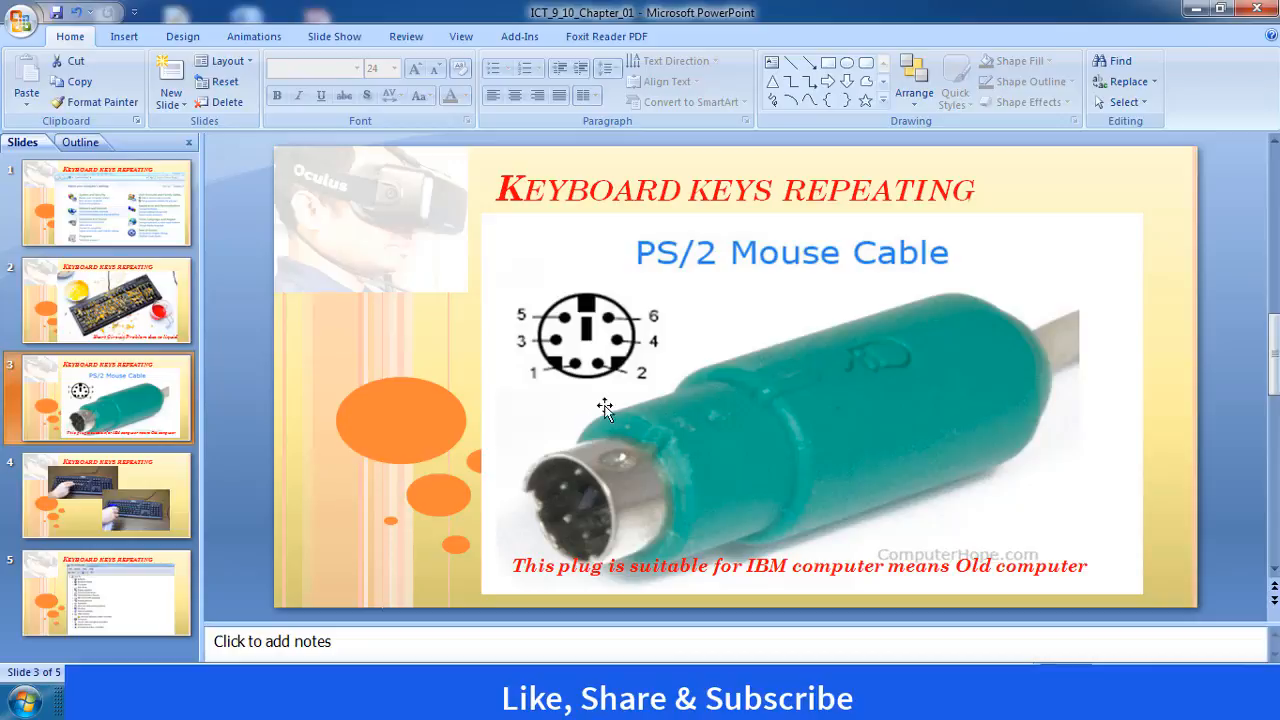
{"action": "mouse_move", "coordinate": [728, 480]}
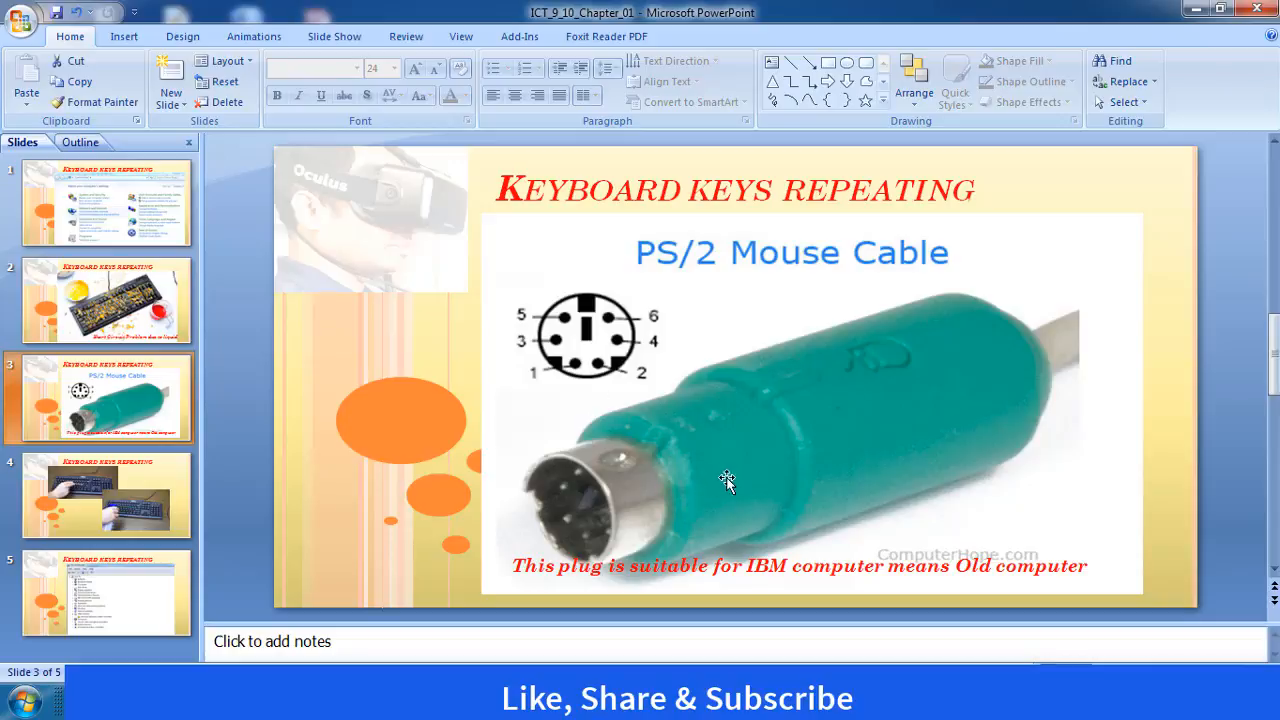
{"action": "mouse_move", "coordinate": [836, 400]}
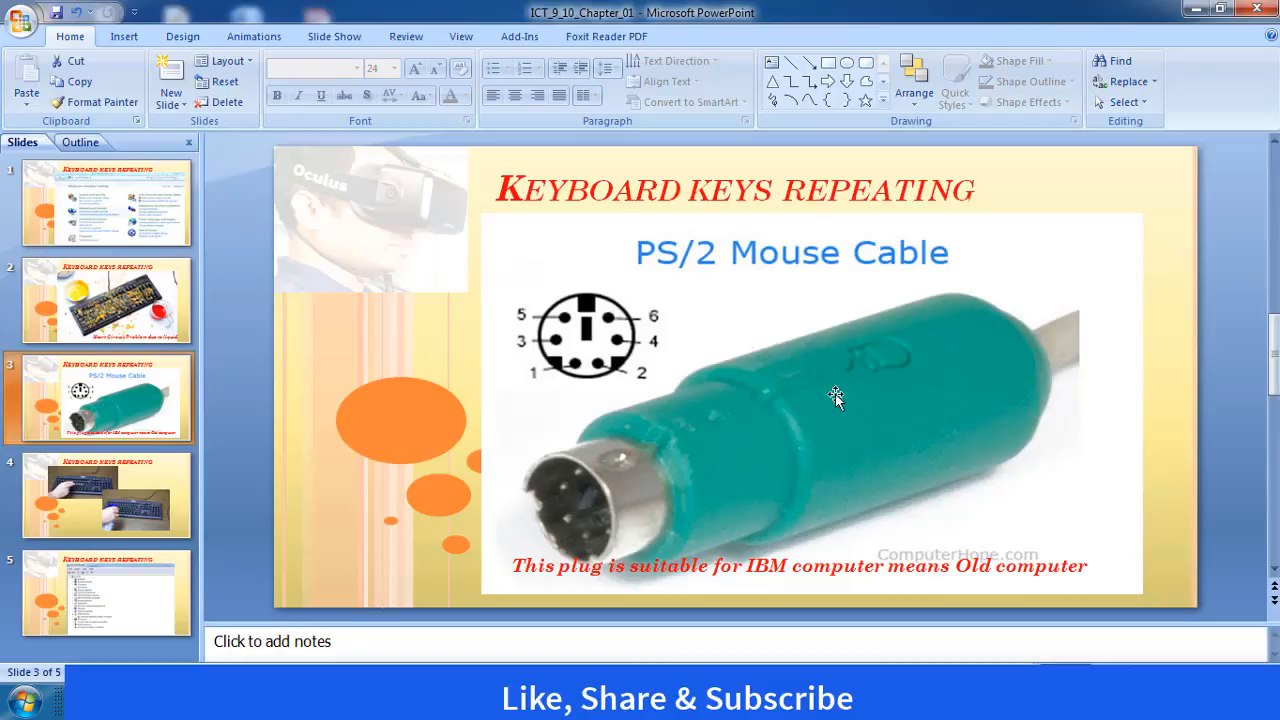
{"action": "mouse_move", "coordinate": [784, 458]}
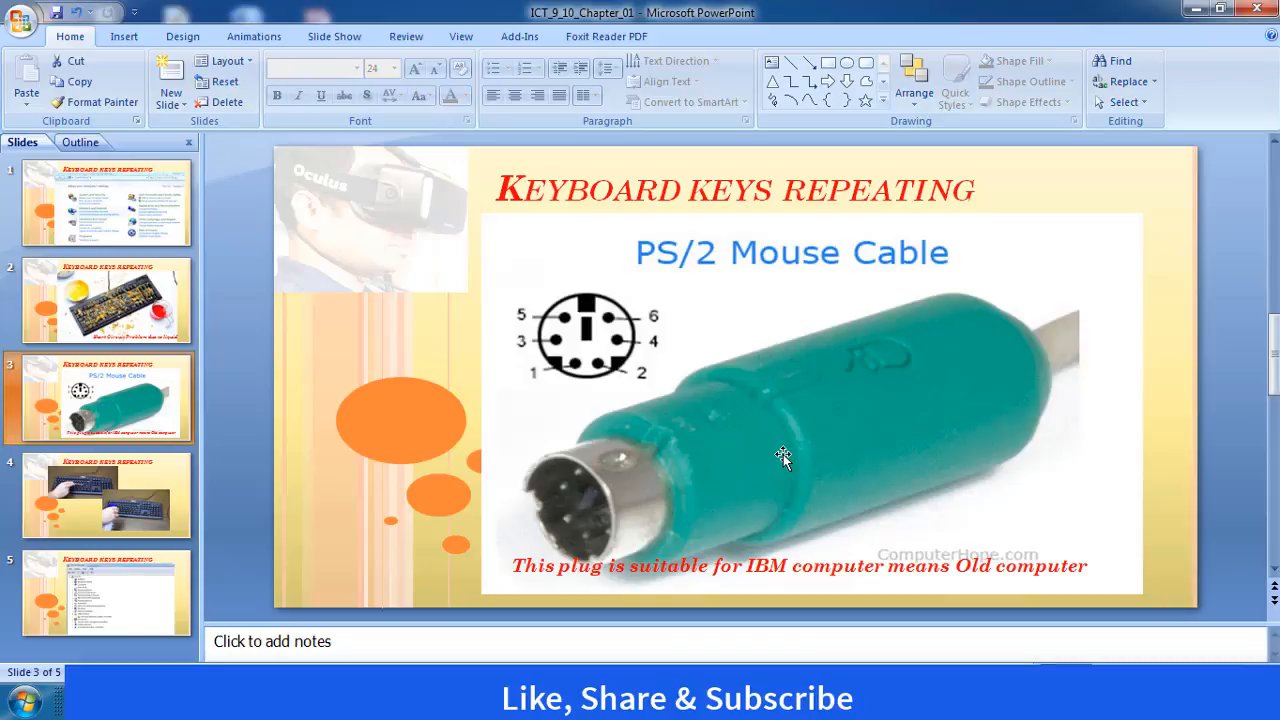
Step: Advance through the two-keyboards slide to slide 5 with the Device Manager screenshot
{"action": "left_click", "coordinate": [104, 496]}
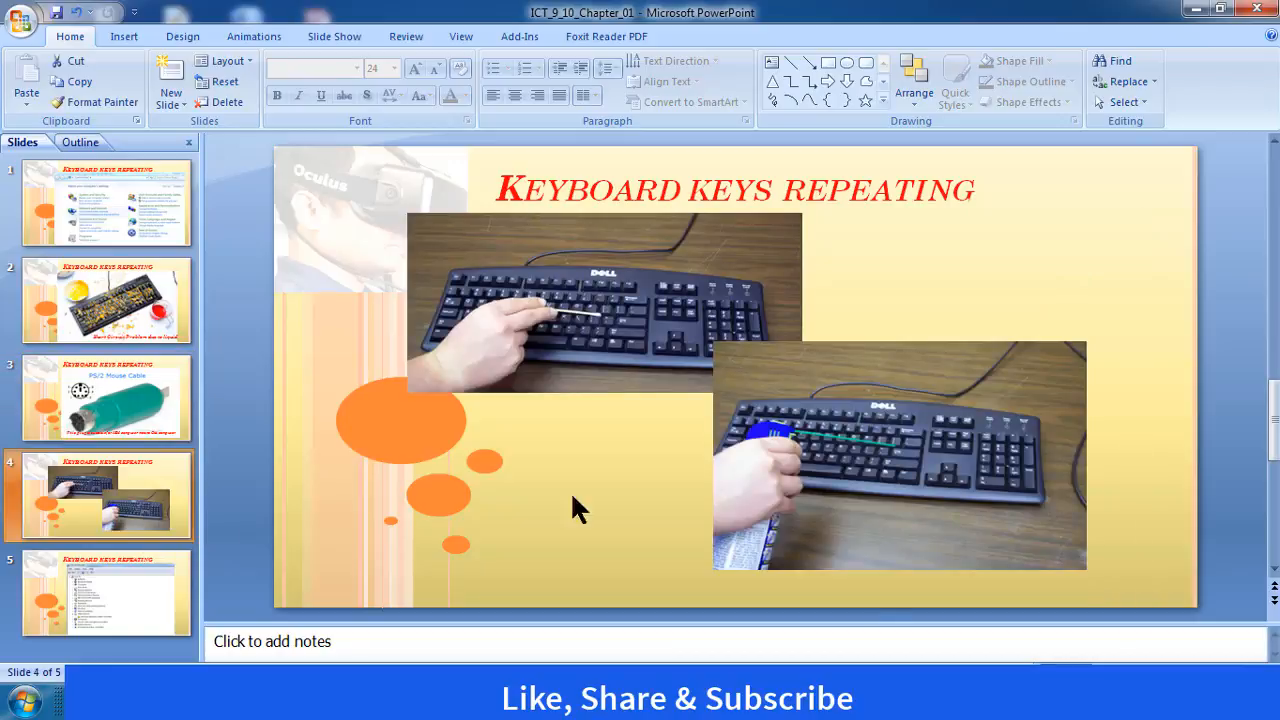
{"action": "mouse_move", "coordinate": [704, 476]}
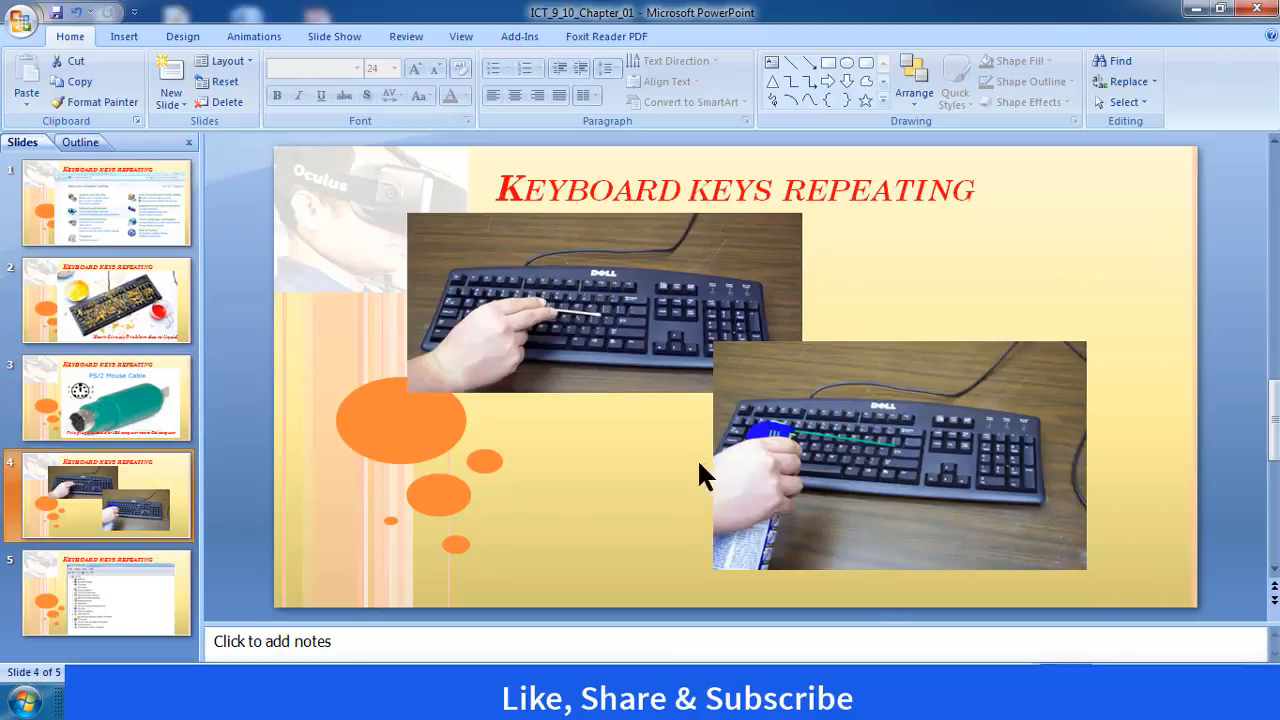
{"action": "mouse_move", "coordinate": [620, 352]}
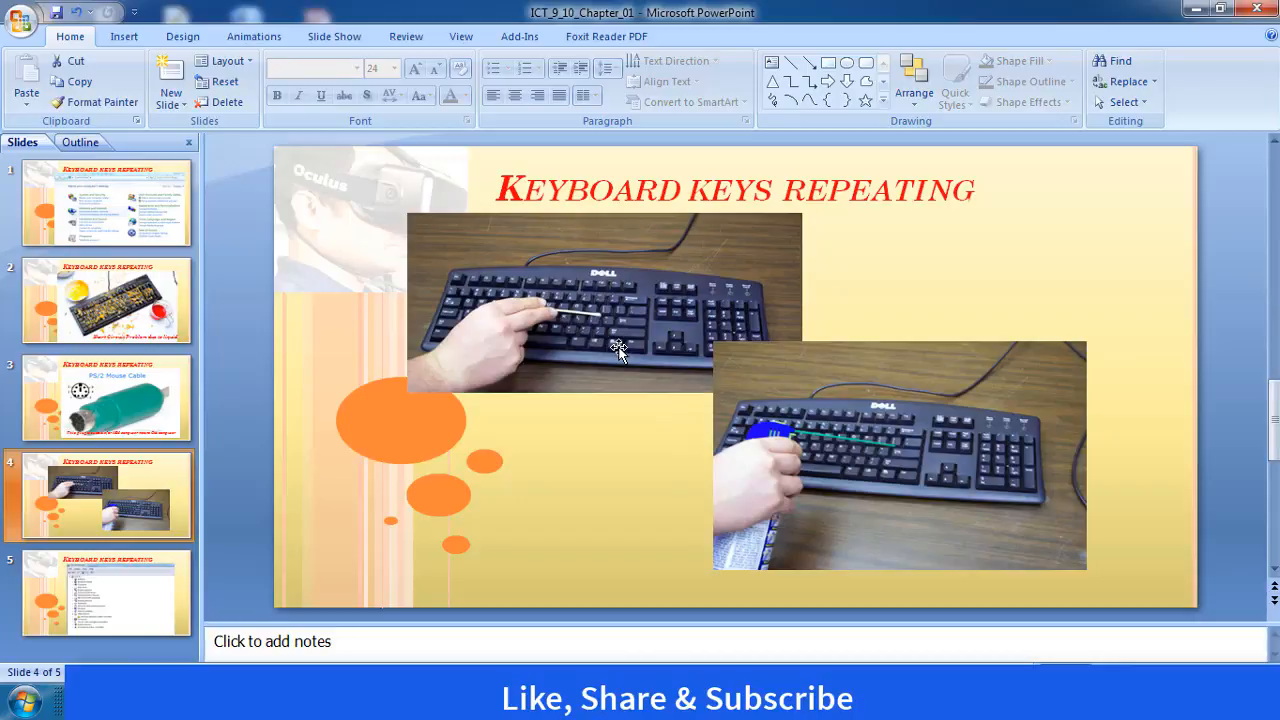
{"action": "mouse_move", "coordinate": [580, 332]}
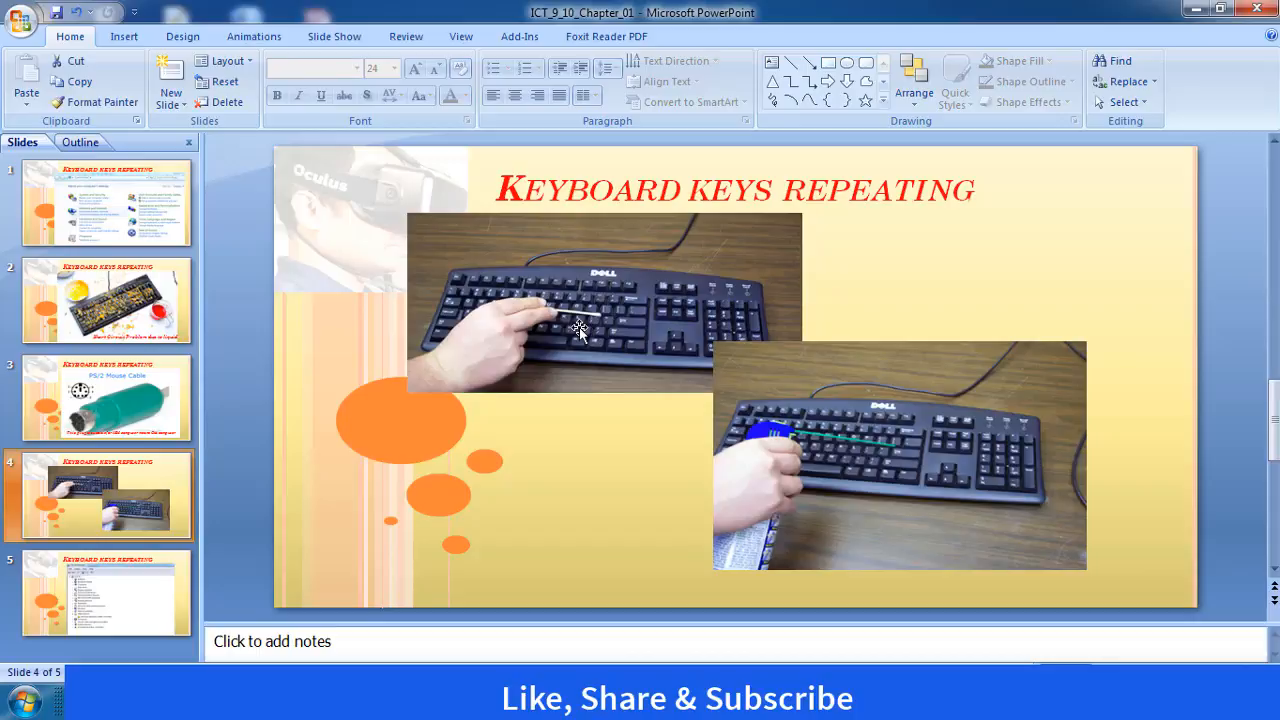
{"action": "mouse_move", "coordinate": [560, 284]}
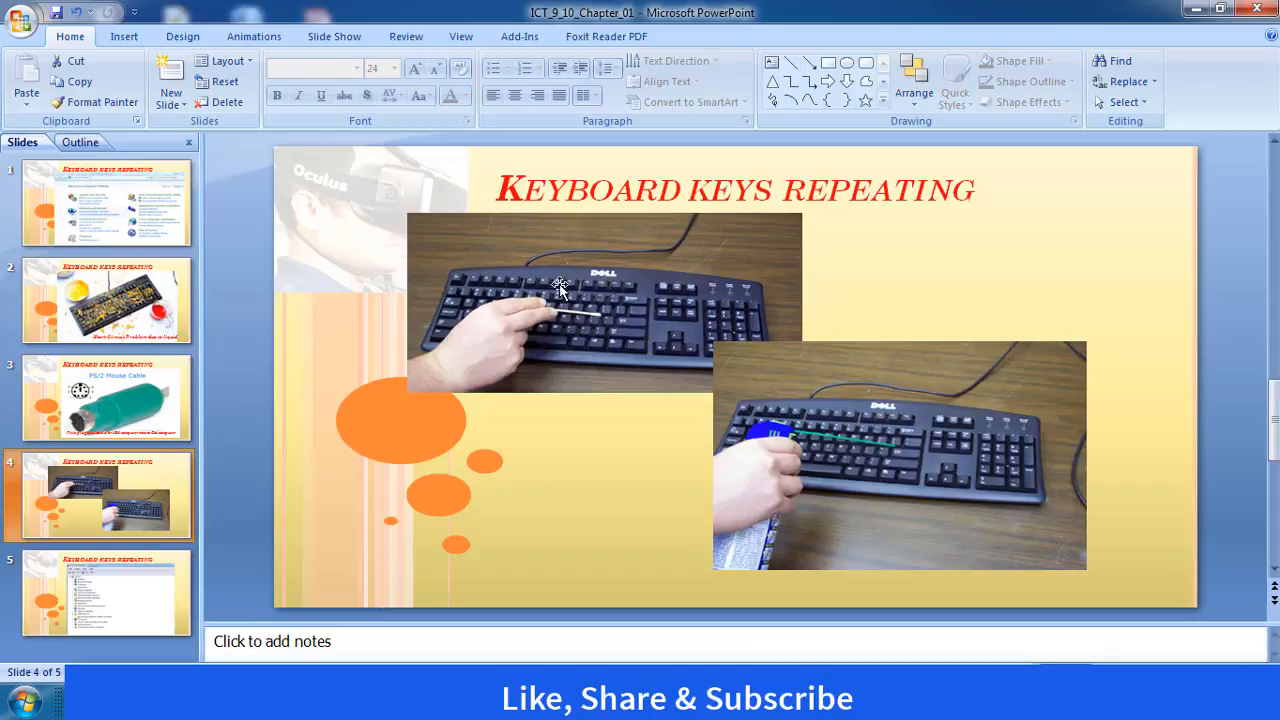
{"action": "mouse_move", "coordinate": [584, 350]}
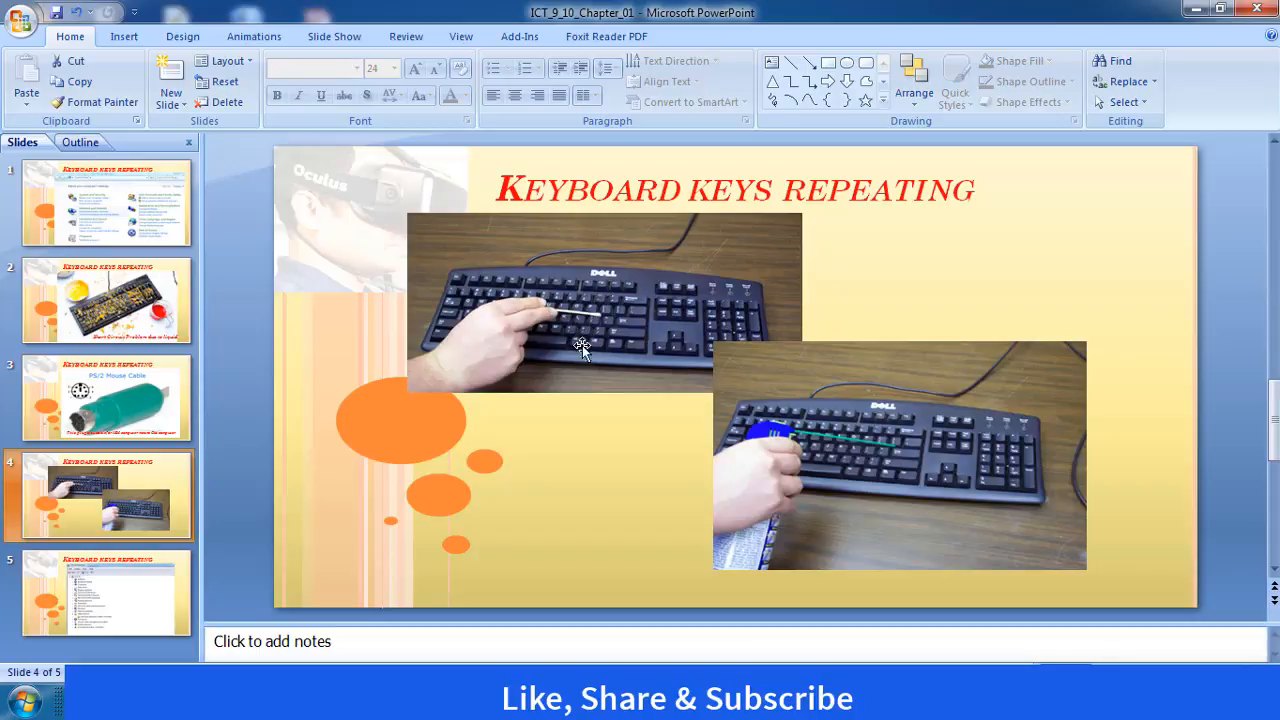
{"action": "mouse_move", "coordinate": [628, 304]}
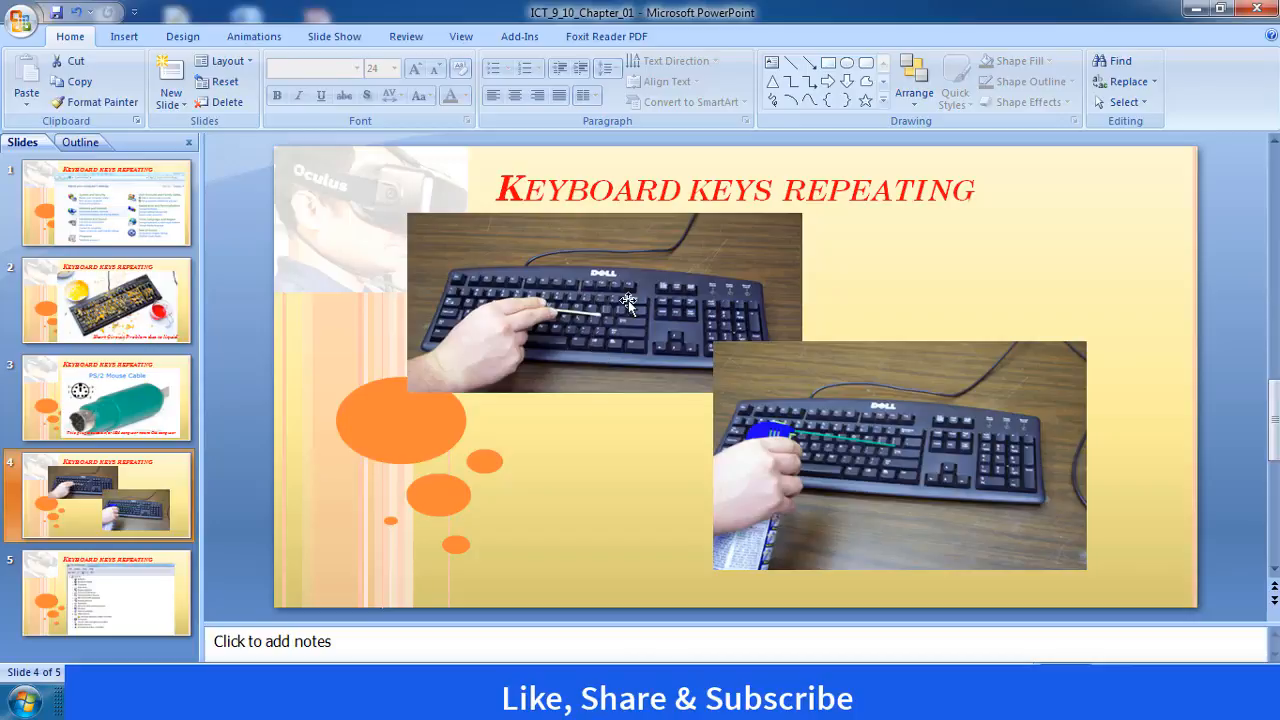
{"action": "mouse_move", "coordinate": [644, 344]}
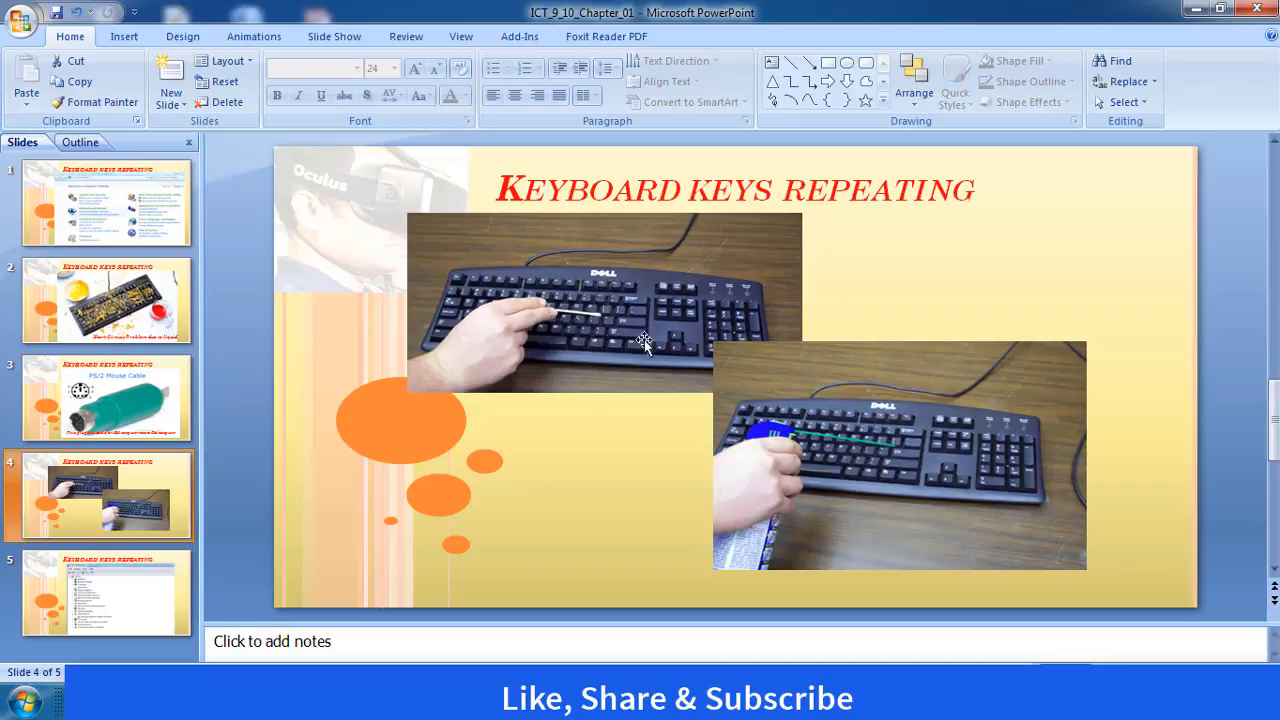
{"action": "mouse_move", "coordinate": [838, 438]}
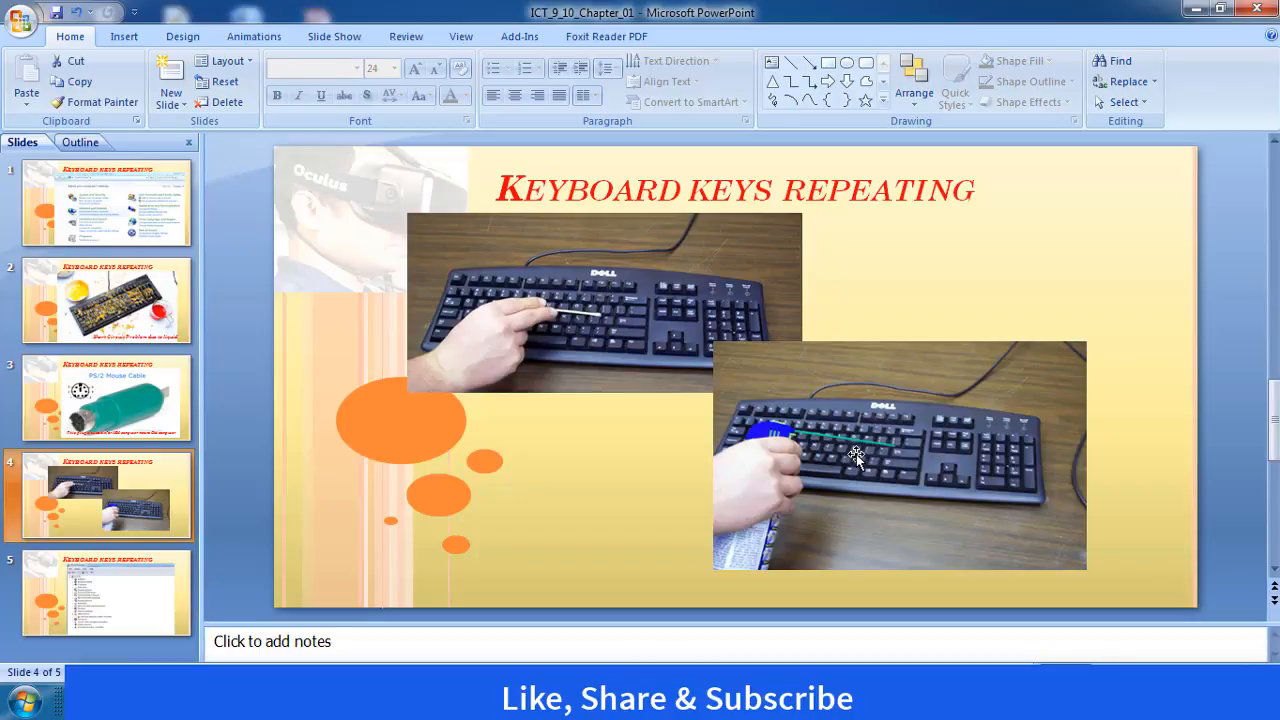
{"action": "mouse_move", "coordinate": [900, 438]}
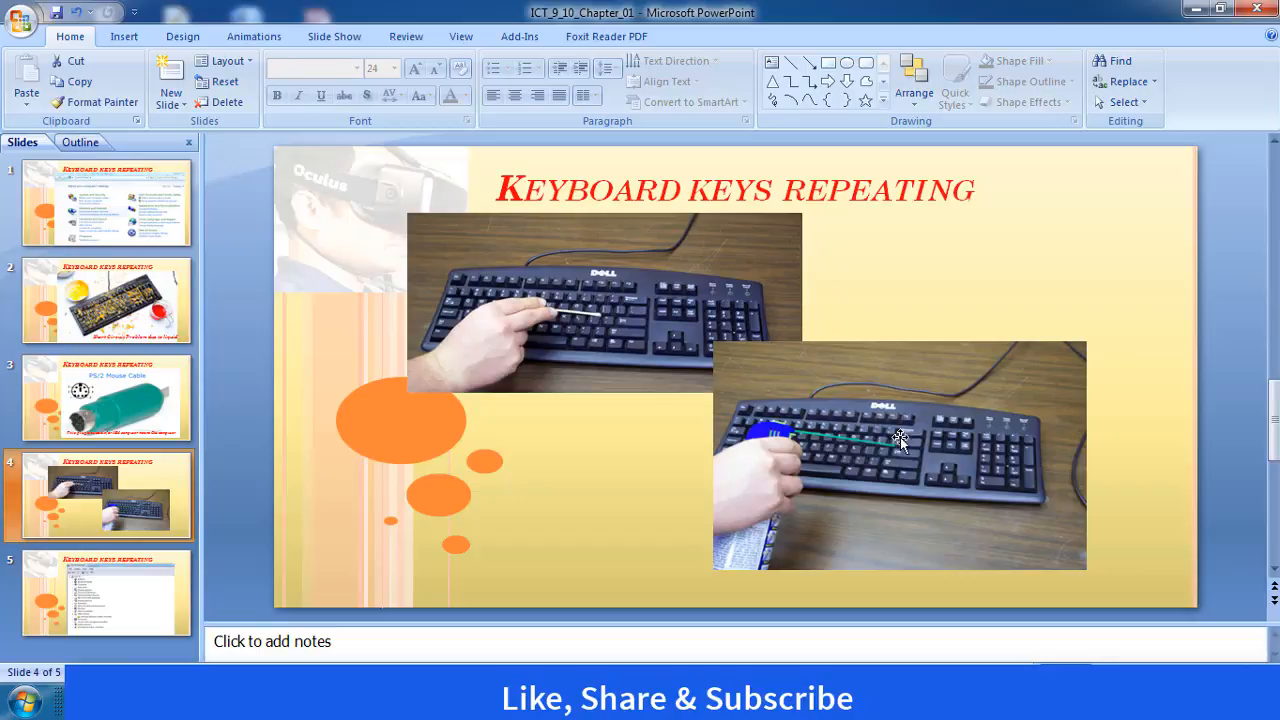
{"action": "mouse_move", "coordinate": [904, 412]}
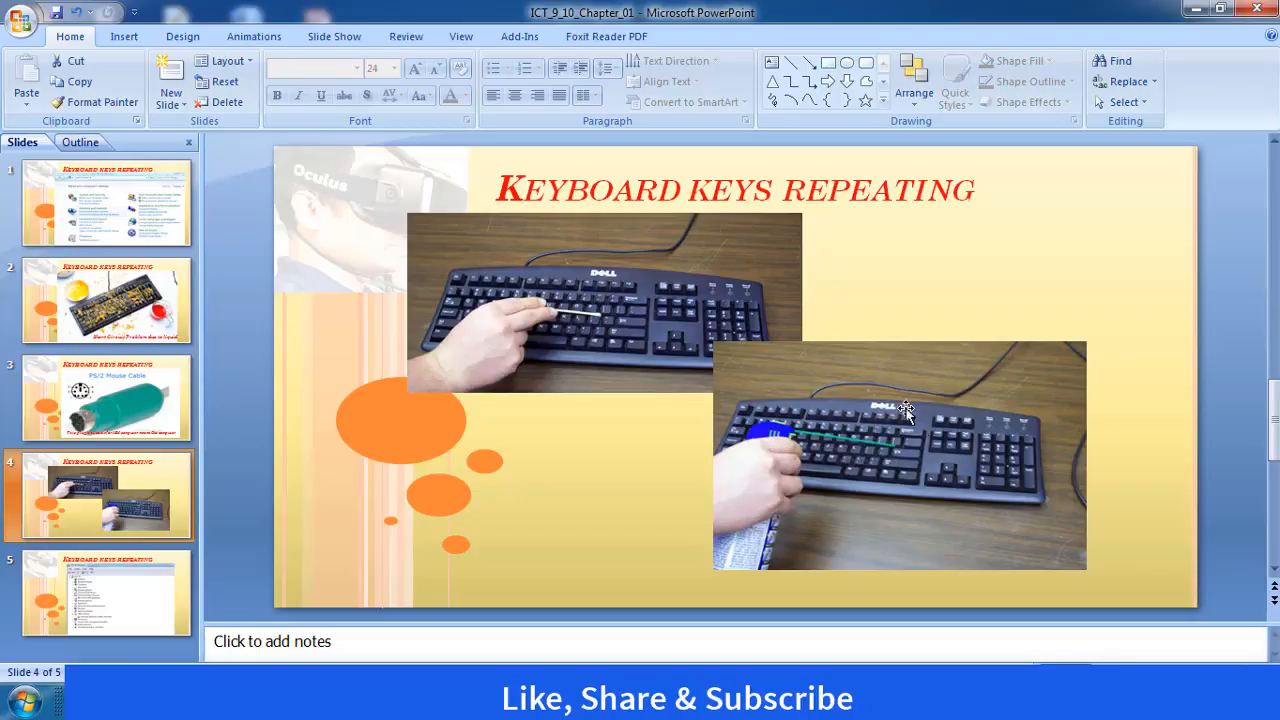
{"action": "mouse_move", "coordinate": [932, 504]}
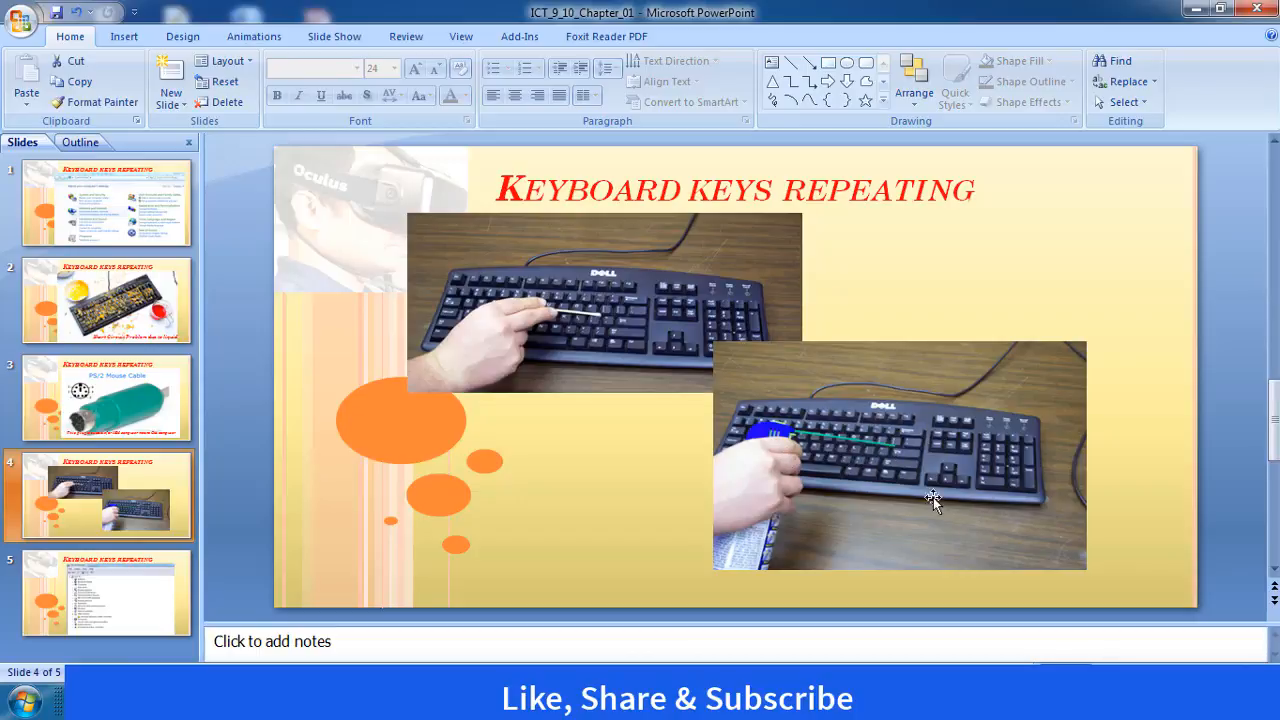
{"action": "mouse_move", "coordinate": [336, 570]}
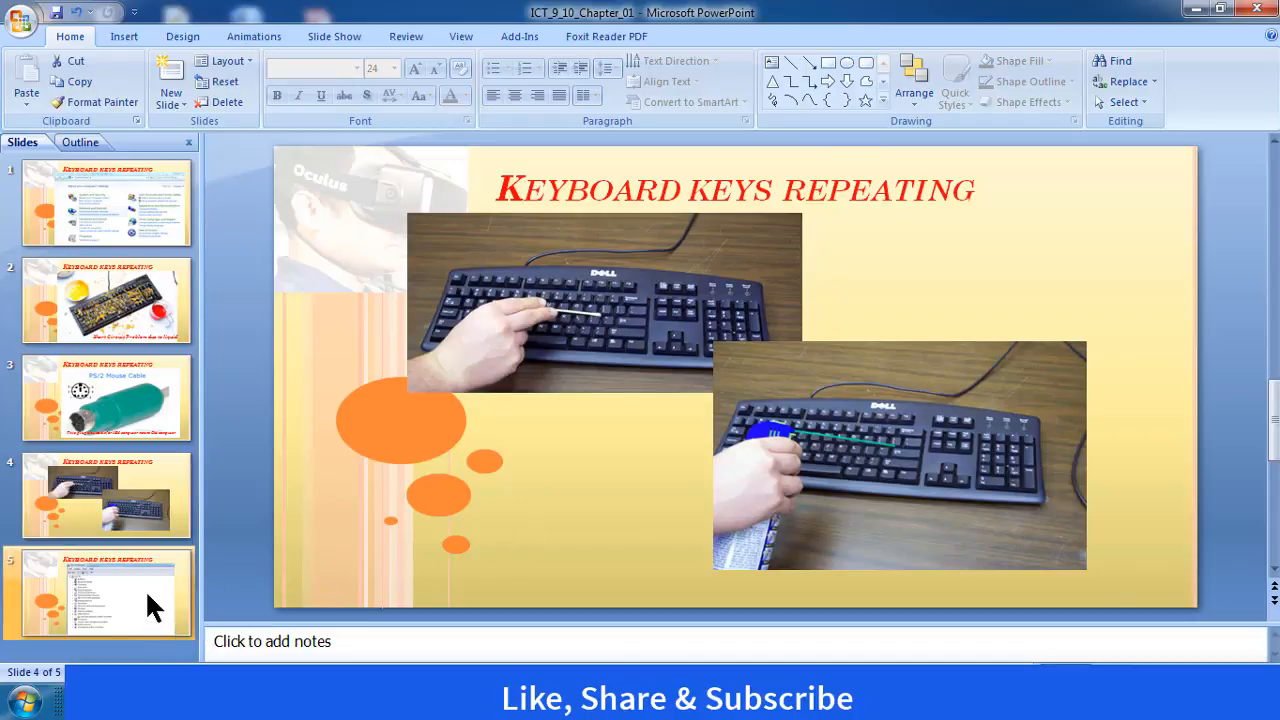
{"action": "left_click", "coordinate": [104, 592]}
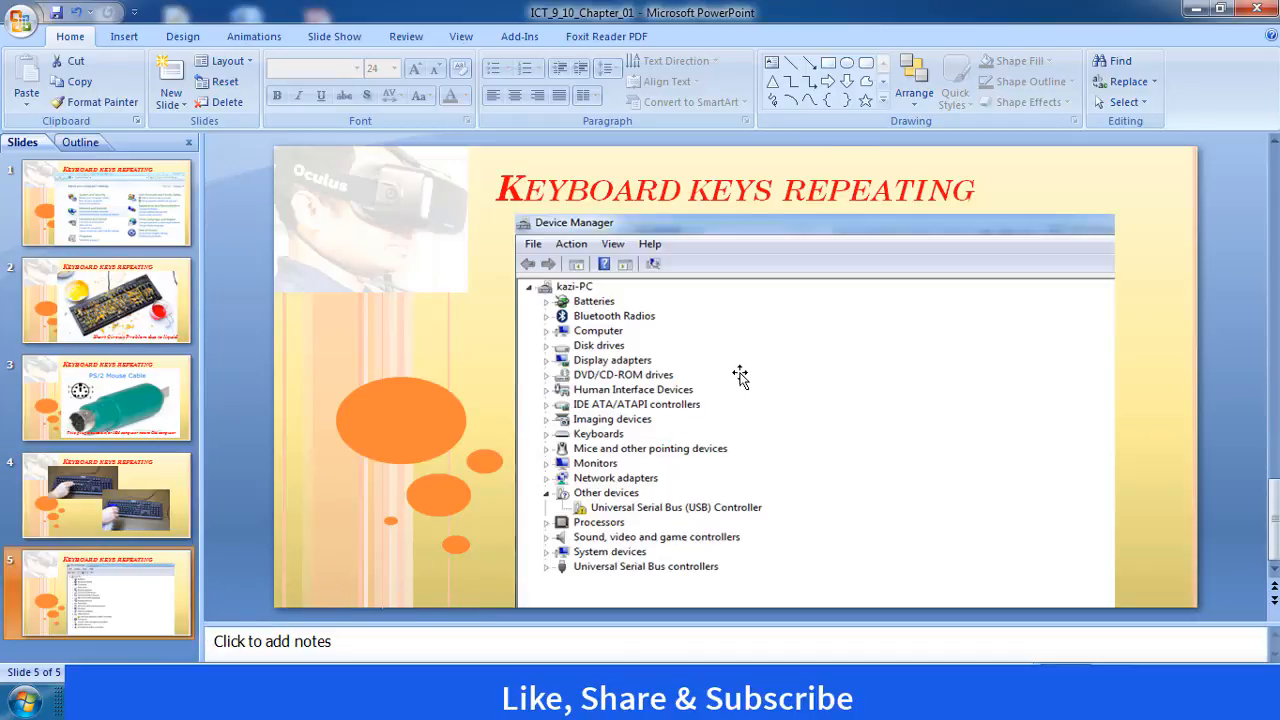
{"action": "mouse_move", "coordinate": [640, 500]}
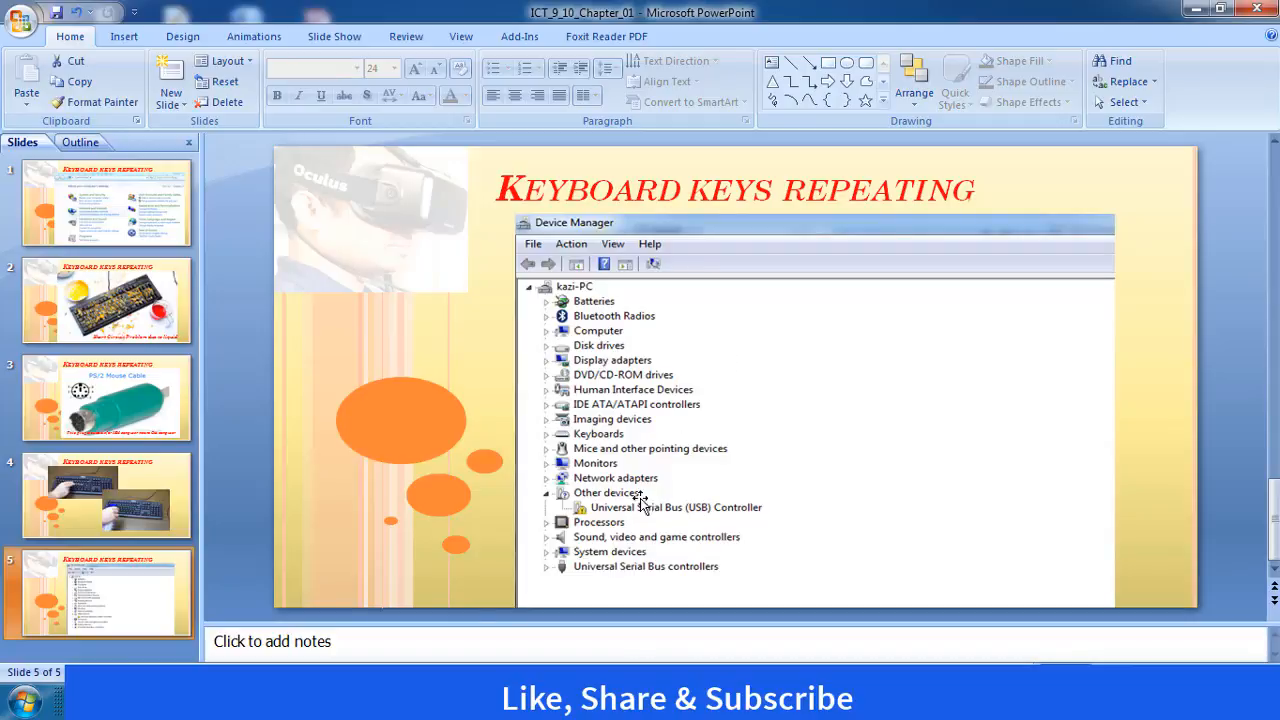
Step: Search Control Panel for 'devic' and launch Device Manager
{"action": "left_click", "coordinate": [20, 698]}
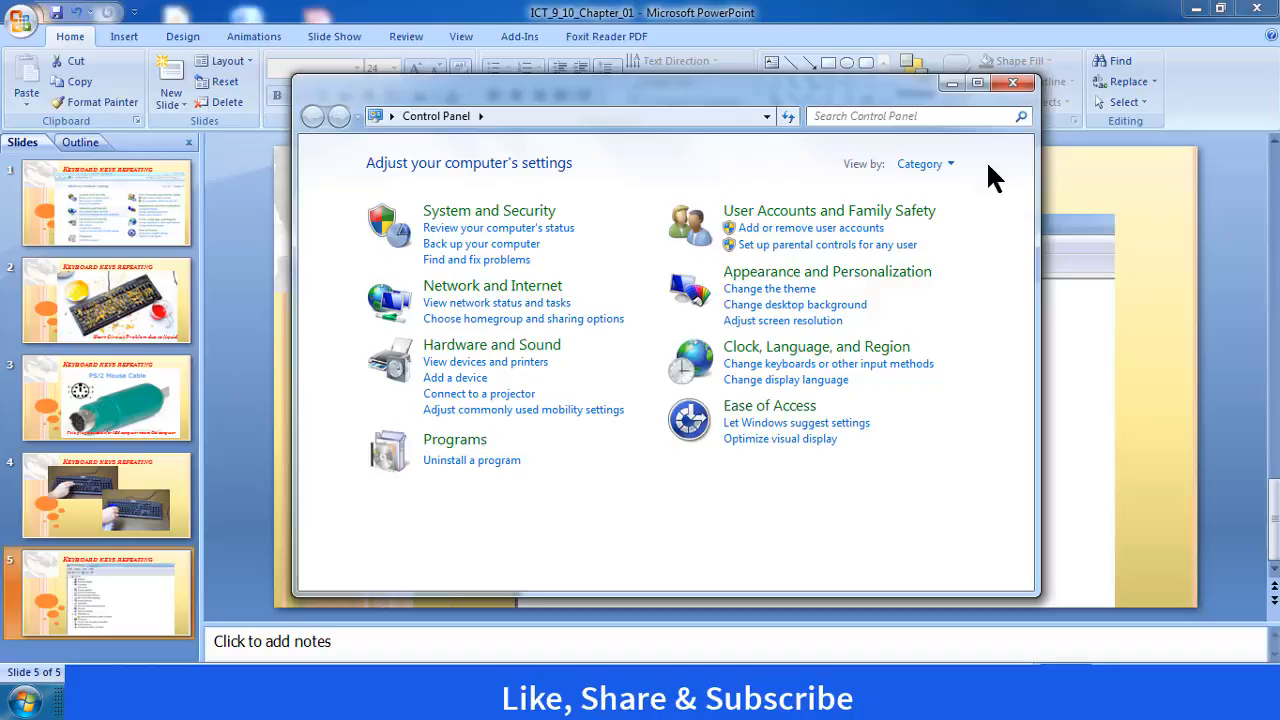
{"action": "mouse_move", "coordinate": [950, 280]}
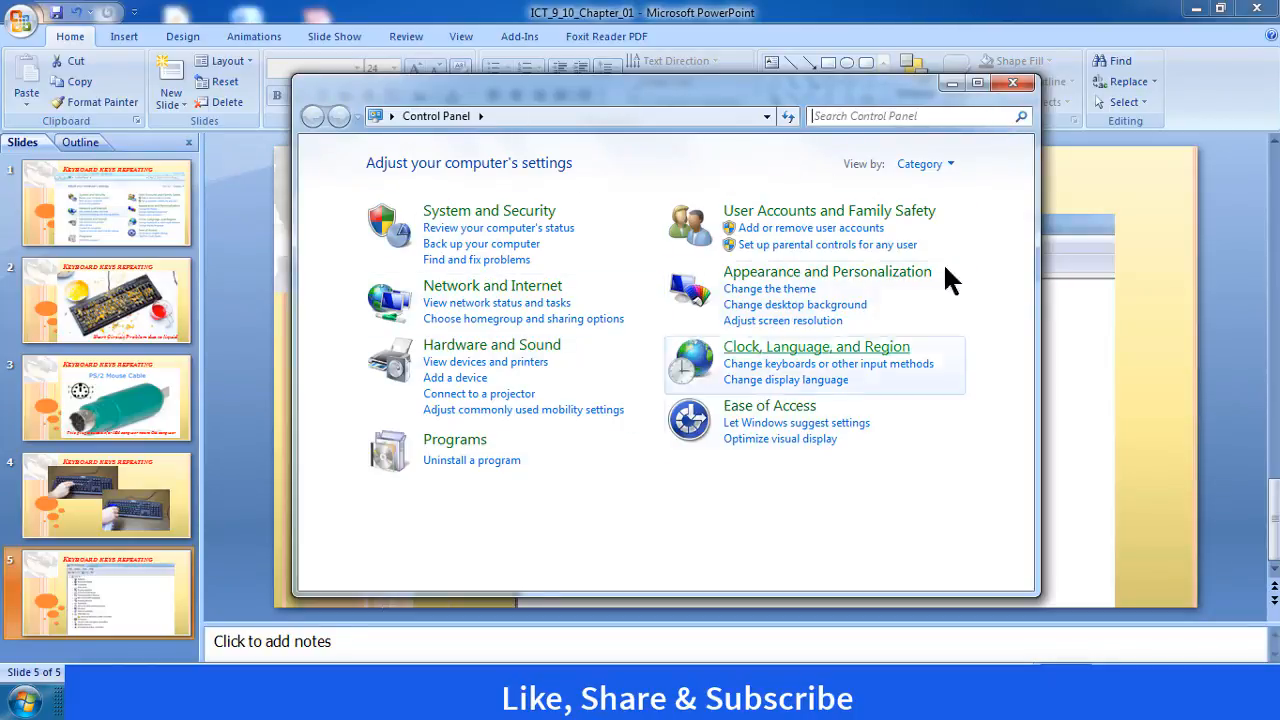
{"action": "mouse_move", "coordinate": [848, 228]}
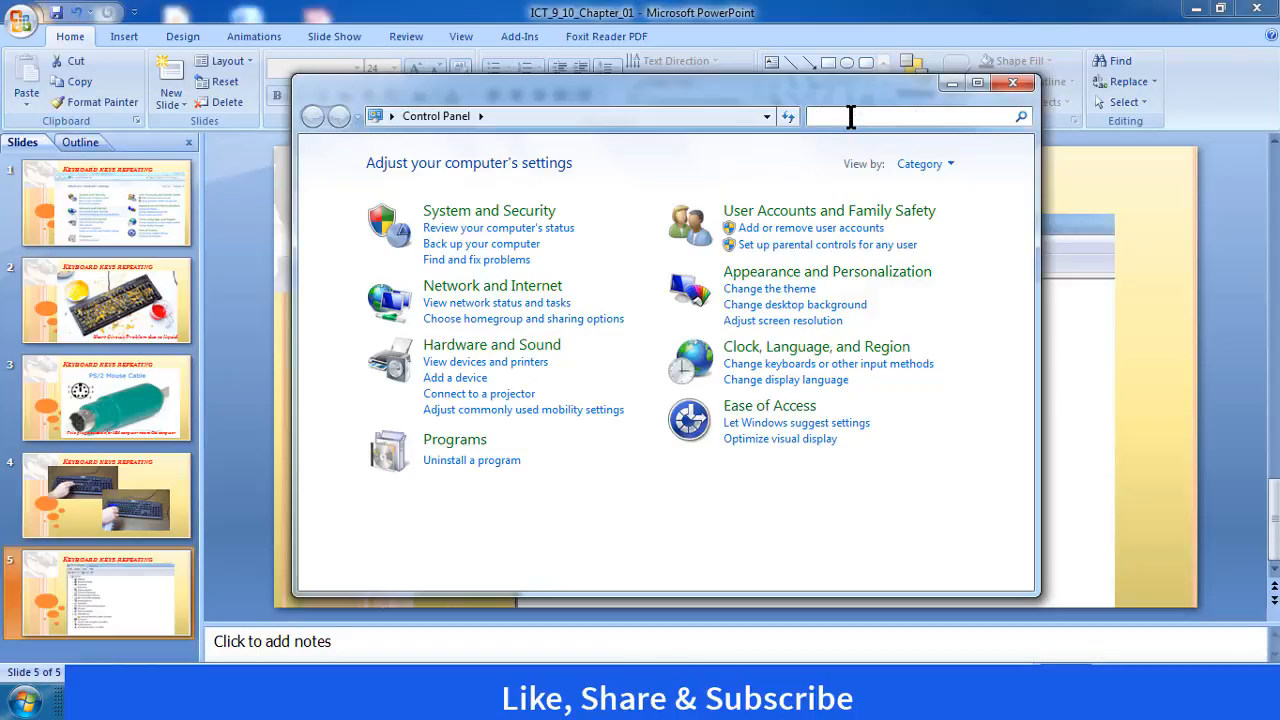
{"action": "type", "text": "de"}
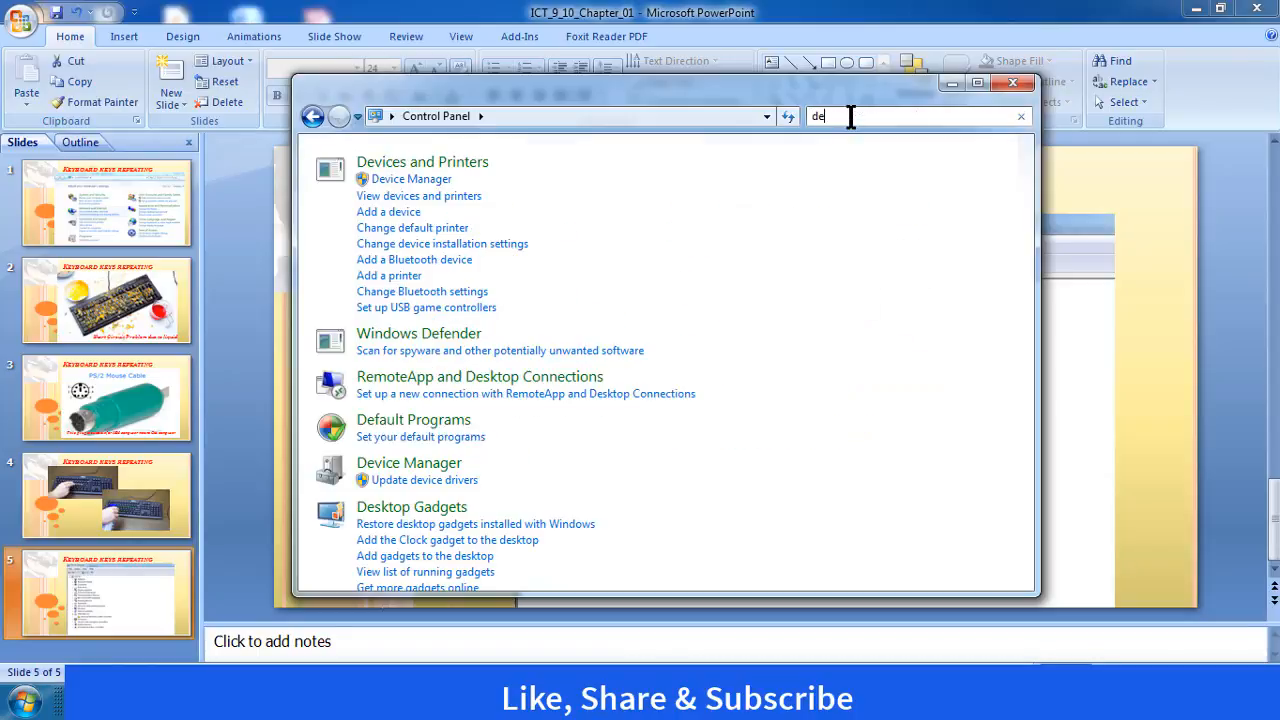
{"action": "type", "text": "vic"}
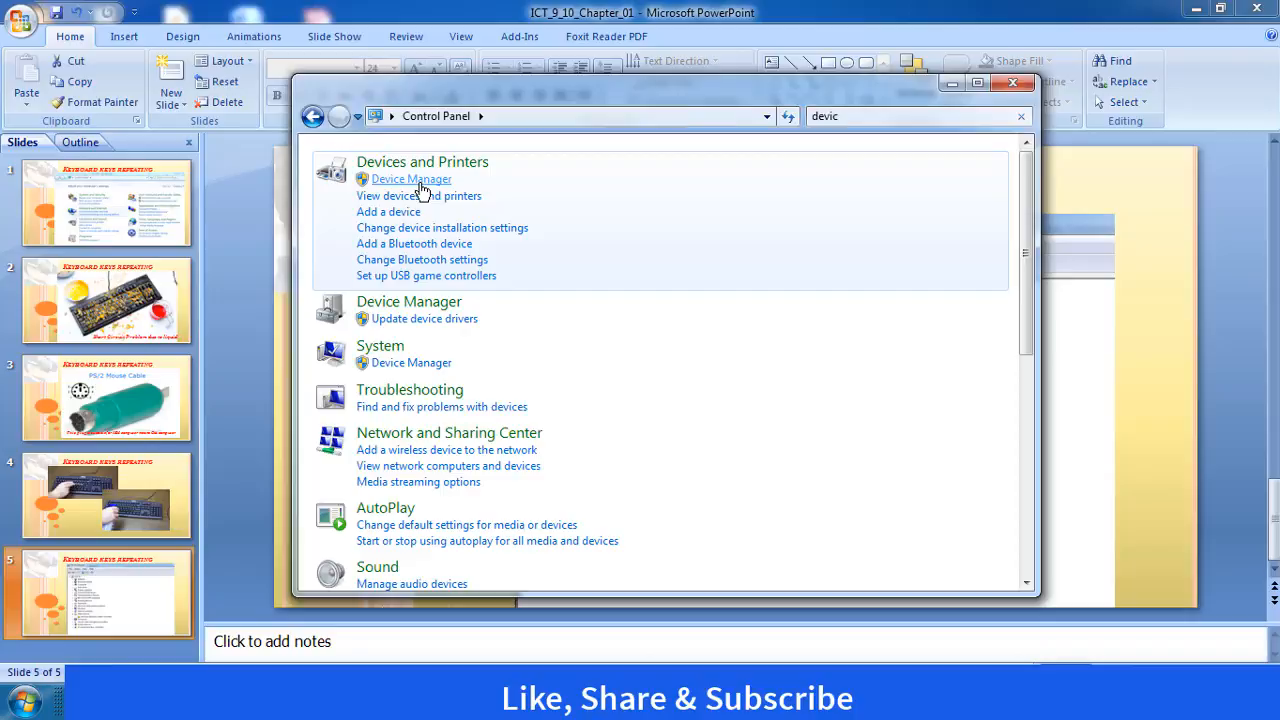
{"action": "left_click", "coordinate": [410, 180]}
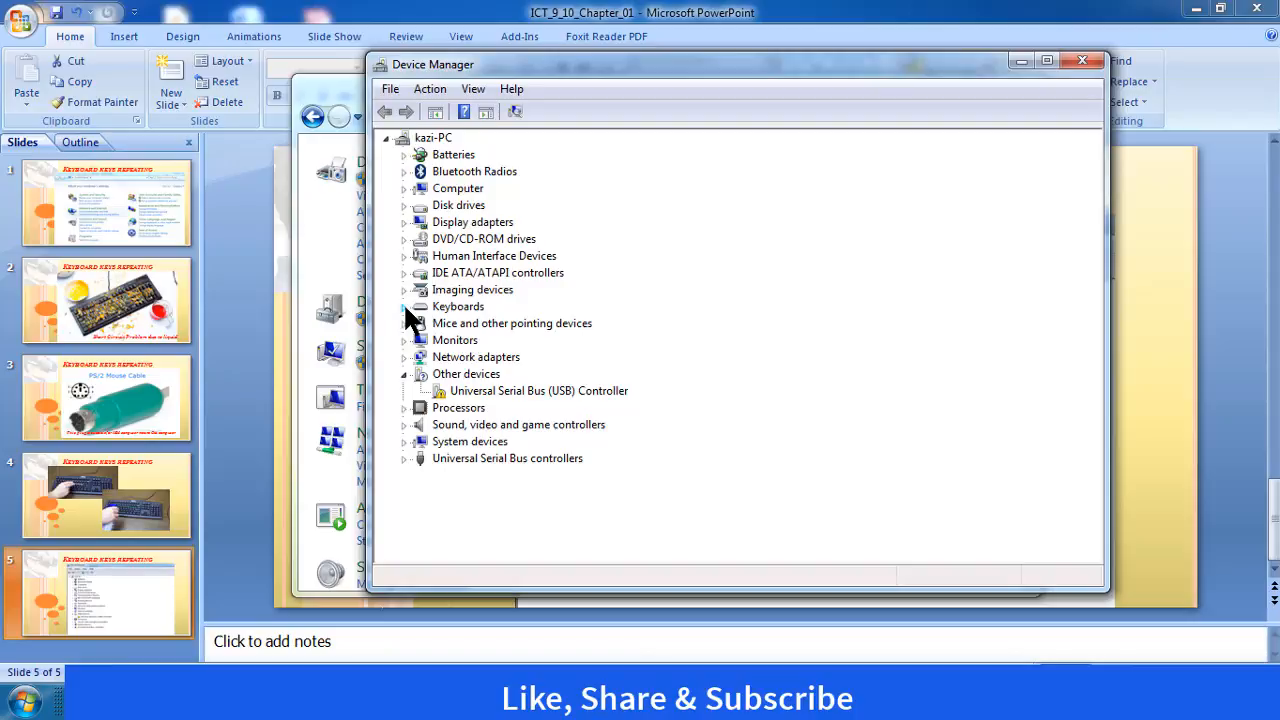
Step: Under Keyboards, start Update Driver Software for the Standard PS/2 Keyboard
{"action": "left_click", "coordinate": [404, 306]}
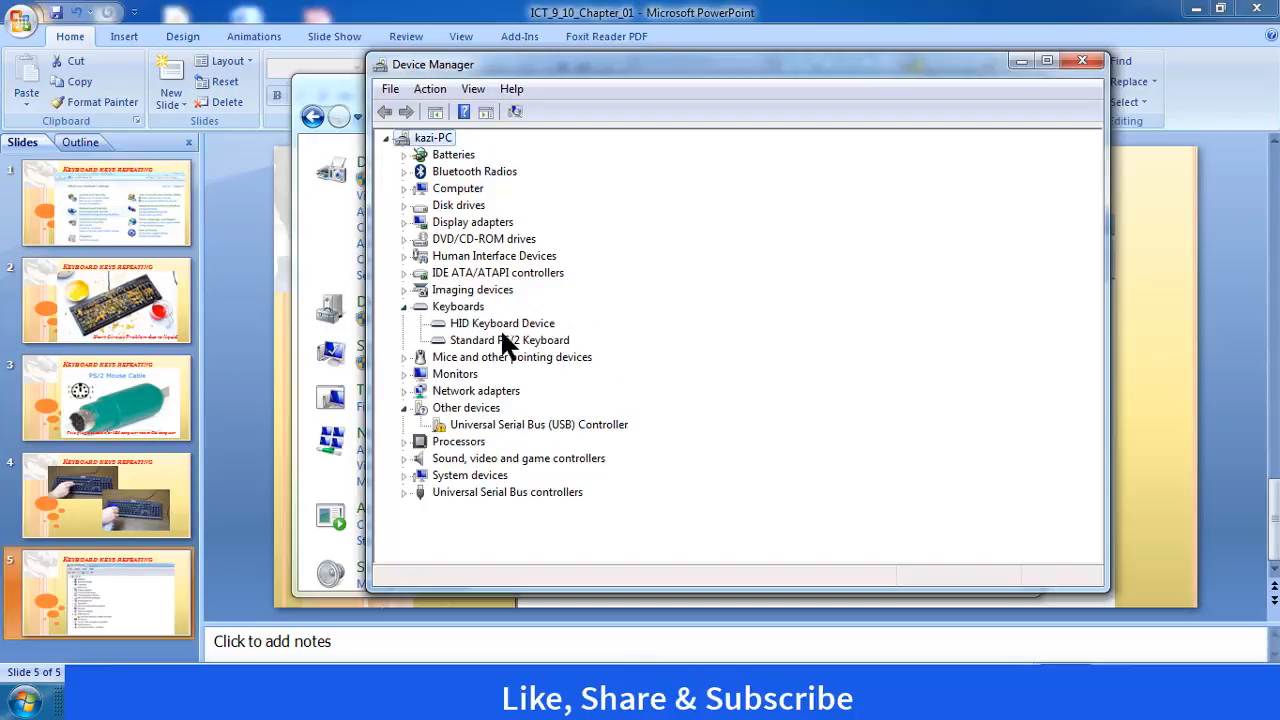
{"action": "mouse_move", "coordinate": [444, 358]}
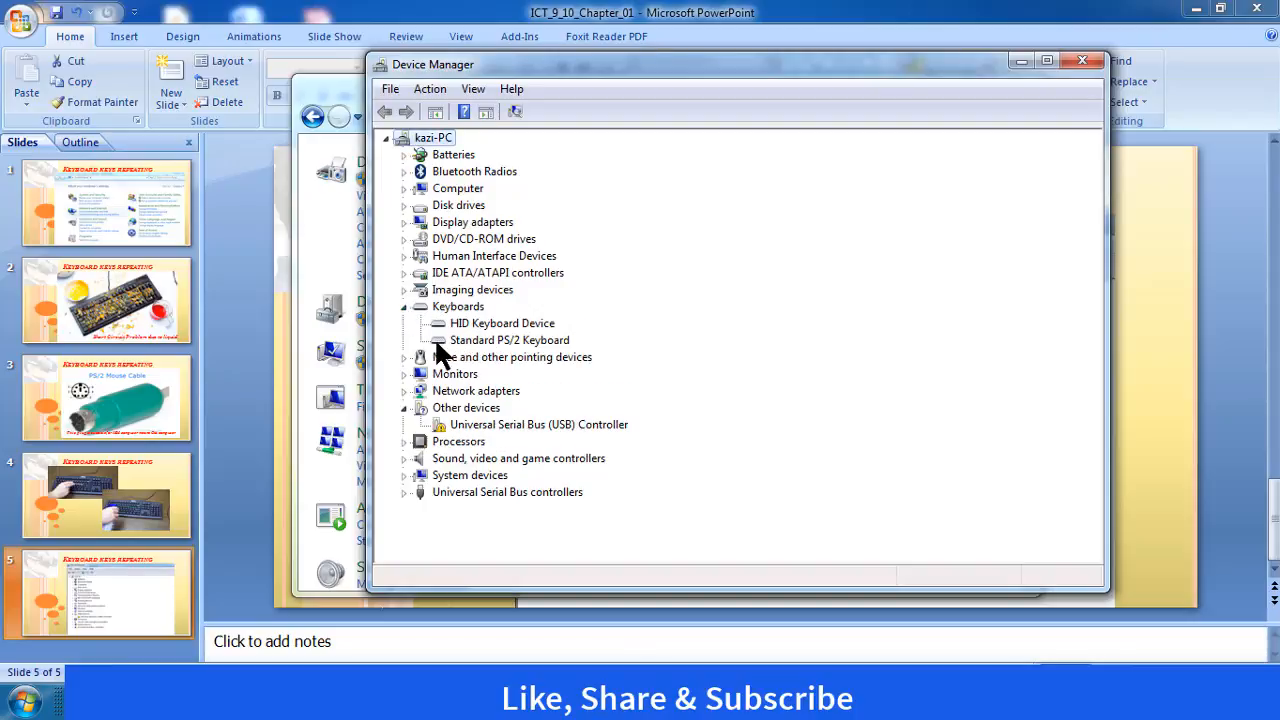
{"action": "mouse_move", "coordinate": [484, 352]}
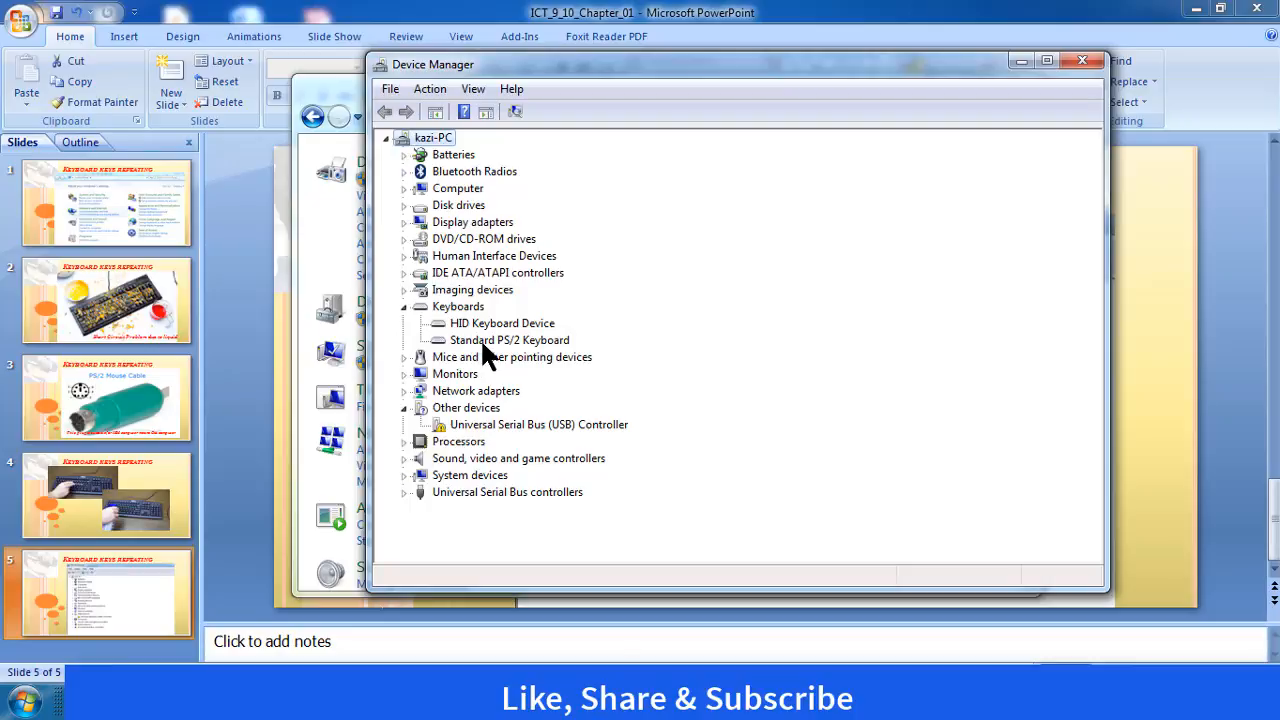
{"action": "mouse_move", "coordinate": [510, 356]}
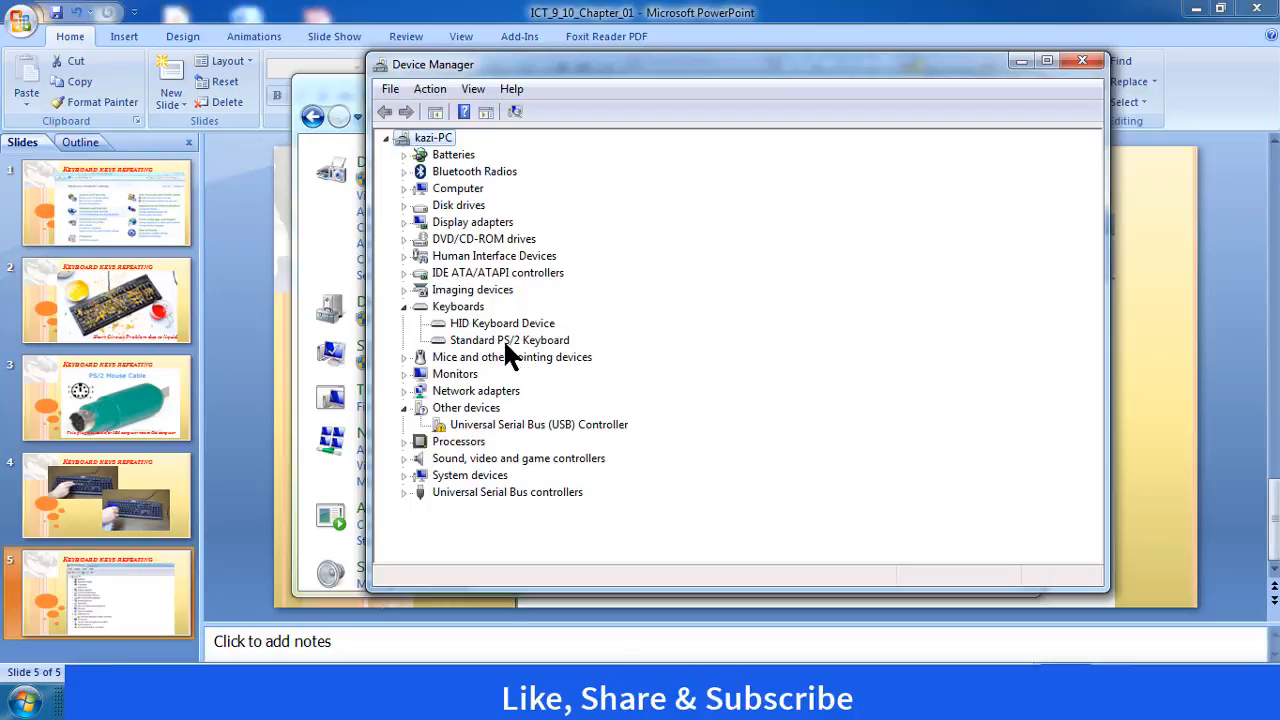
{"action": "left_click", "coordinate": [508, 340]}
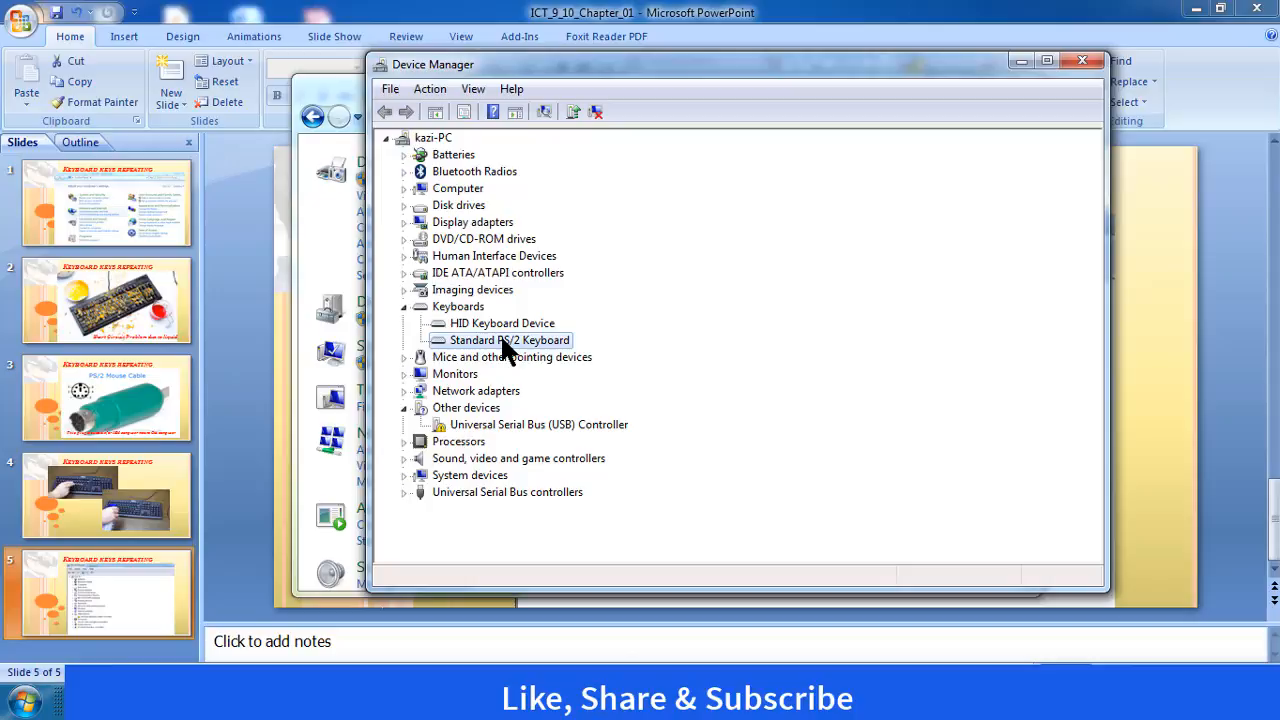
{"action": "right_click", "coordinate": [510, 340]}
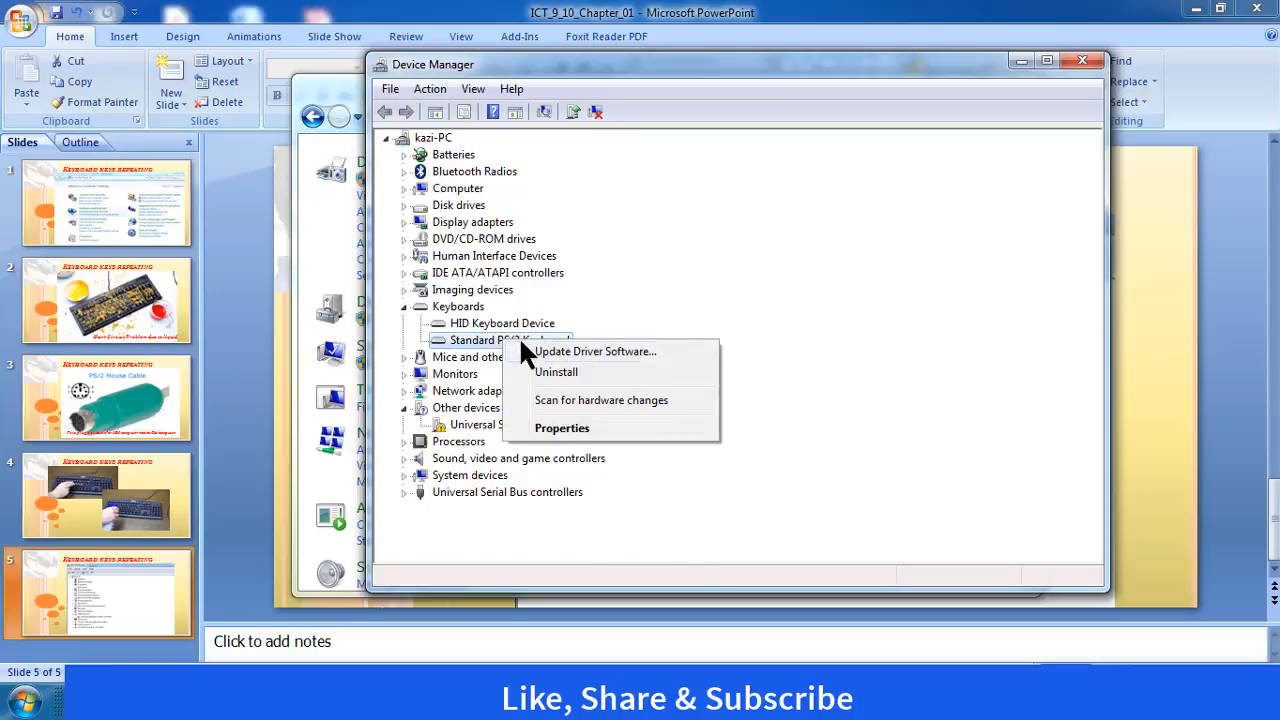
{"action": "mouse_move", "coordinate": [596, 352]}
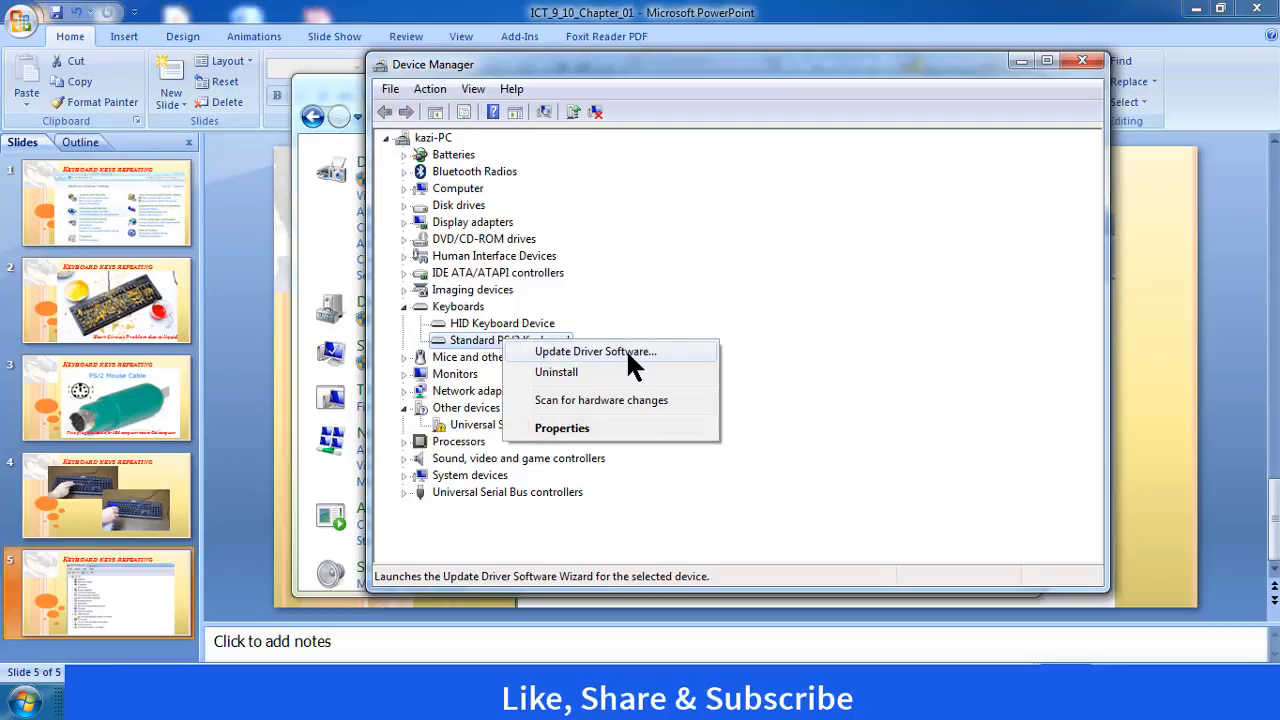
{"action": "mouse_move", "coordinate": [604, 364]}
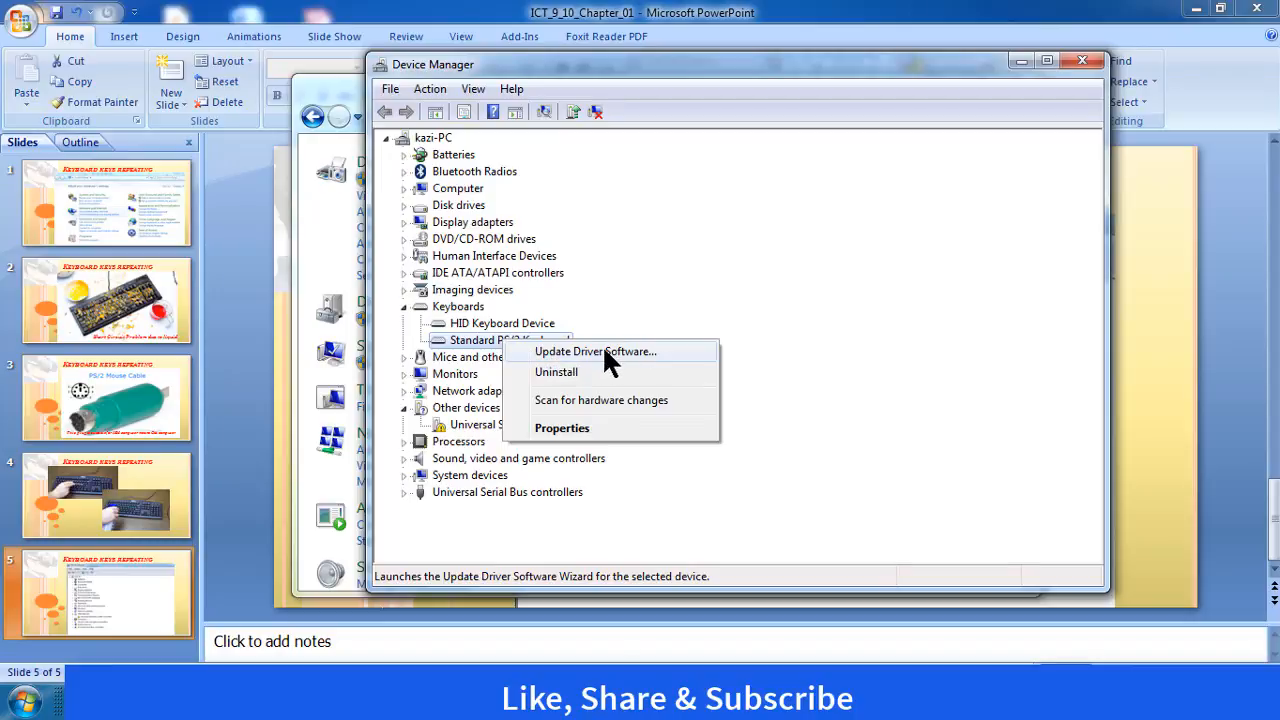
{"action": "left_click", "coordinate": [596, 352]}
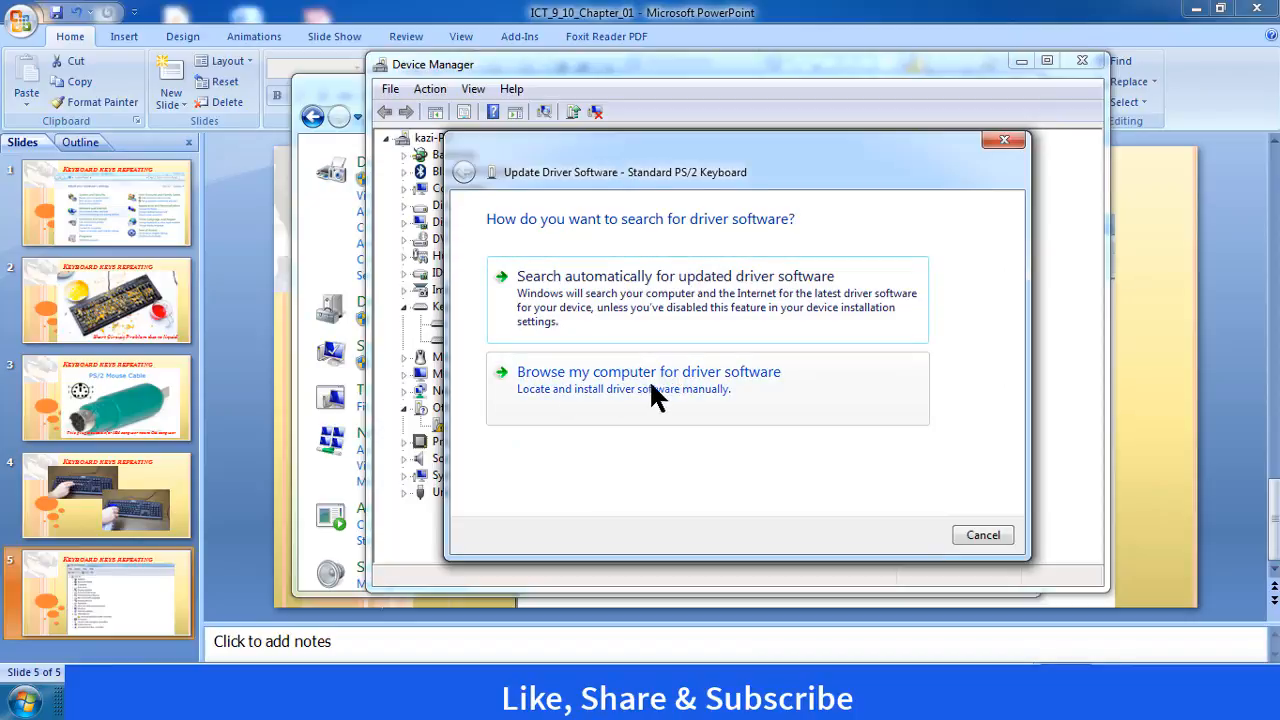
{"action": "mouse_move", "coordinate": [640, 398]}
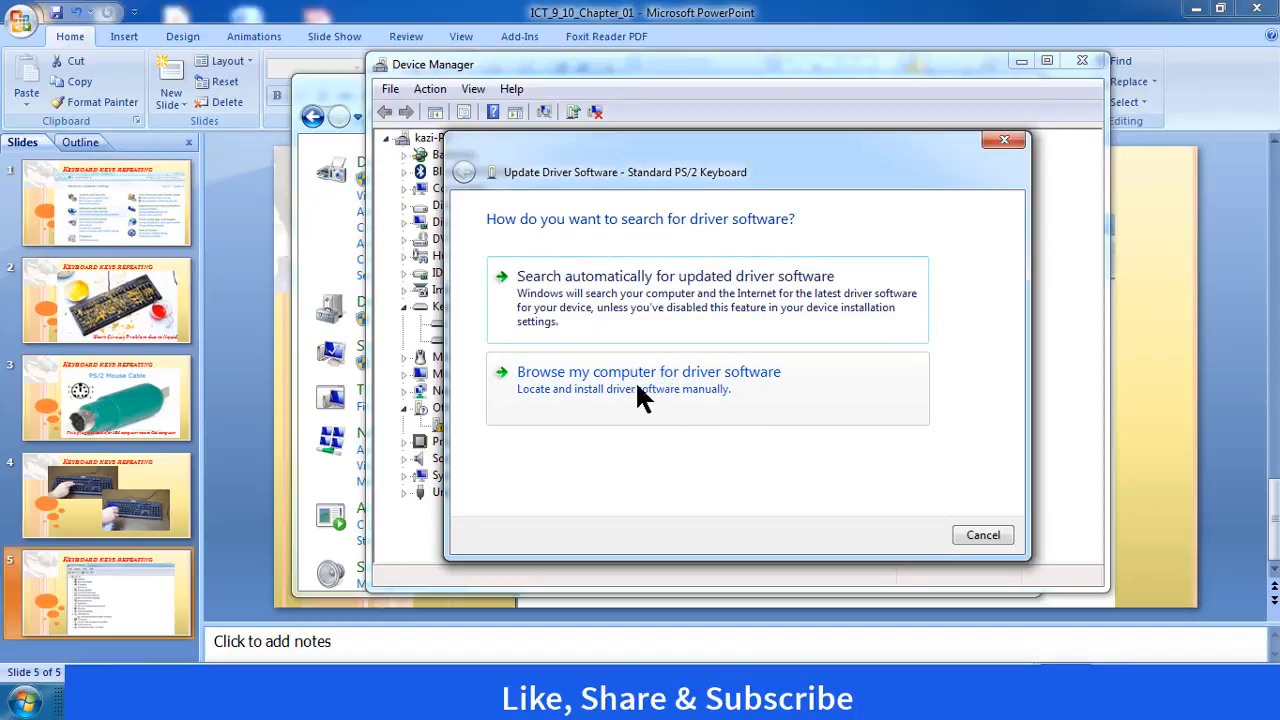
{"action": "mouse_move", "coordinate": [700, 404]}
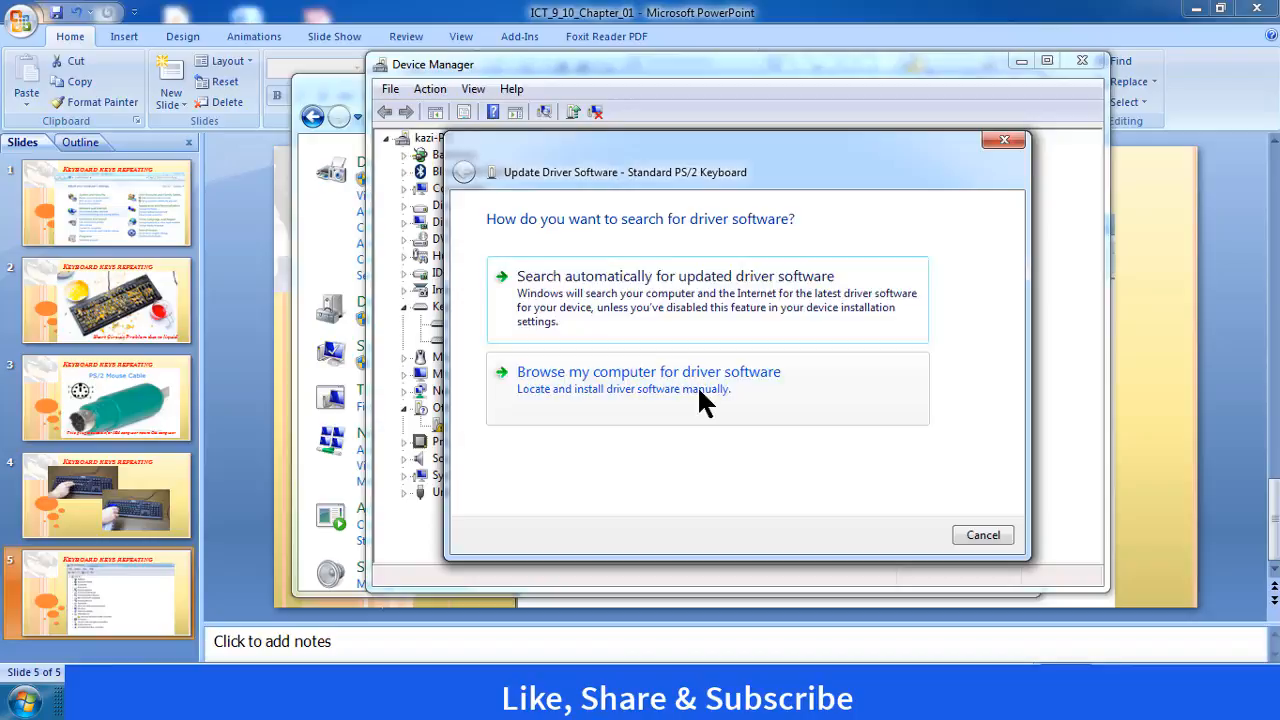
Step: Choose to browse manually and pick from the list of compatible device drivers
{"action": "left_click", "coordinate": [648, 370]}
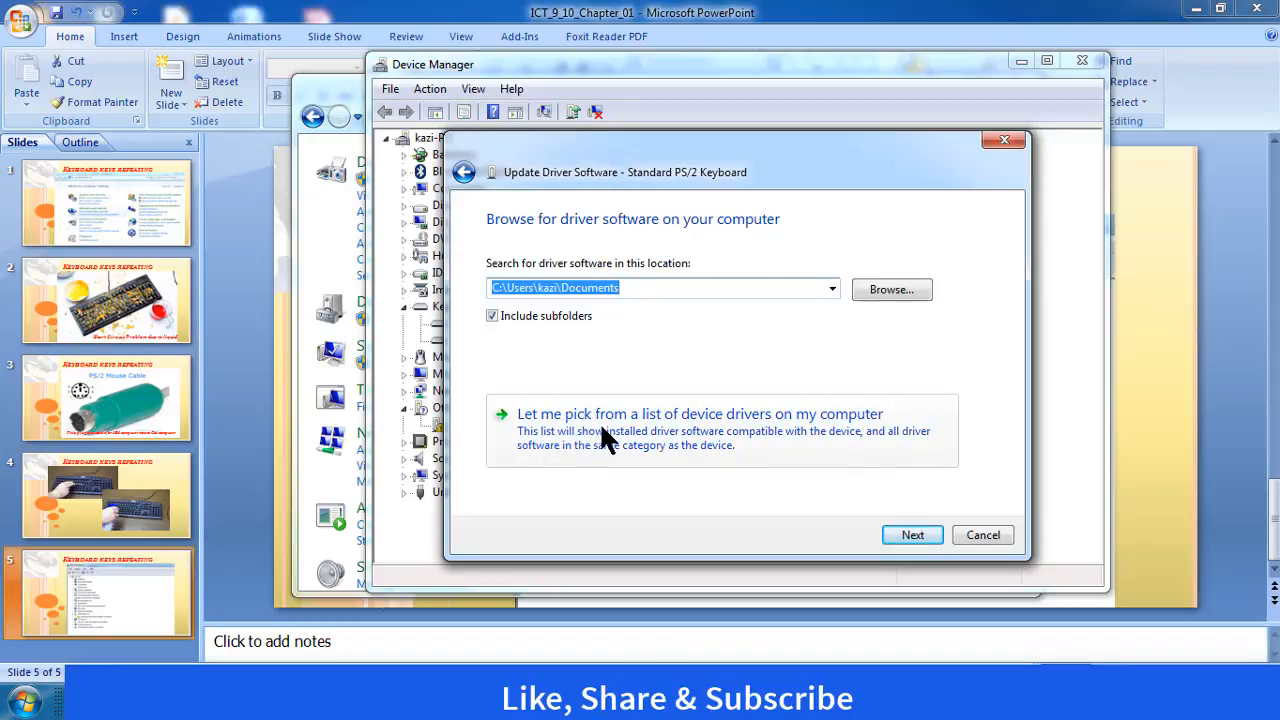
{"action": "mouse_move", "coordinate": [756, 436]}
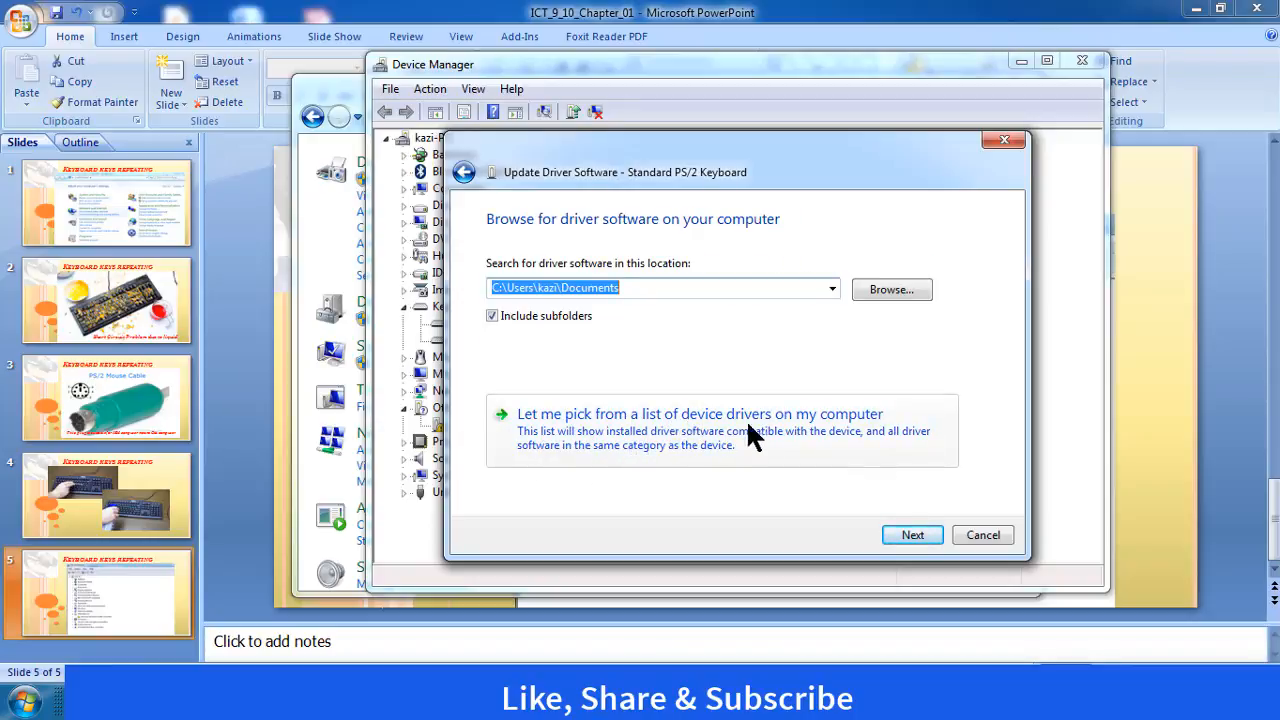
{"action": "mouse_move", "coordinate": [680, 486]}
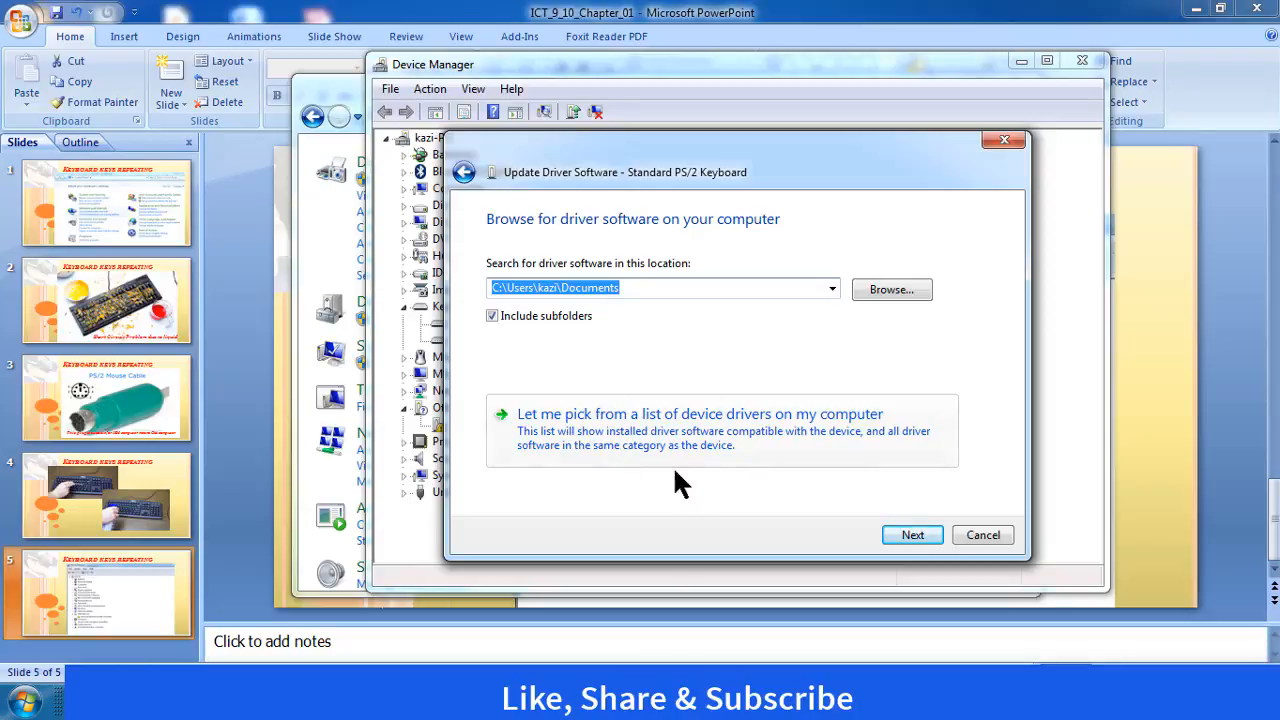
{"action": "mouse_move", "coordinate": [584, 458]}
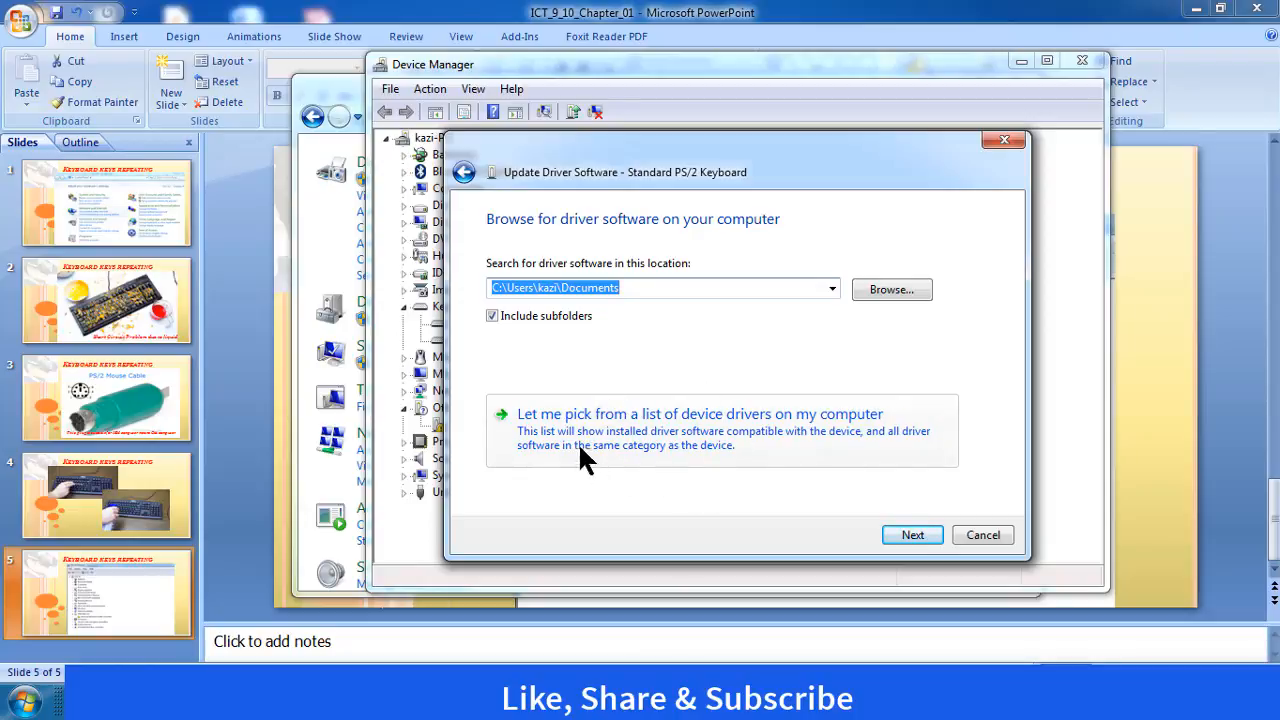
{"action": "left_click", "coordinate": [700, 412]}
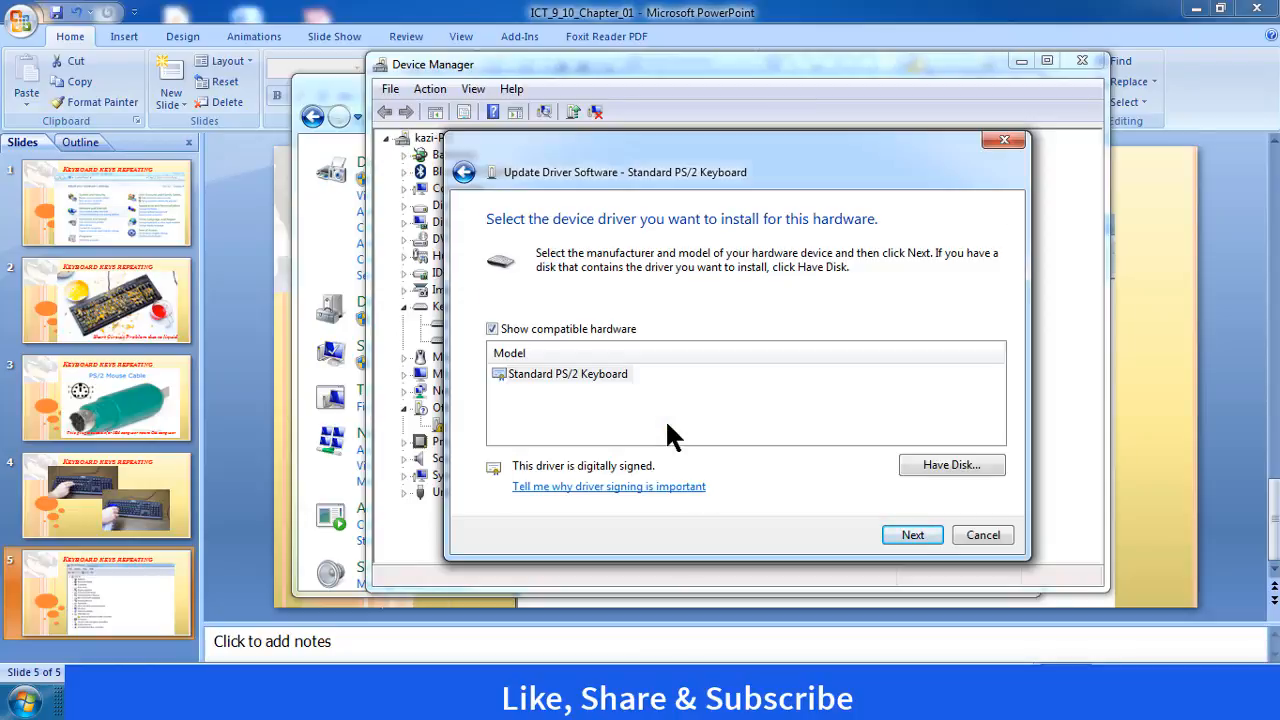
{"action": "mouse_move", "coordinate": [536, 390]}
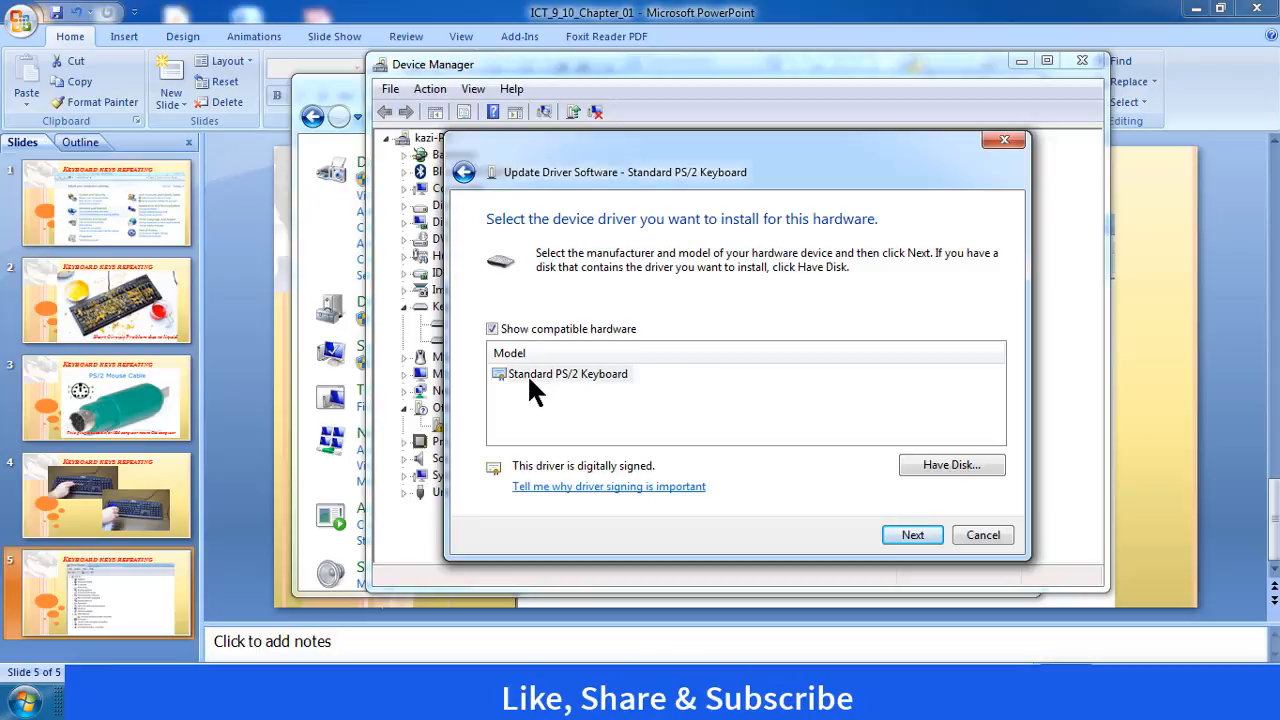
{"action": "mouse_move", "coordinate": [530, 350]}
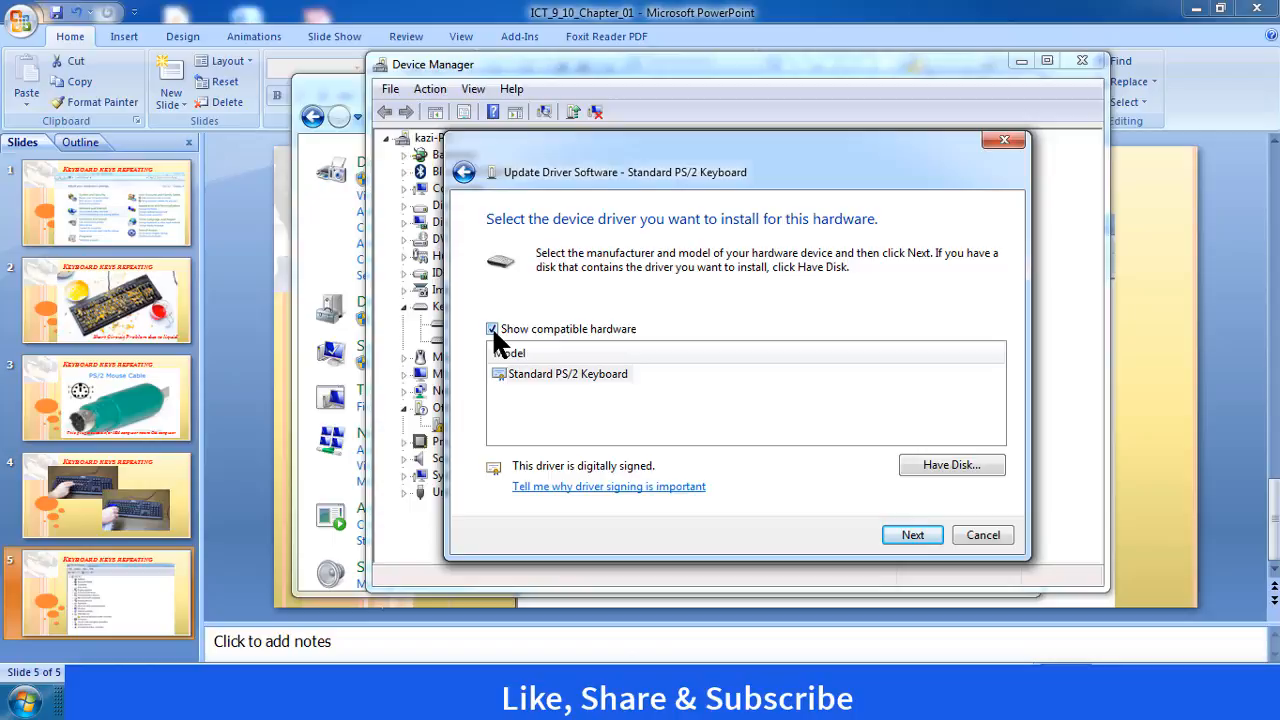
Step: Turn off 'Show compatible hardware' and select Acer to list its keyboard models
{"action": "left_click", "coordinate": [492, 328]}
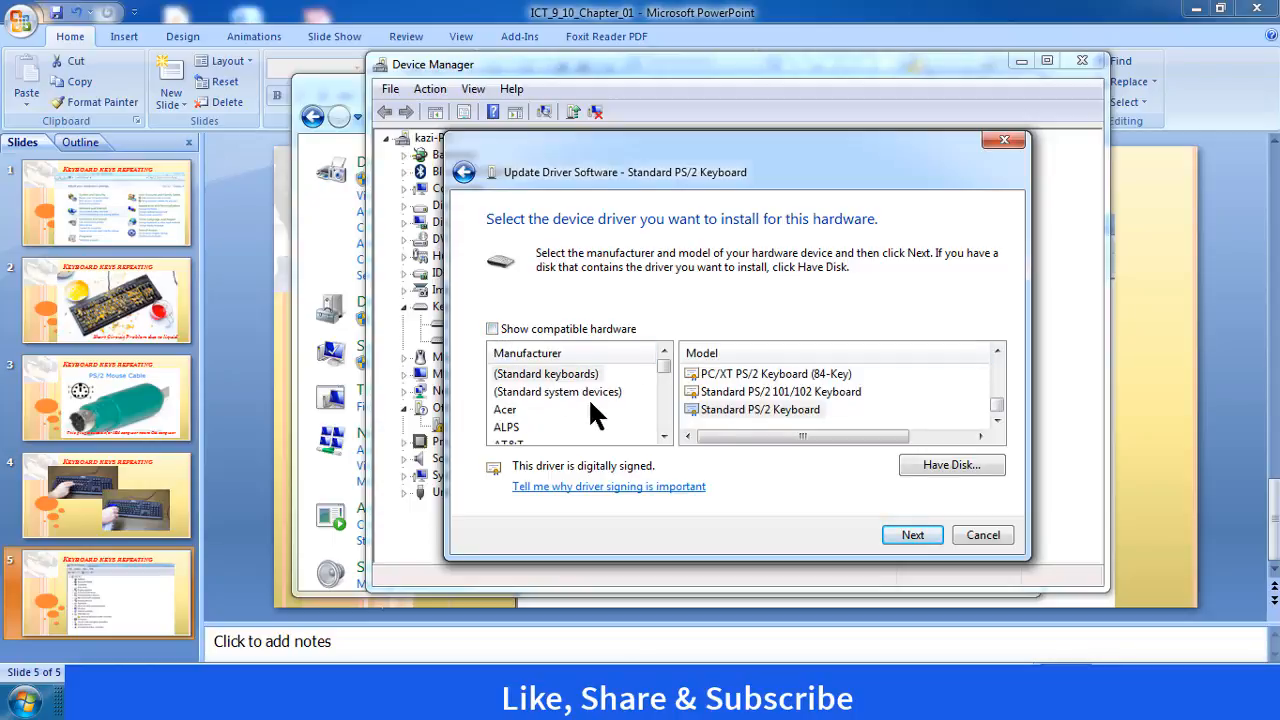
{"action": "mouse_move", "coordinate": [516, 420]}
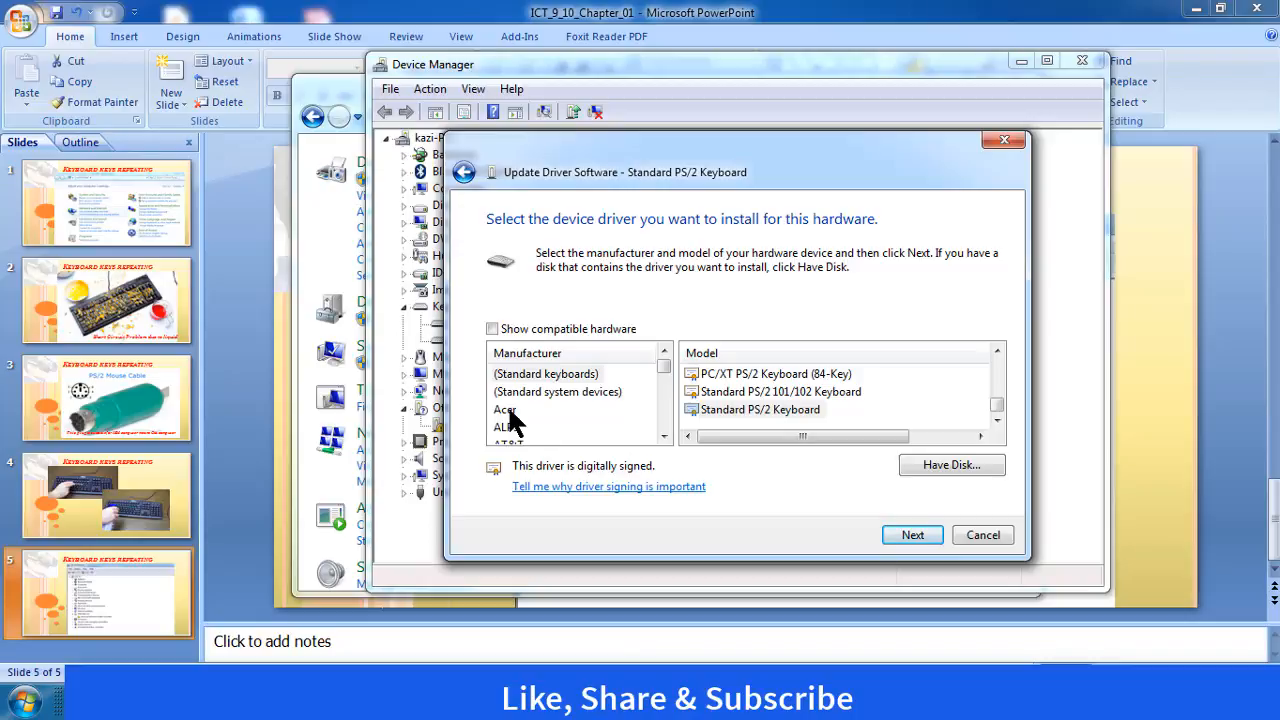
{"action": "mouse_move", "coordinate": [556, 410]}
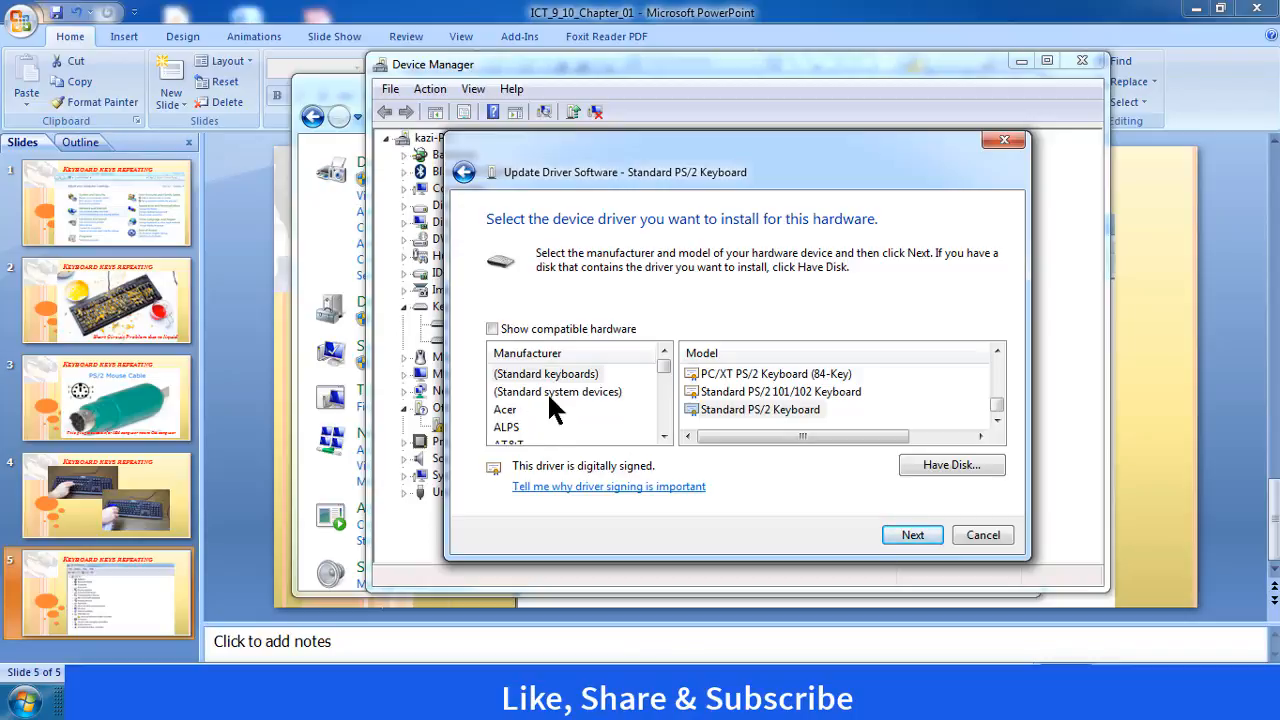
{"action": "mouse_move", "coordinate": [616, 408]}
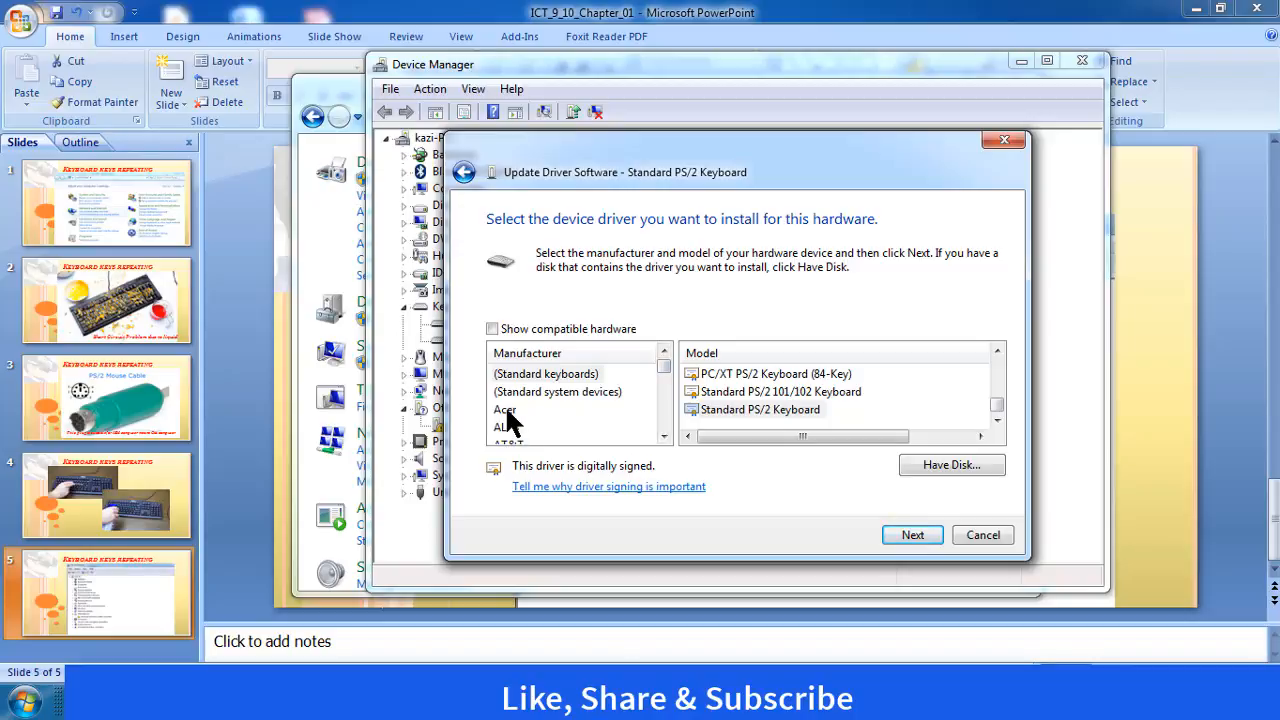
{"action": "left_click", "coordinate": [506, 408]}
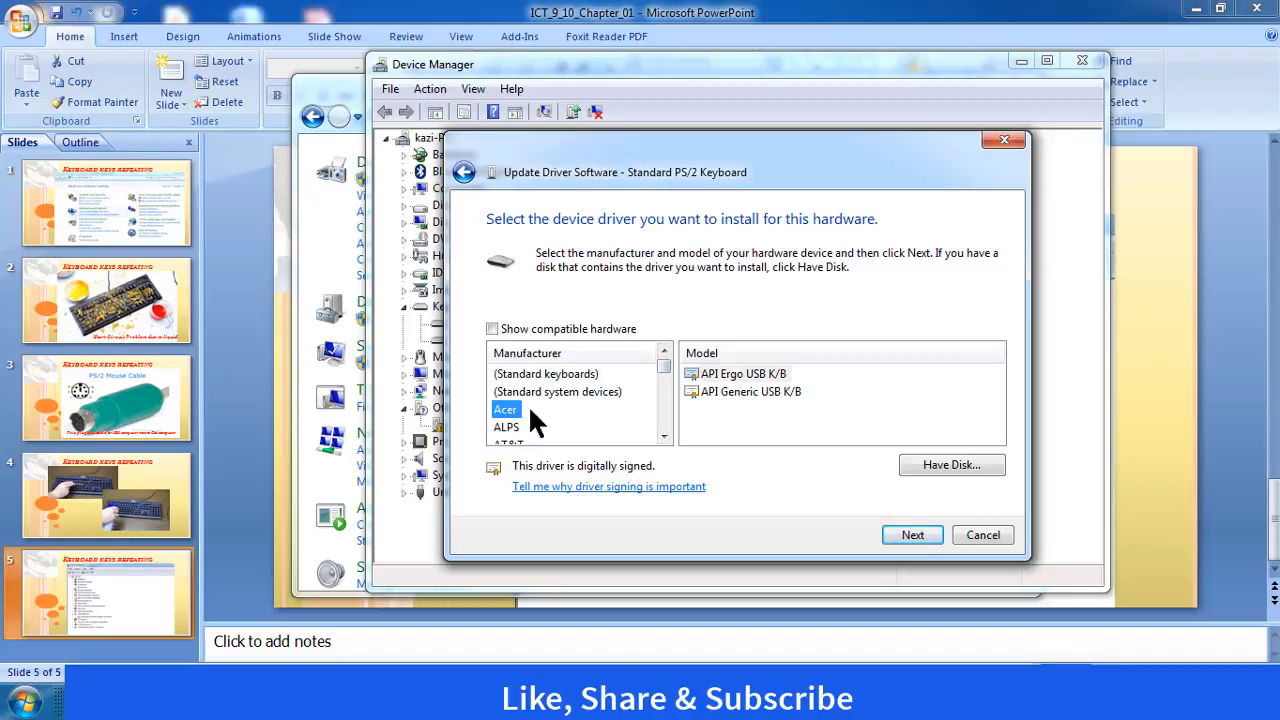
{"action": "mouse_move", "coordinate": [730, 444]}
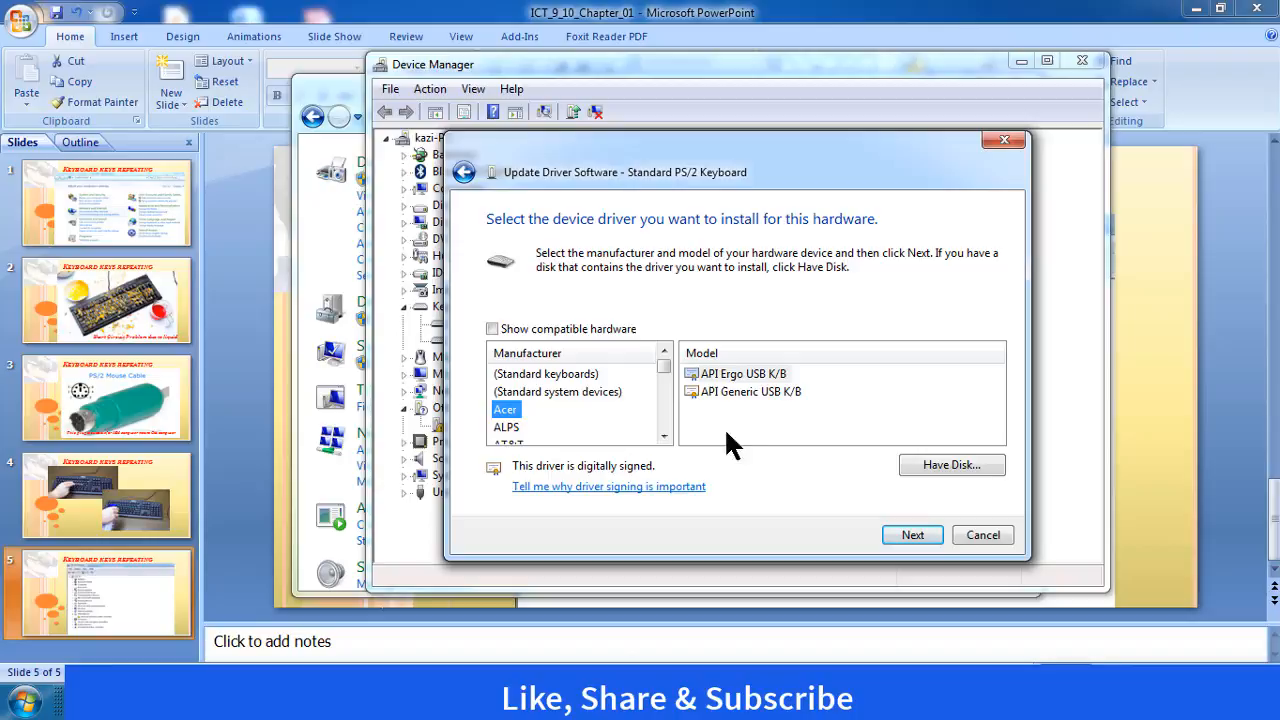
{"action": "mouse_move", "coordinate": [744, 444]}
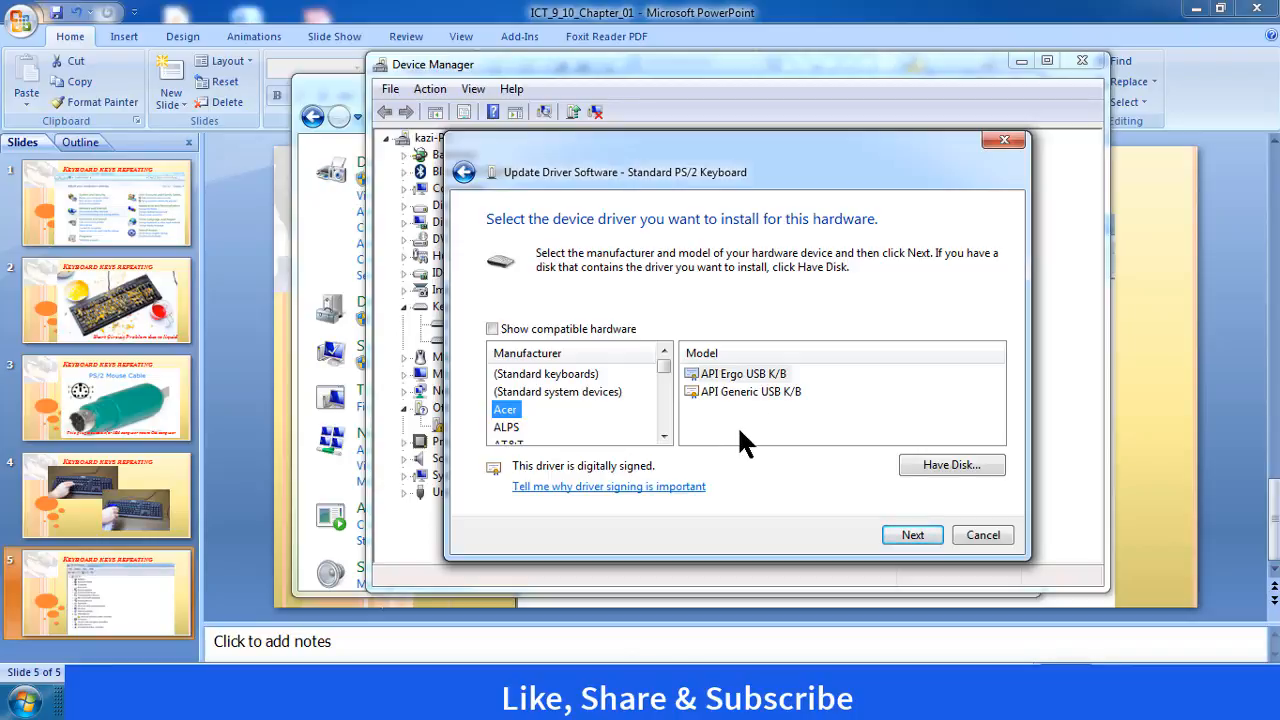
{"action": "mouse_move", "coordinate": [740, 432]}
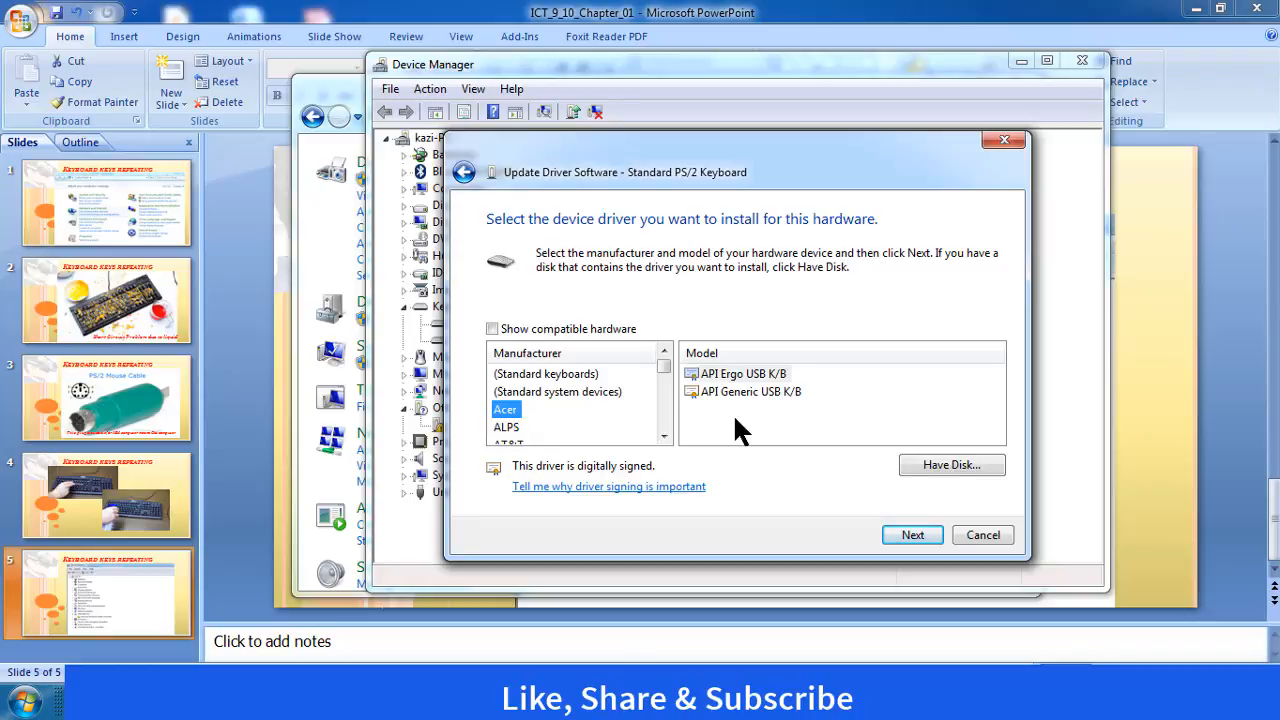
{"action": "mouse_move", "coordinate": [744, 388]}
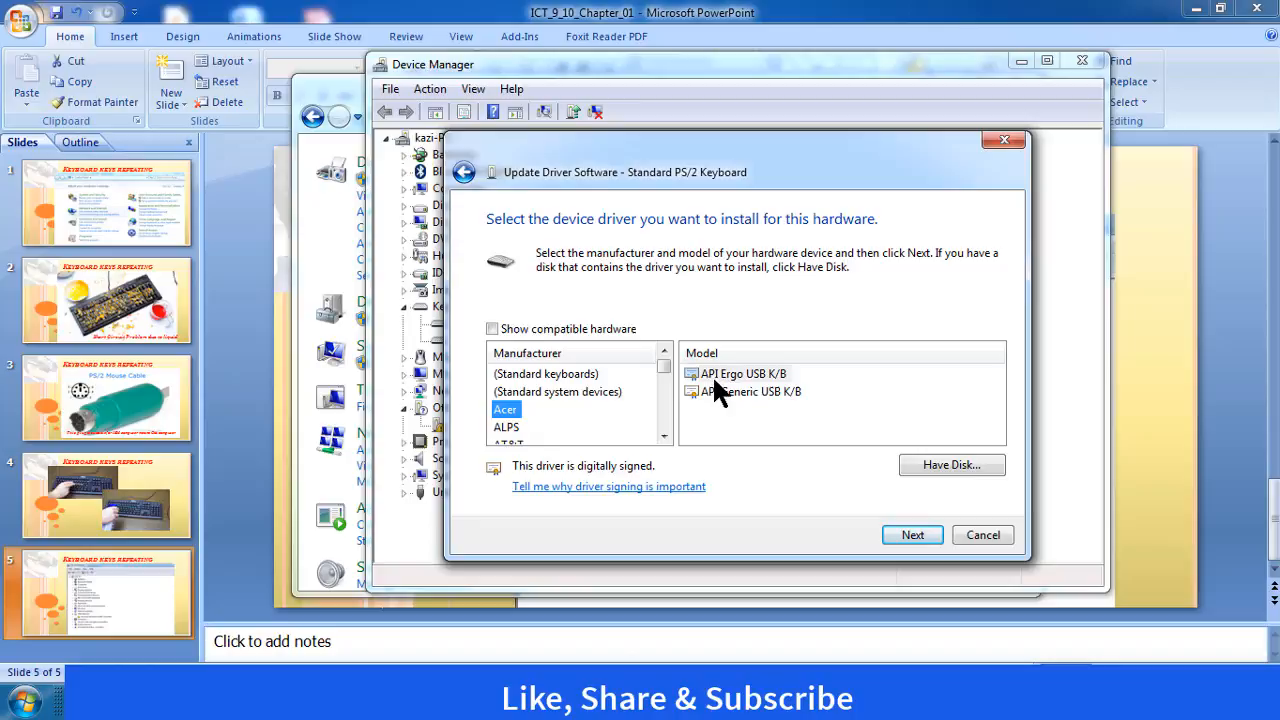
{"action": "mouse_move", "coordinate": [784, 390]}
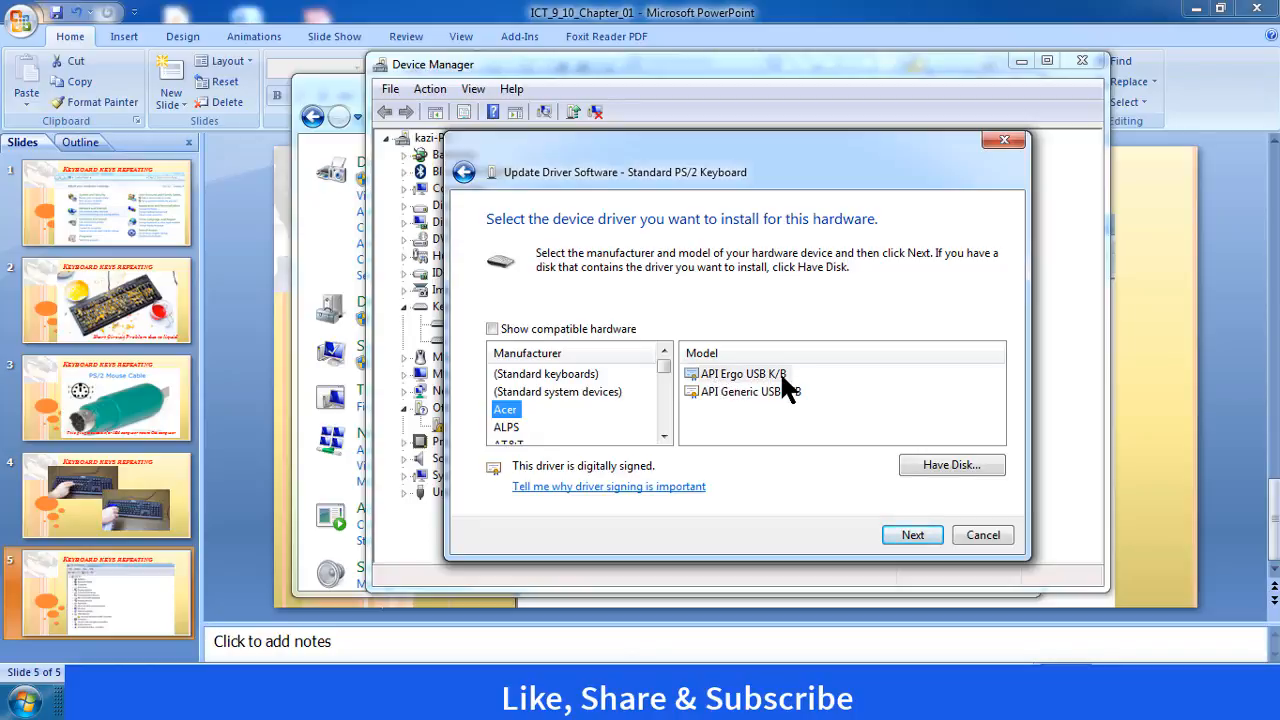
{"action": "mouse_move", "coordinate": [724, 404]}
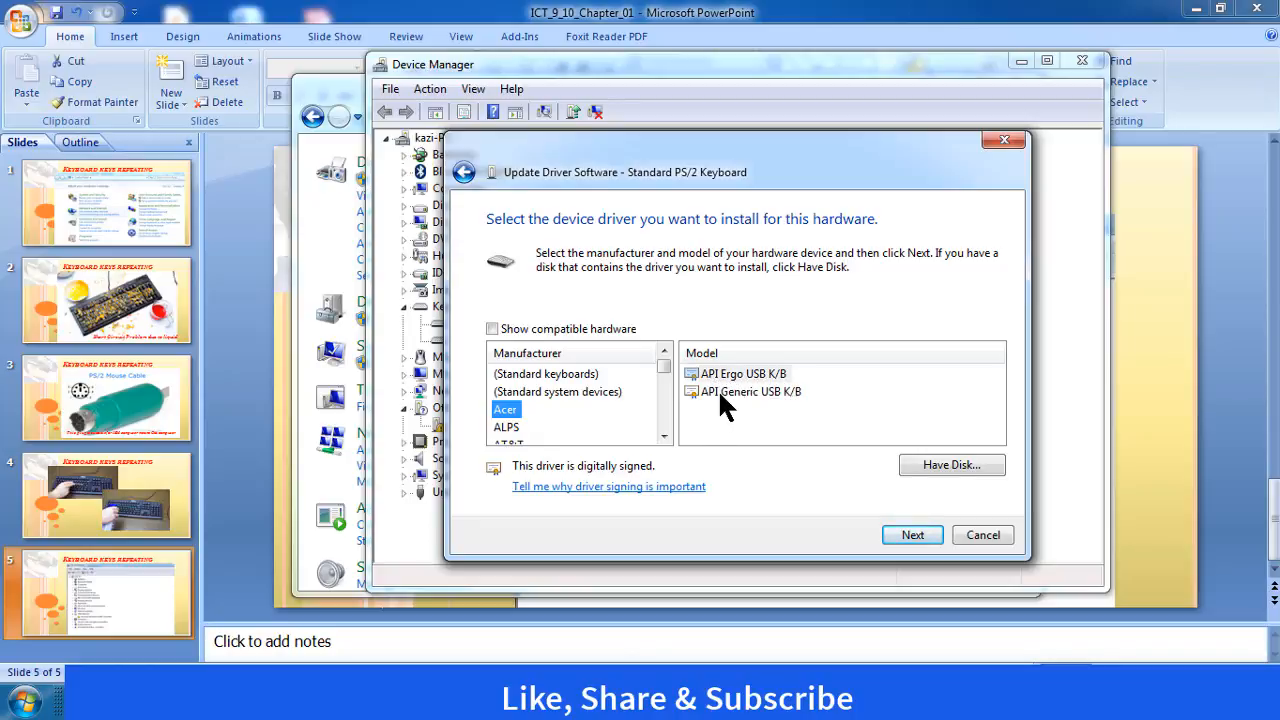
Step: Select API Generic USB K/B as the replacement driver model for the PS/2 keyboard
{"action": "left_click", "coordinate": [752, 390]}
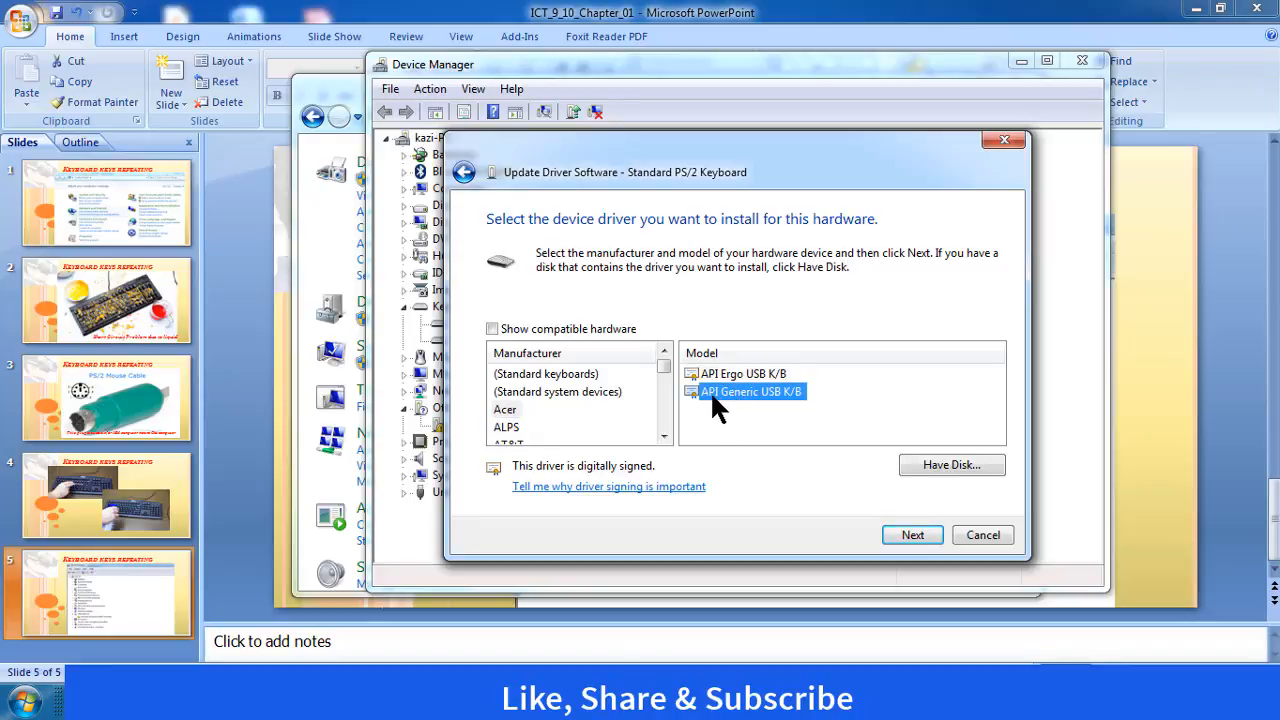
{"action": "mouse_move", "coordinate": [752, 414]}
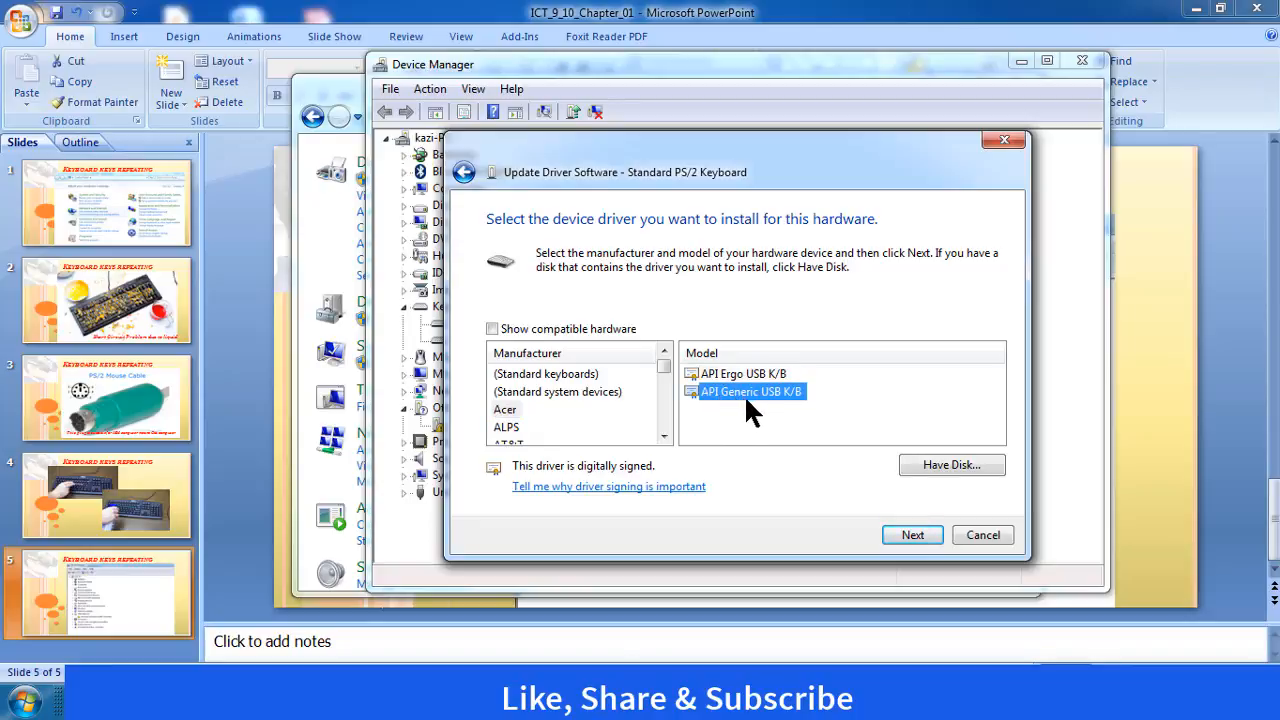
{"action": "mouse_move", "coordinate": [760, 412]}
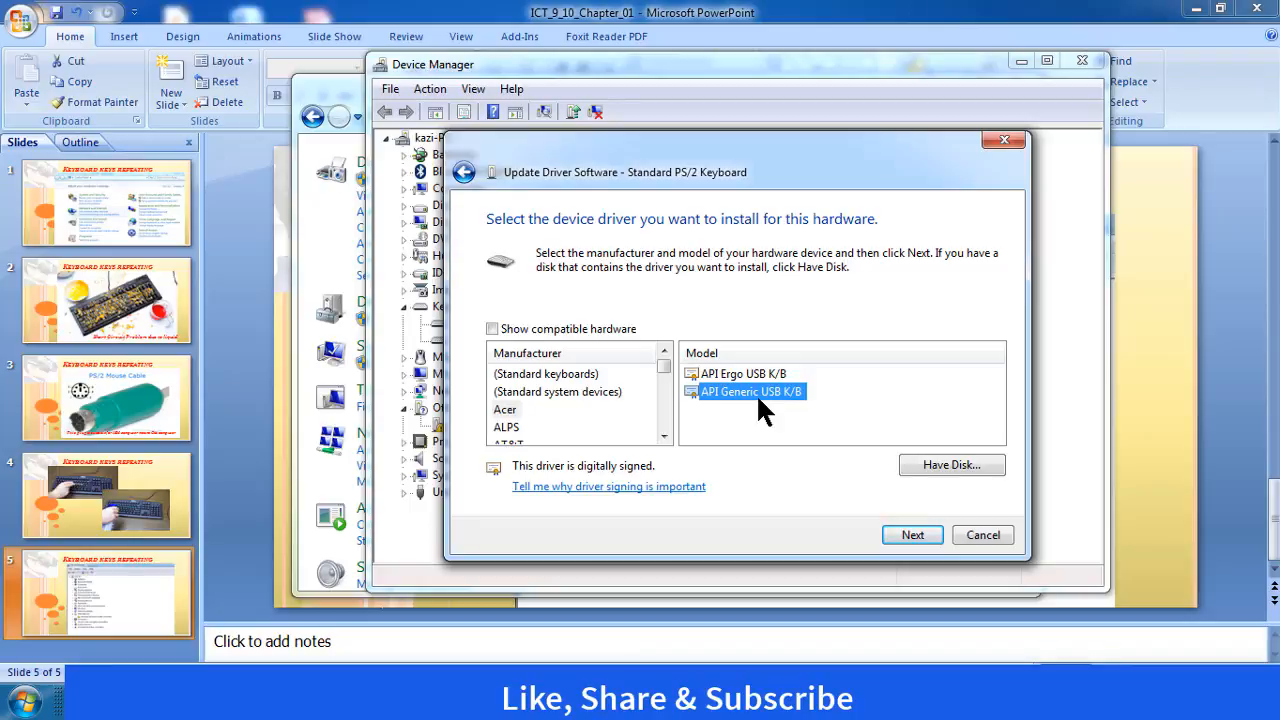
{"action": "mouse_move", "coordinate": [752, 408]}
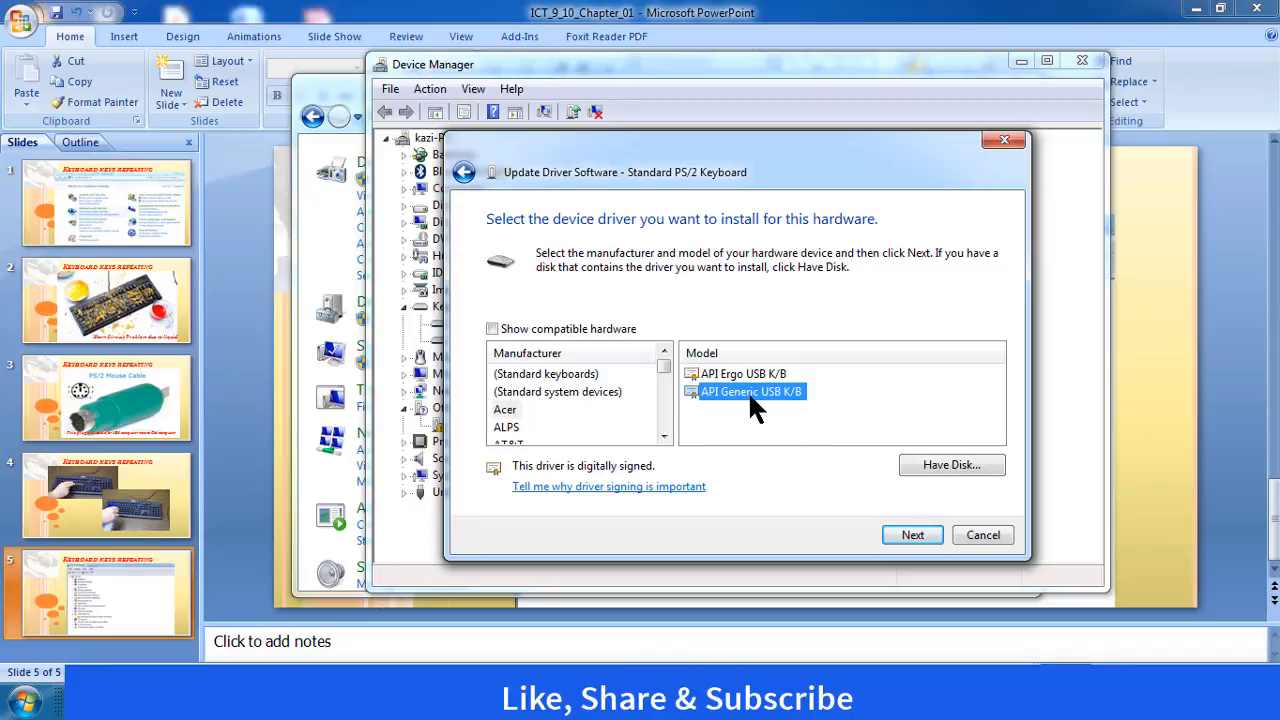
{"action": "mouse_move", "coordinate": [680, 644]}
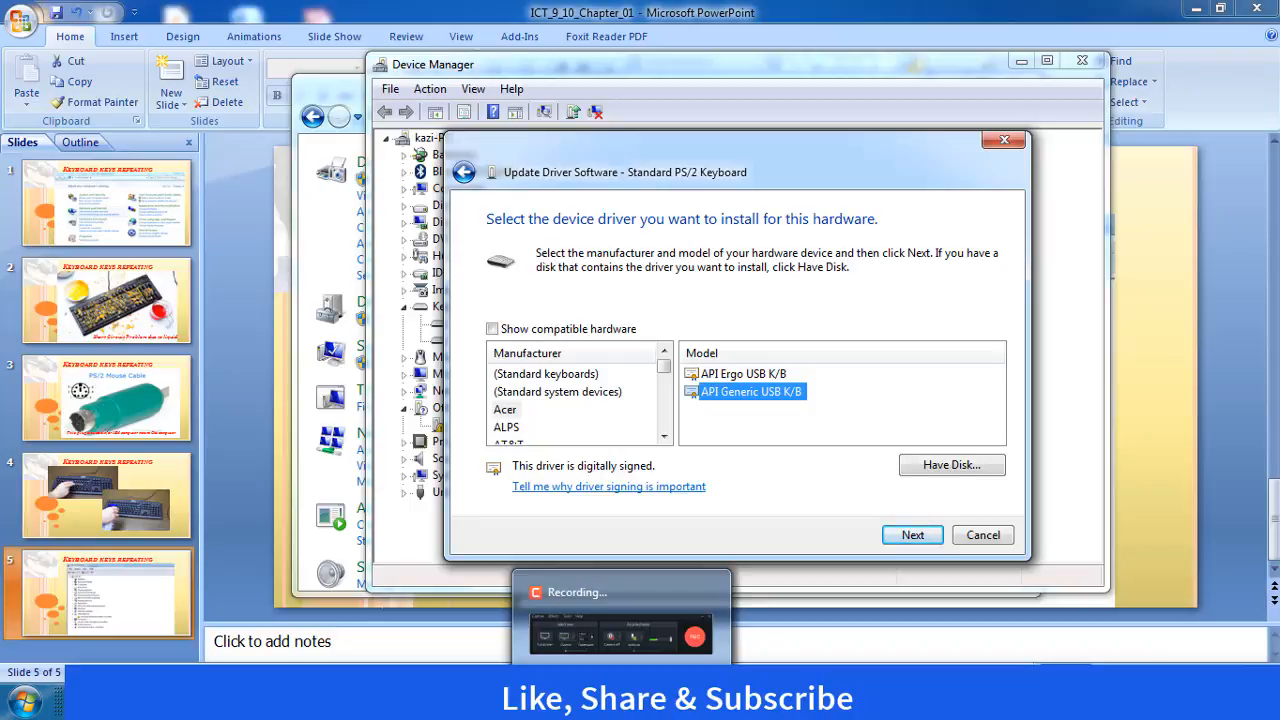
{"action": "mouse_move", "coordinate": [890, 524]}
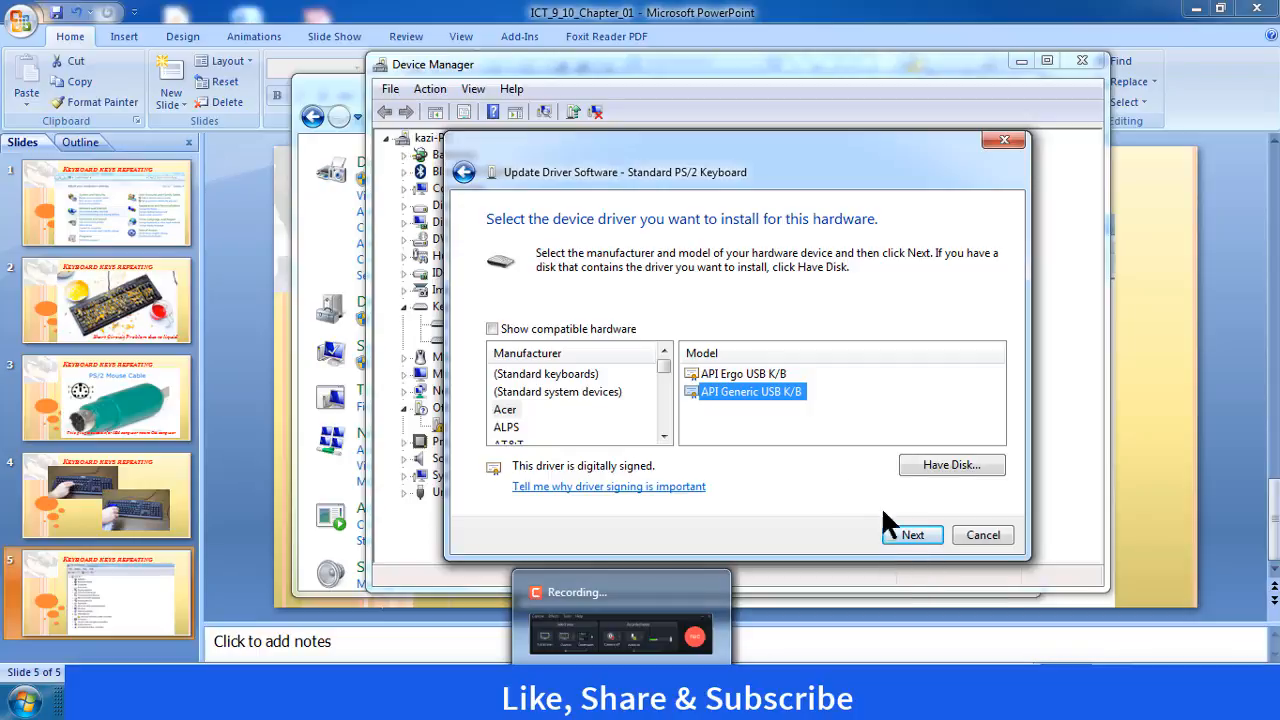
{"action": "mouse_move", "coordinate": [738, 404]}
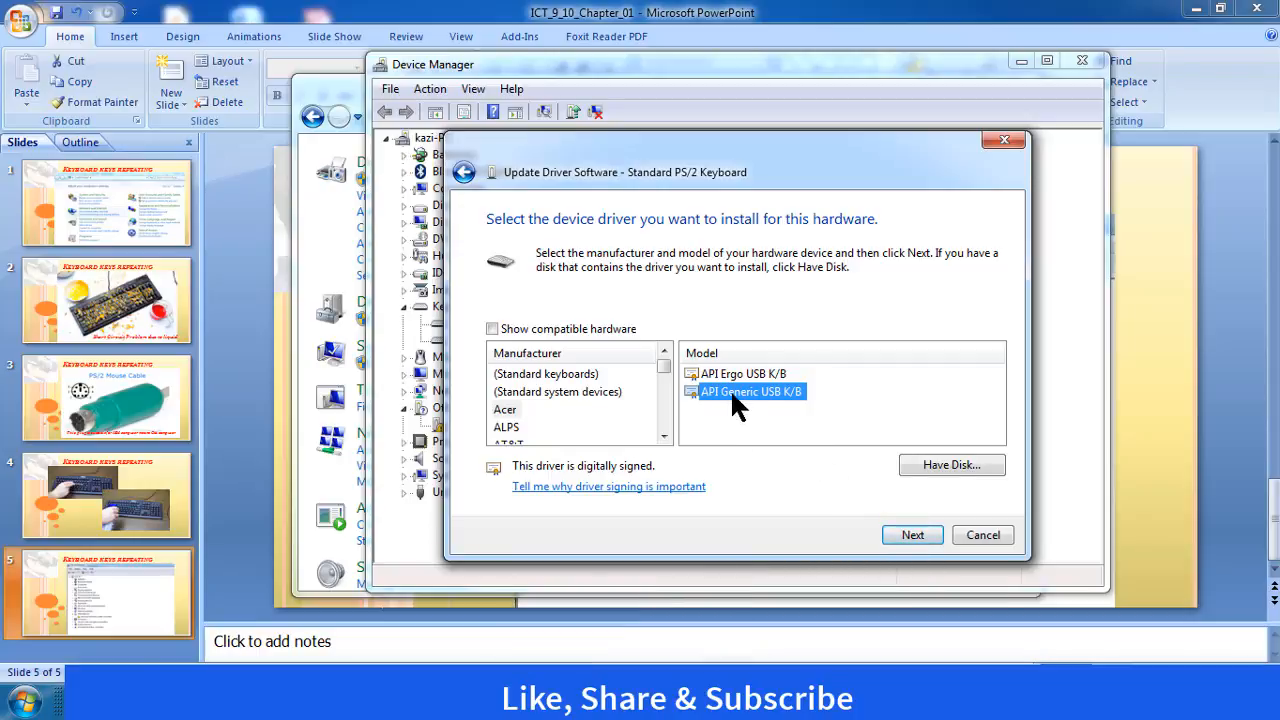
{"action": "left_click", "coordinate": [912, 536]}
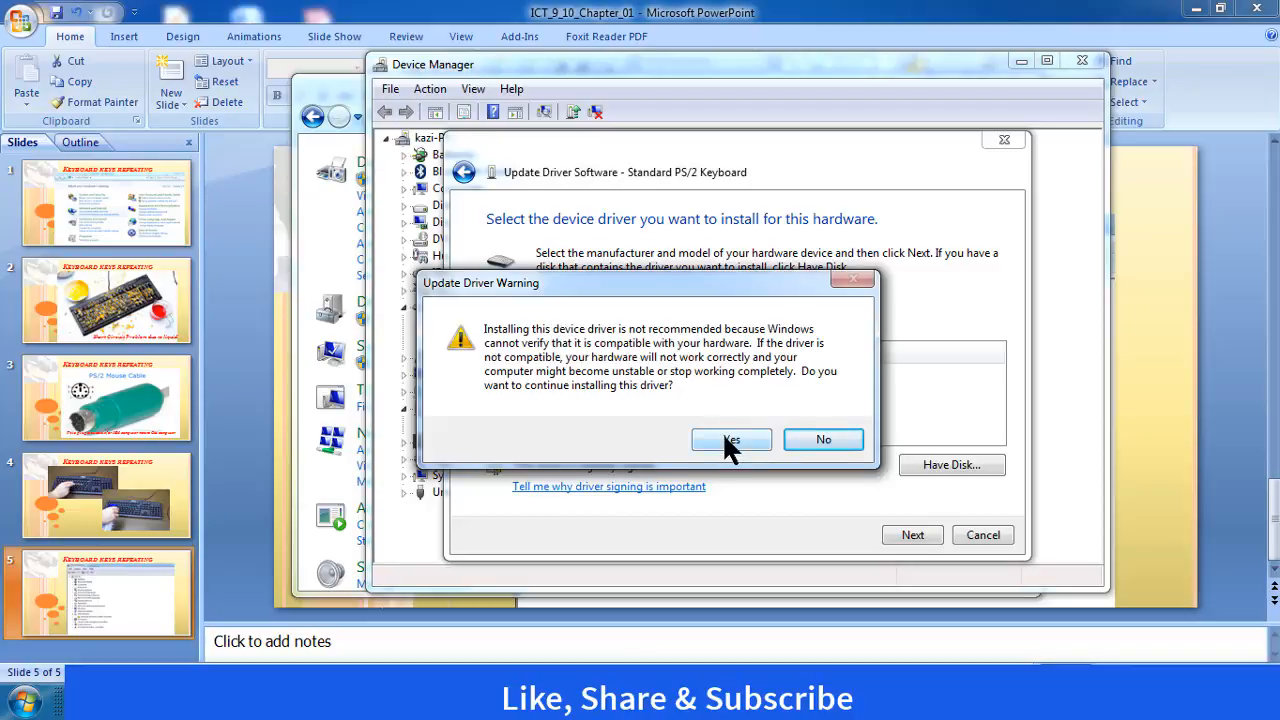
{"action": "mouse_move", "coordinate": [538, 412]}
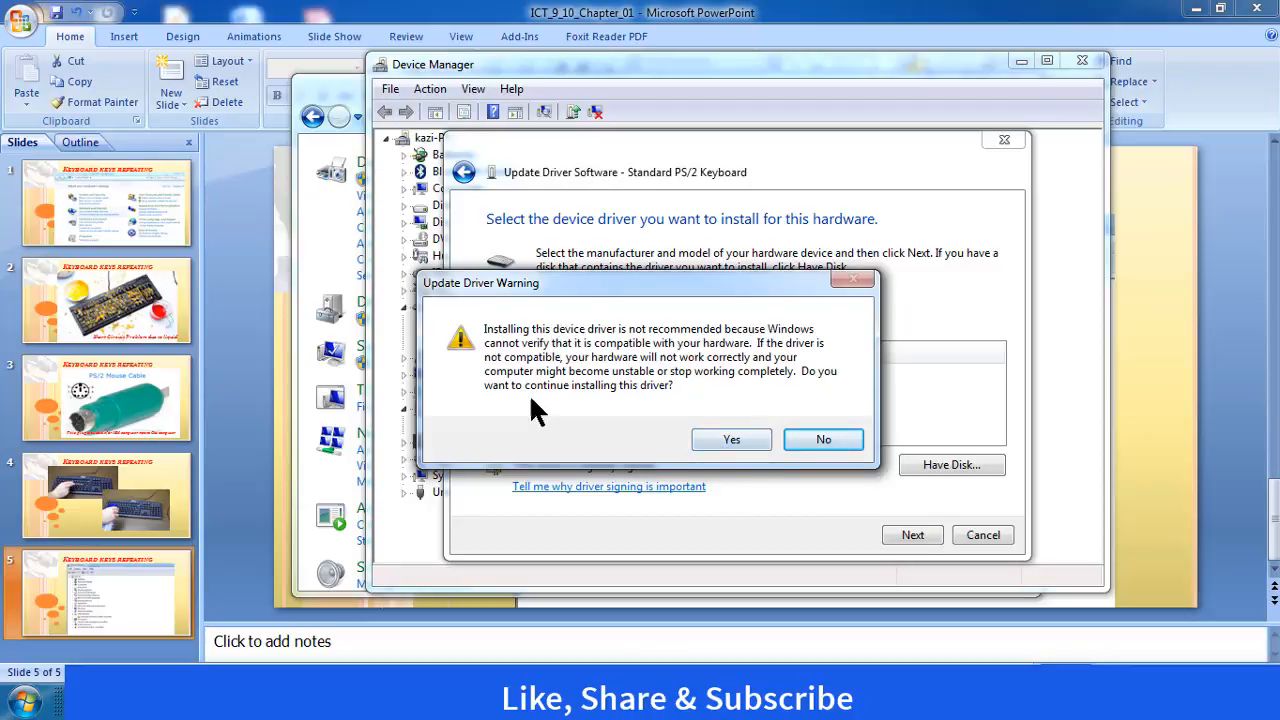
{"action": "mouse_move", "coordinate": [644, 404]}
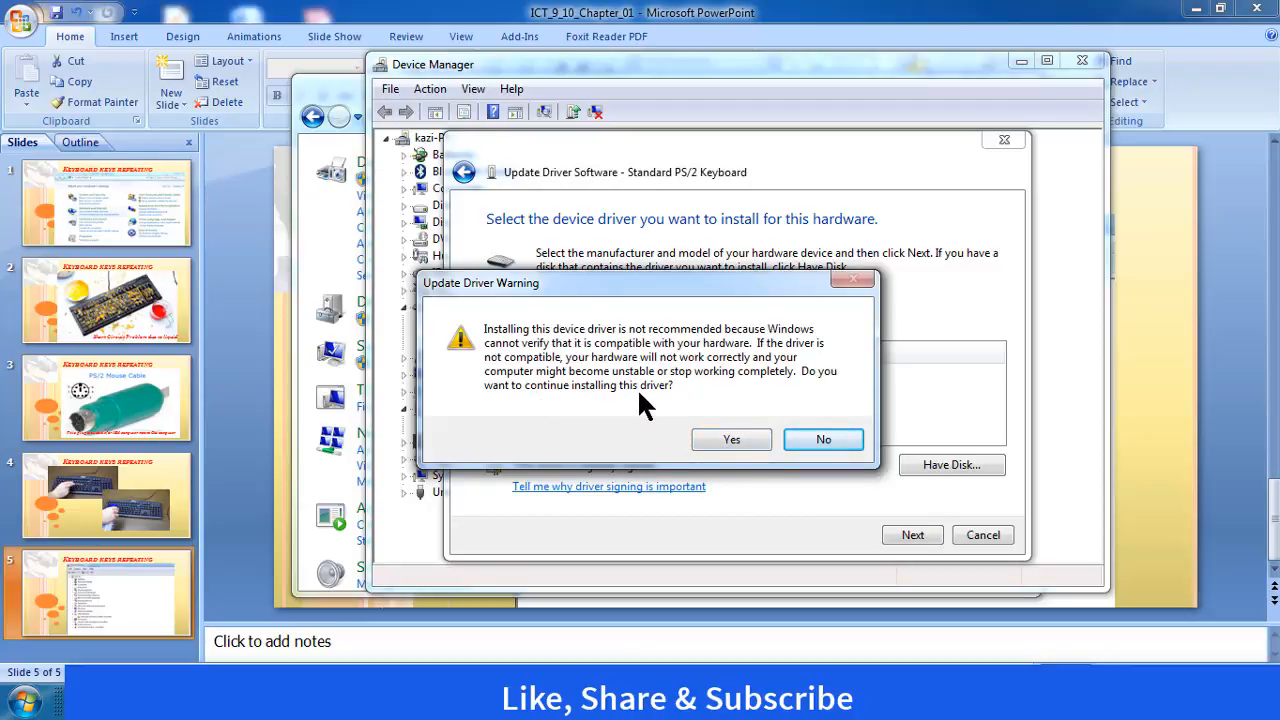
{"action": "mouse_move", "coordinate": [784, 410]}
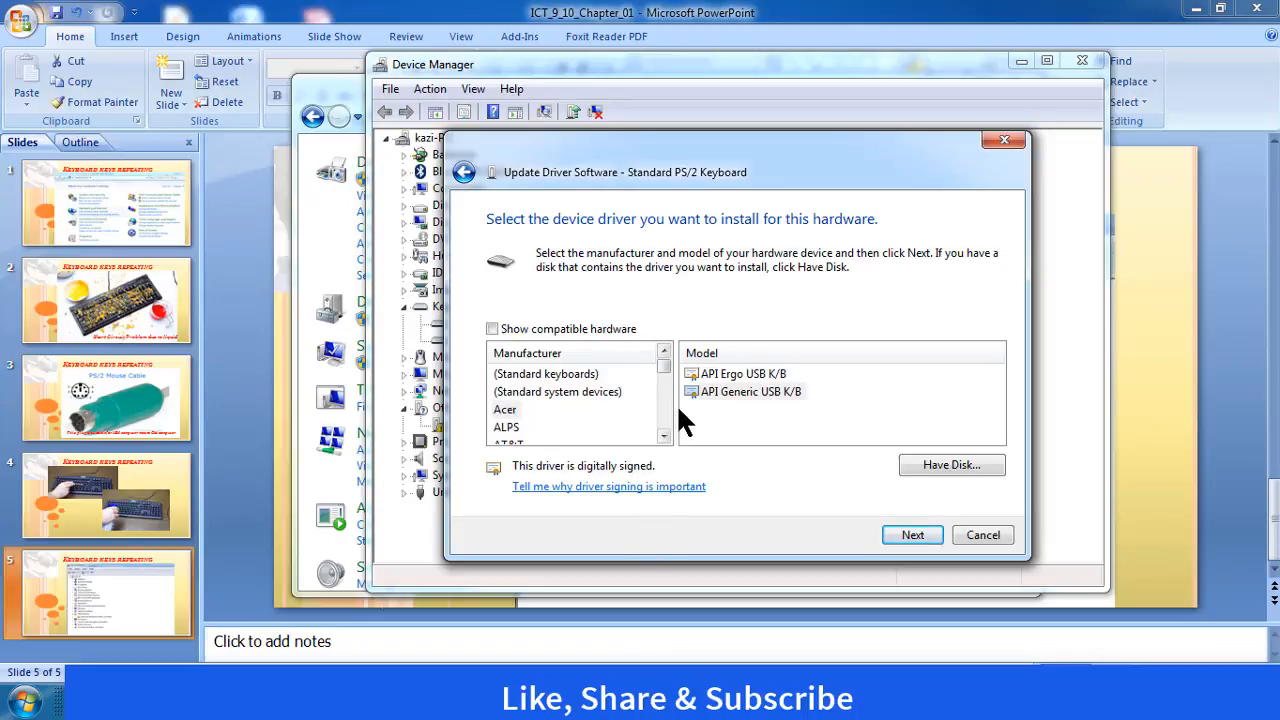
{"action": "mouse_move", "coordinate": [692, 420]}
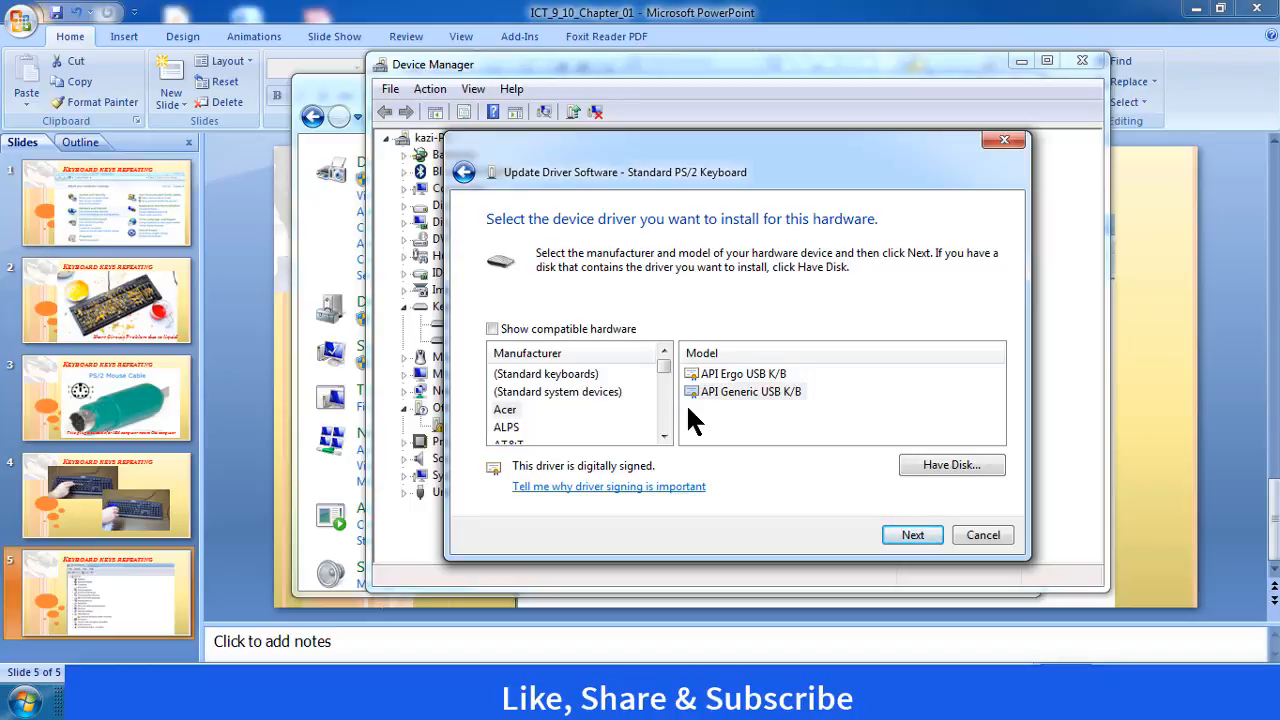
Step: Cancel the driver update wizard, returning to the Device Manager list with Standard PS/2 Keyboard shown
{"action": "left_click", "coordinate": [982, 534]}
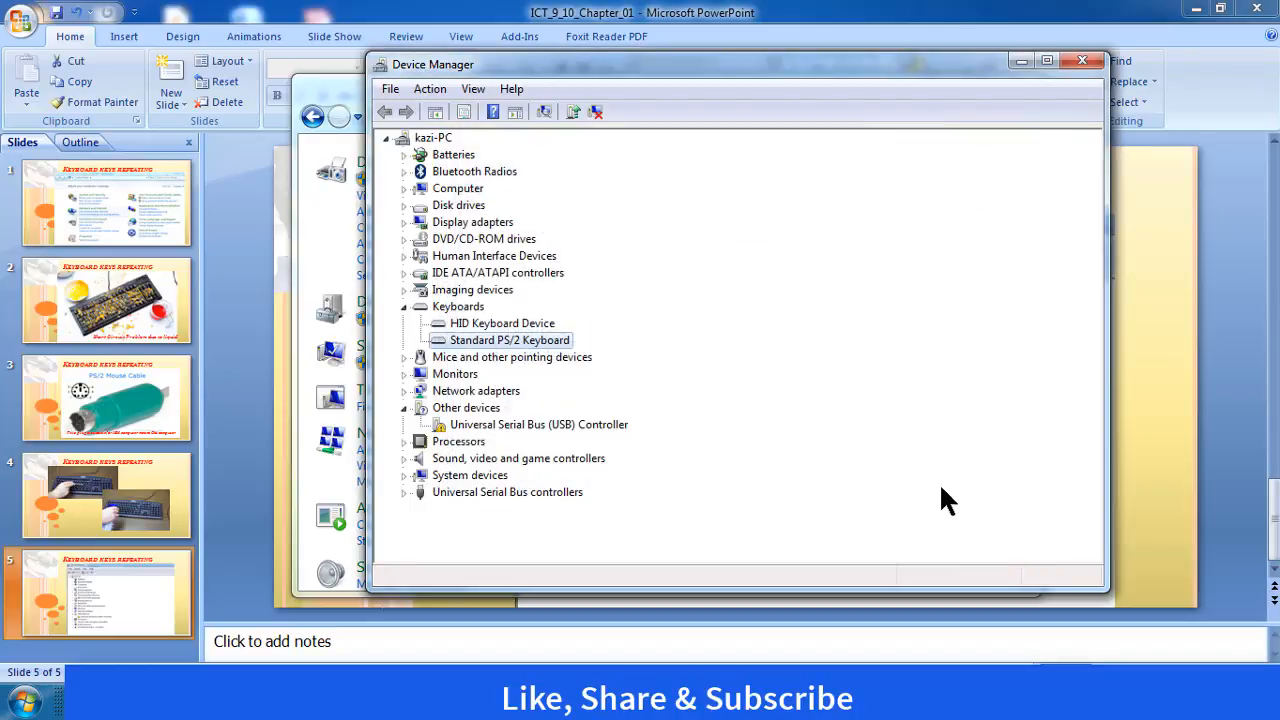
{"action": "mouse_move", "coordinate": [1080, 60]}
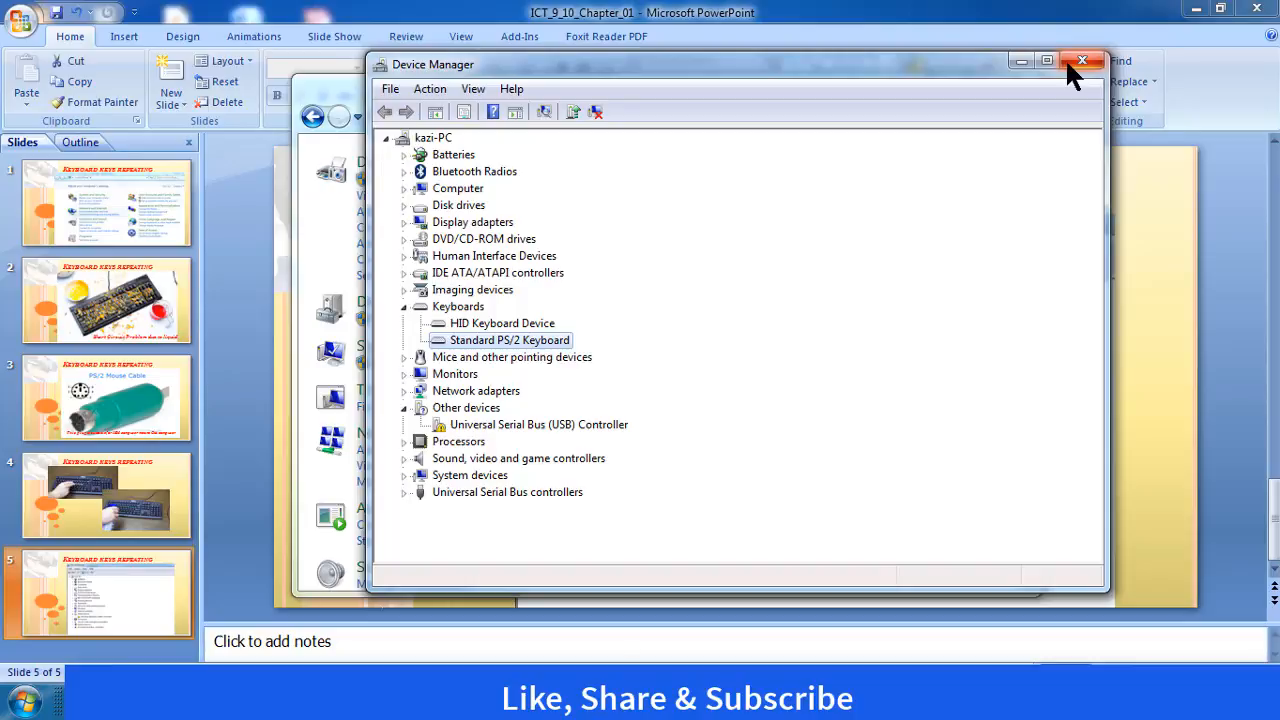
{"action": "mouse_move", "coordinate": [850, 362]}
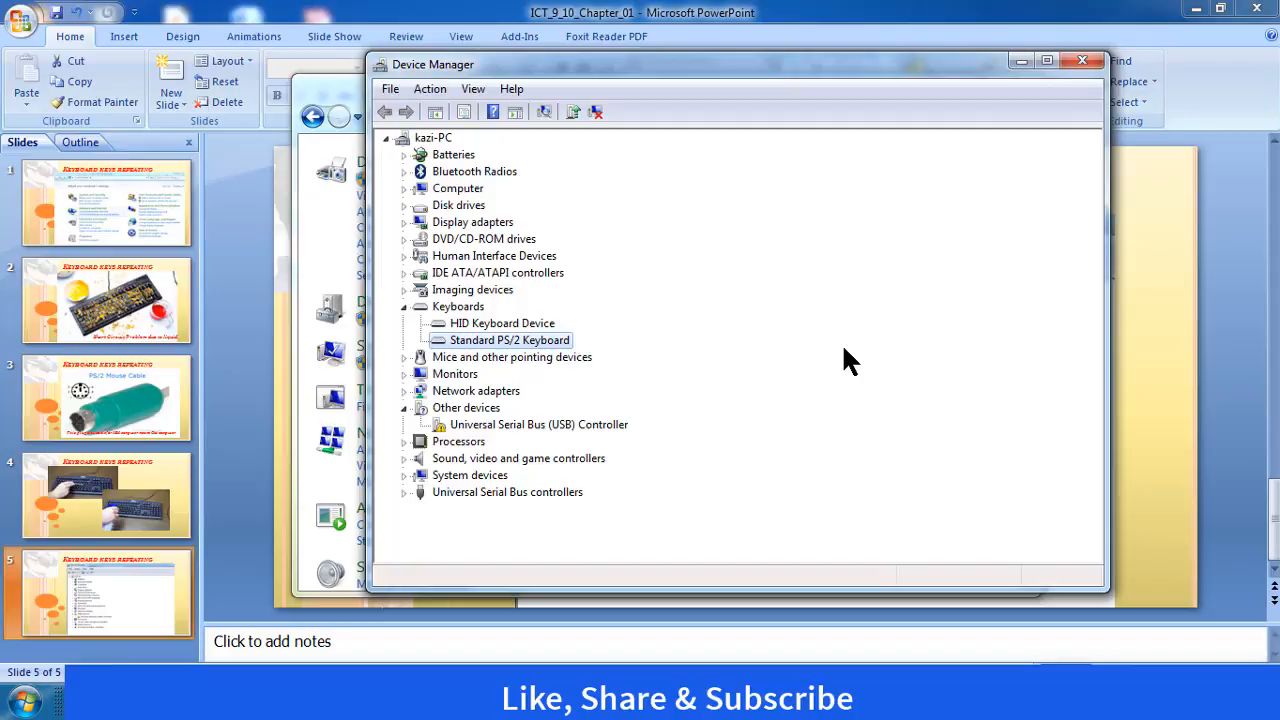